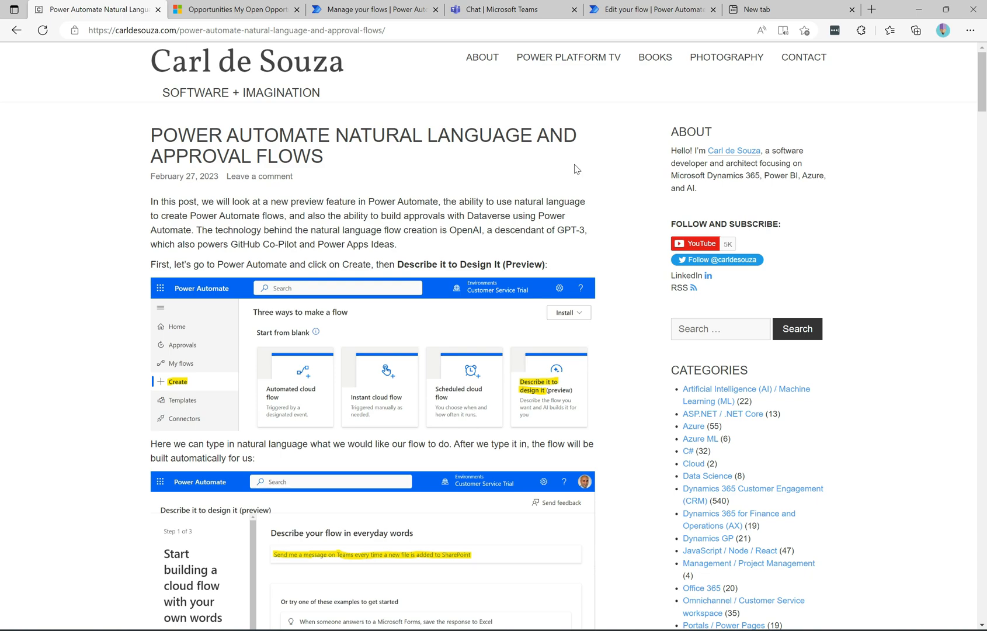
pyautogui.moveTo(479, 161)
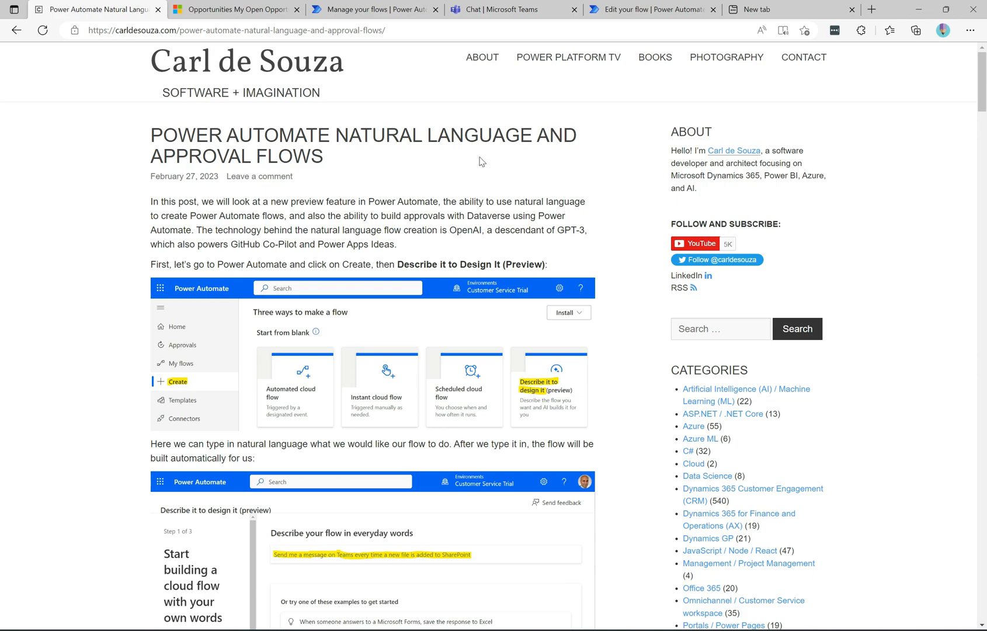
# Step: Go to Power Automate's Create page listing the ways to start a new flow
pyautogui.click(372, 9)
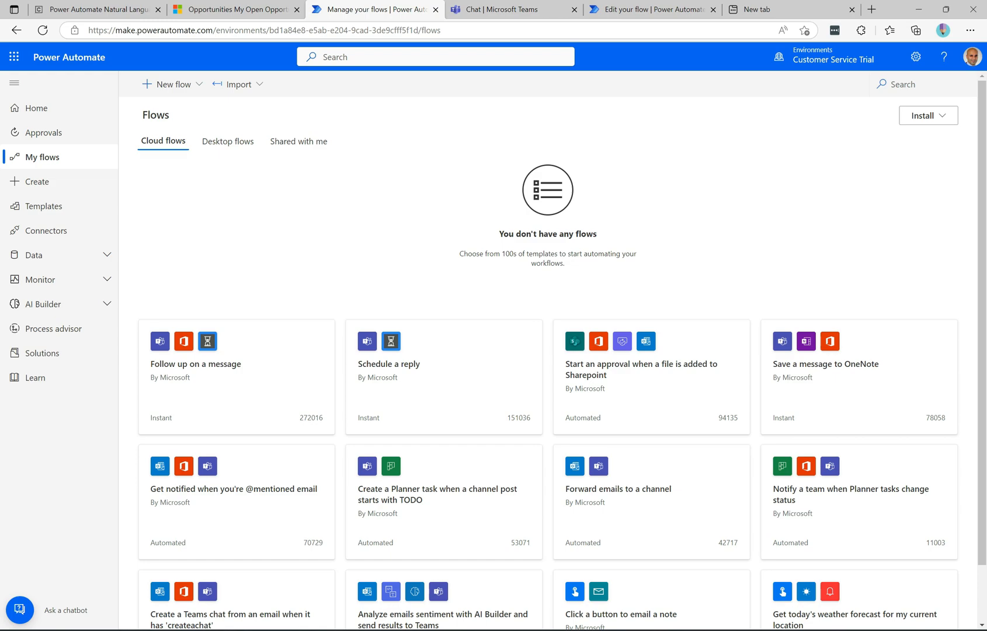
pyautogui.moveTo(233, 197)
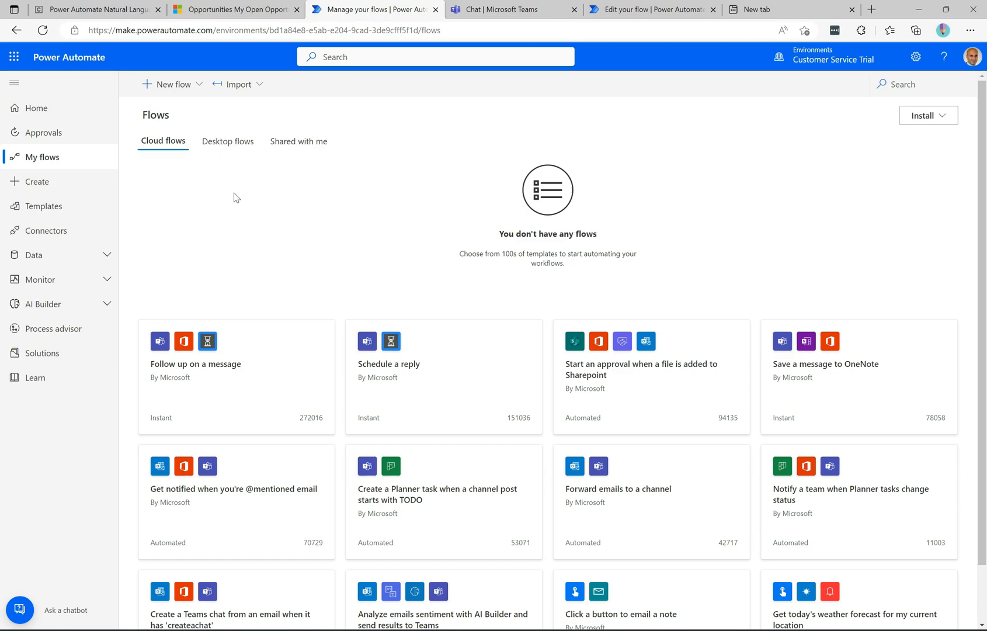
pyautogui.moveTo(262, 244)
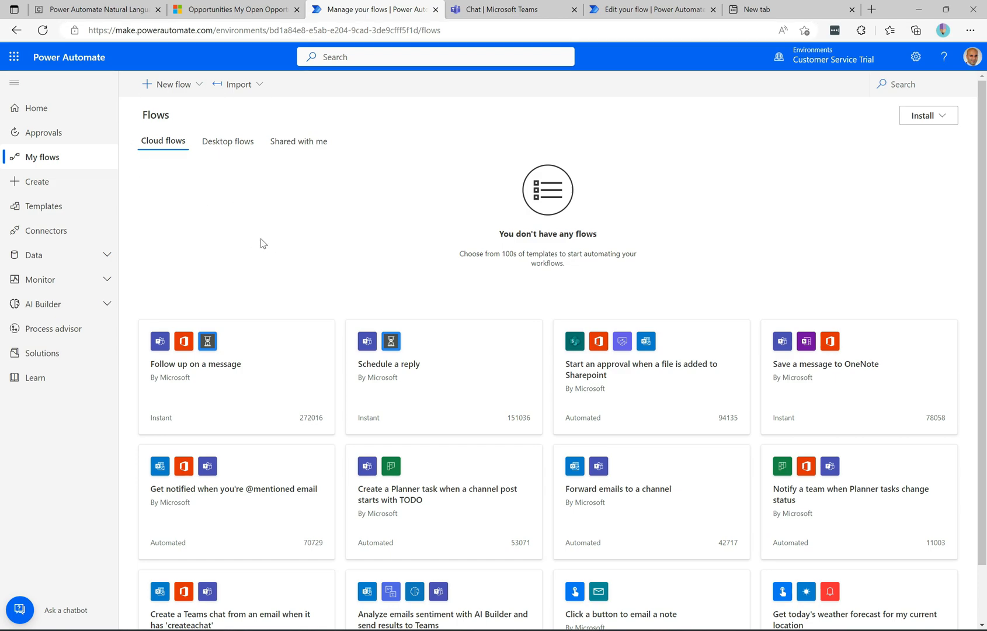
pyautogui.moveTo(37, 181)
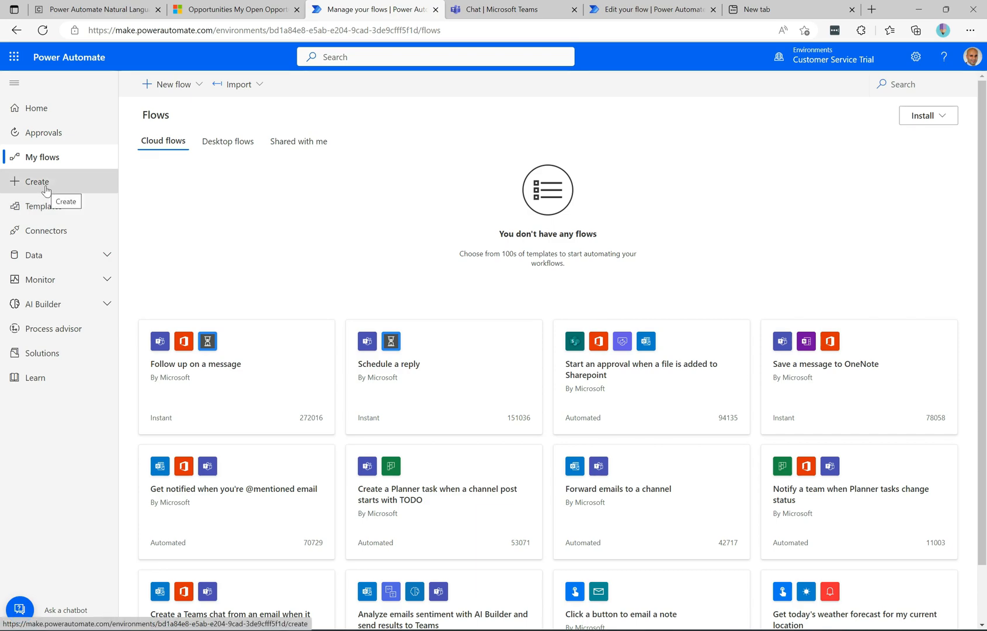
pyautogui.click(37, 182)
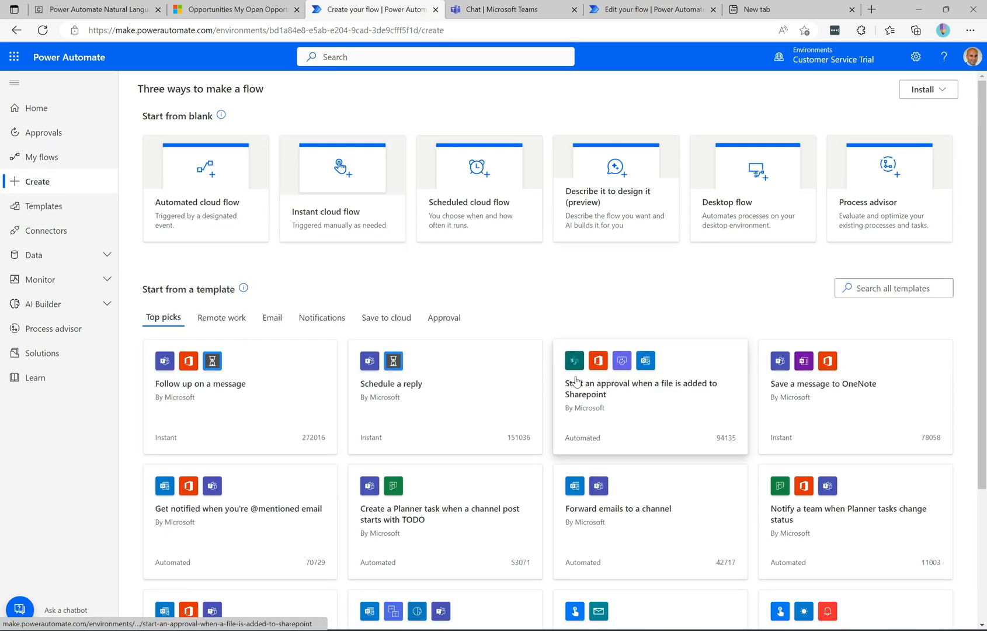
pyautogui.moveTo(602, 204)
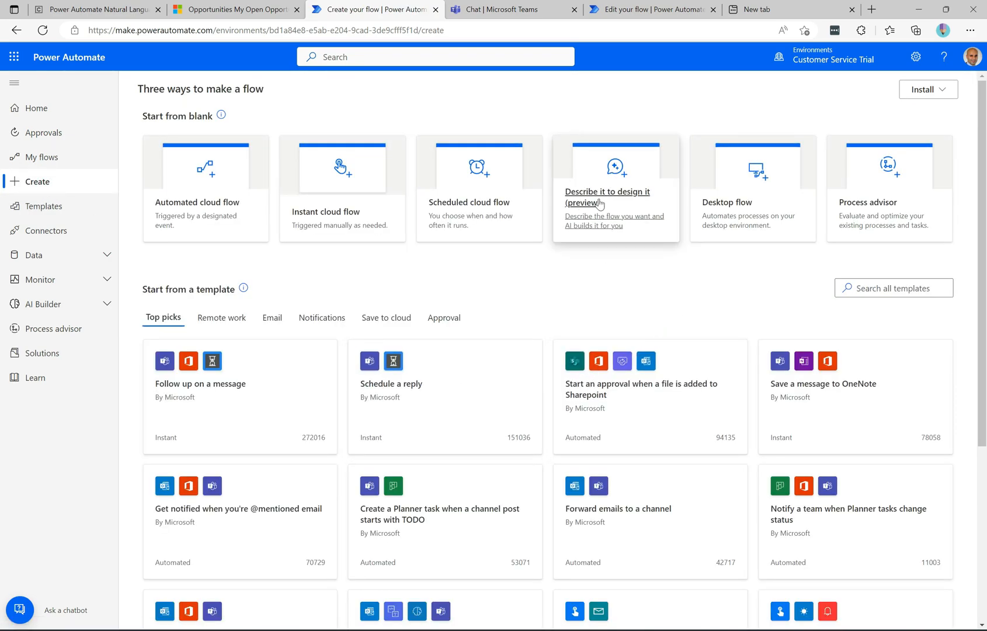
pyautogui.moveTo(633, 203)
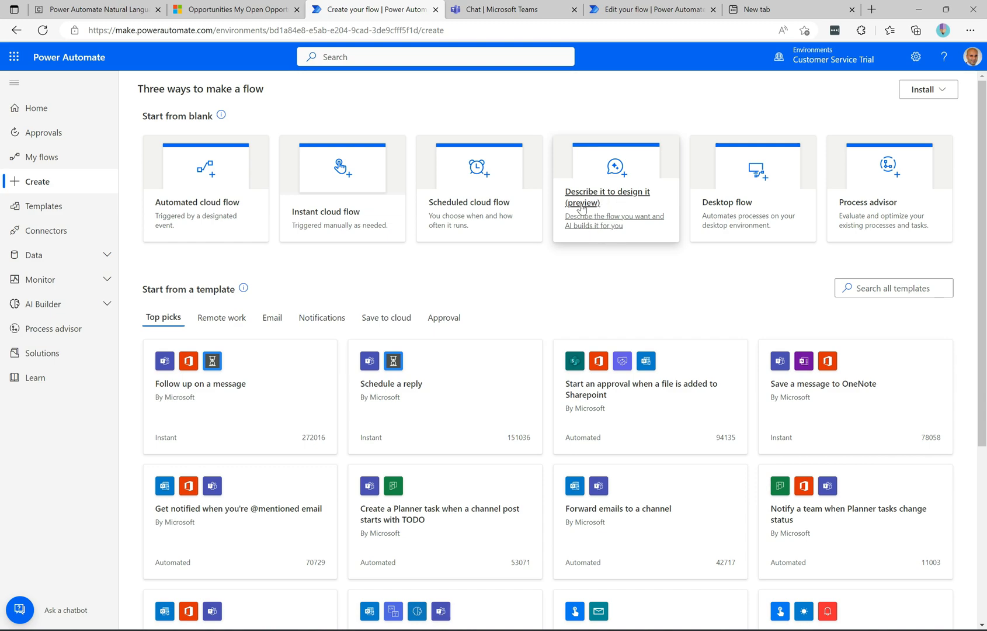
# Step: Start the 'Describe it to design it (preview)' wizard from the Start from blank cards
pyautogui.click(605, 201)
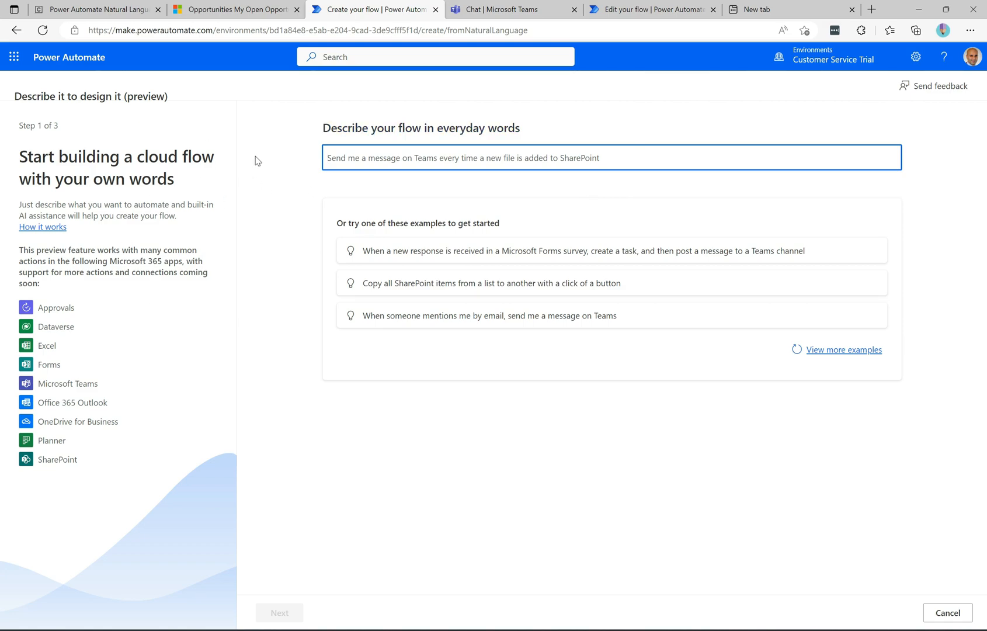
pyautogui.moveTo(248, 170)
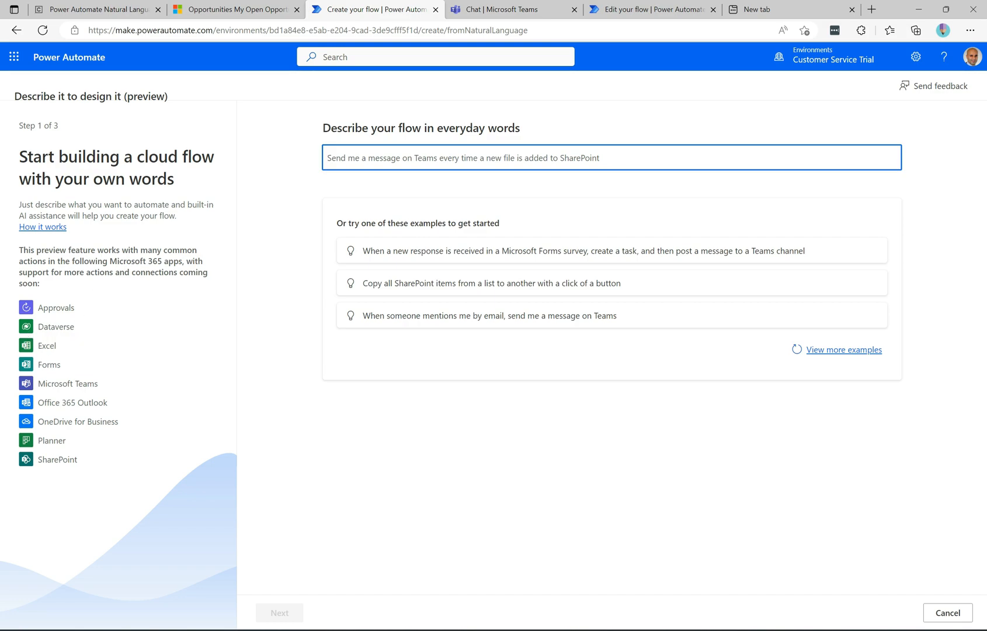
pyautogui.moveTo(132, 393)
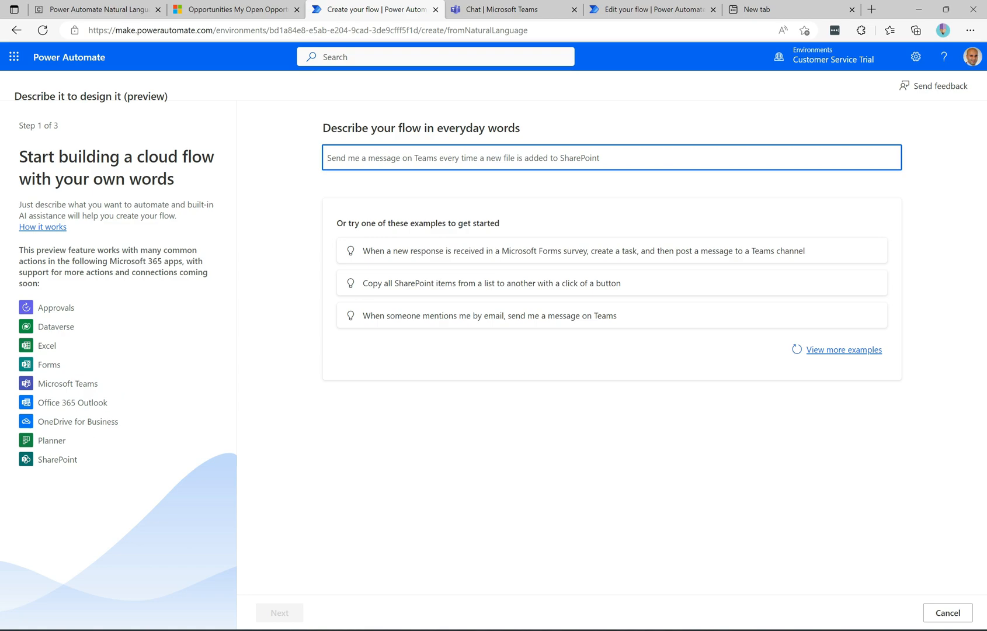
pyautogui.moveTo(149, 393)
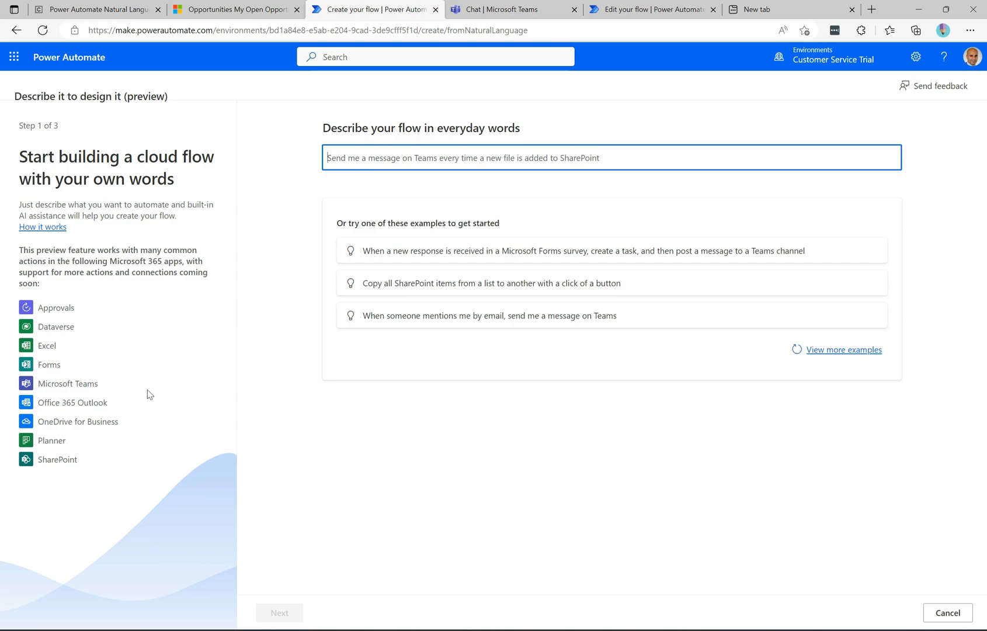
pyautogui.moveTo(192, 359)
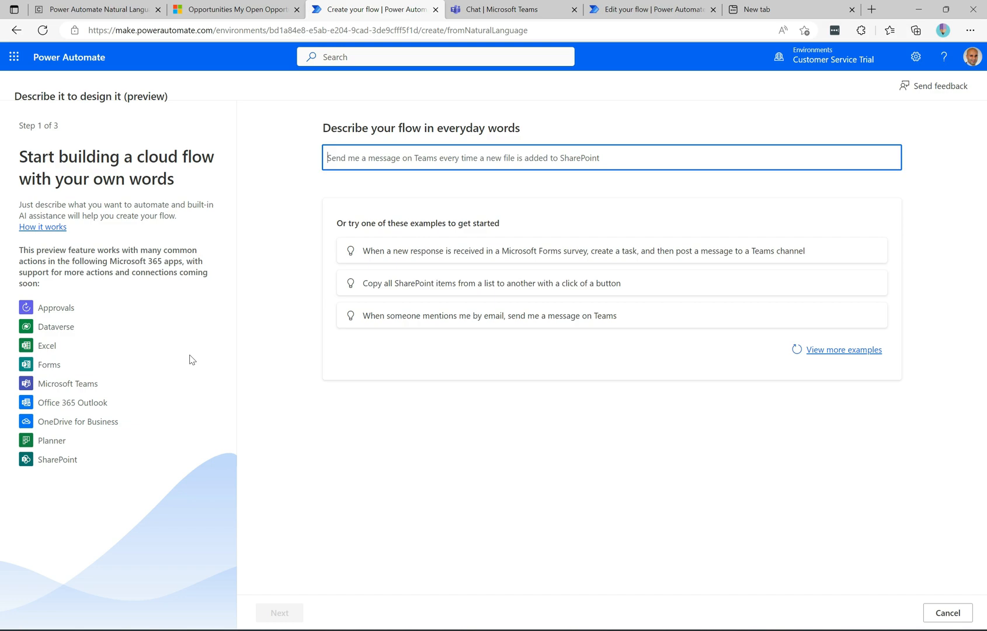
pyautogui.moveTo(389, 140)
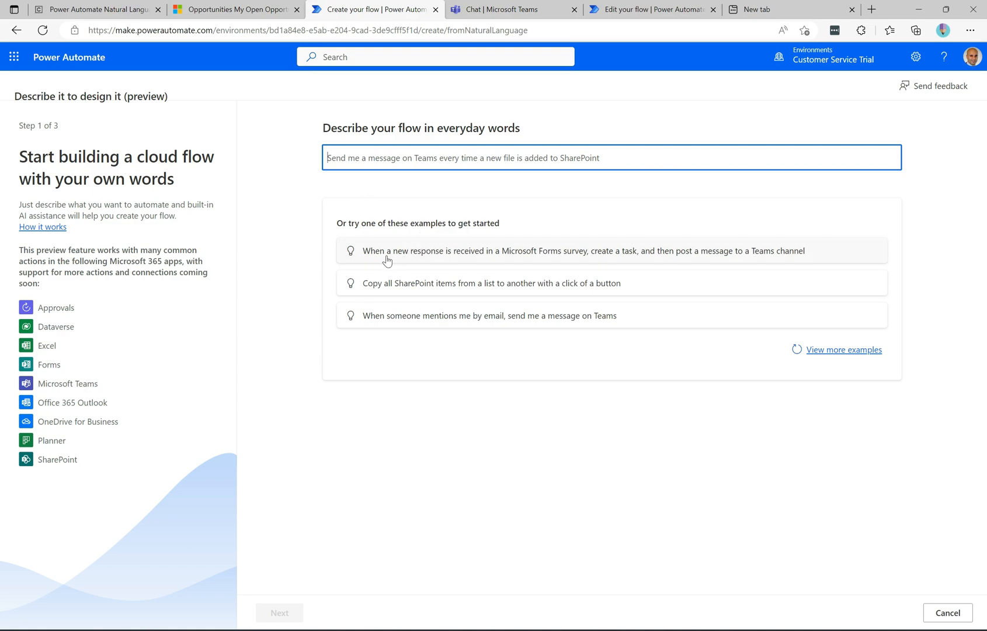
pyautogui.moveTo(471, 262)
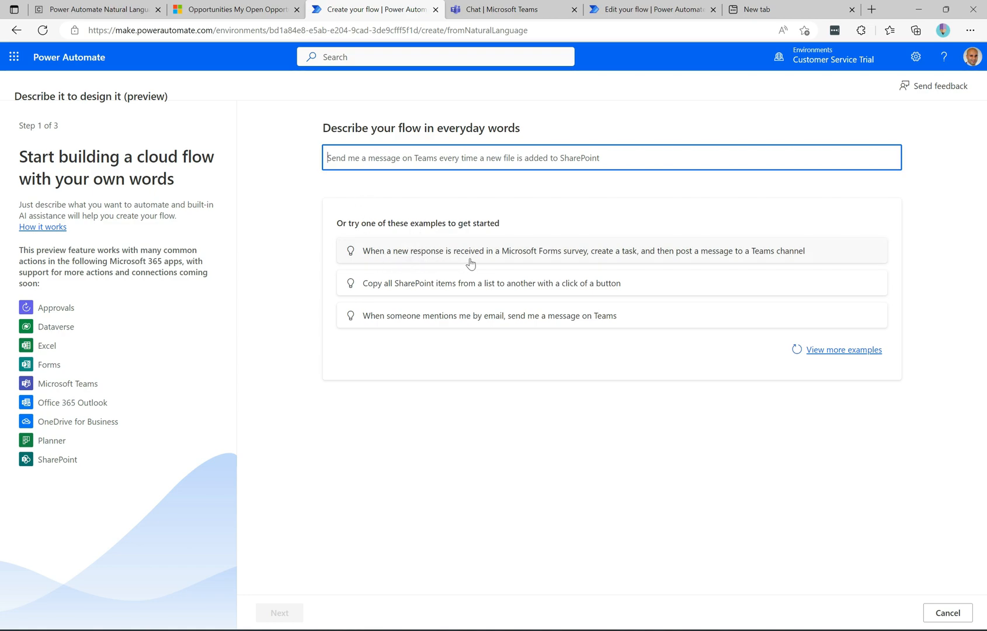
pyautogui.moveTo(564, 261)
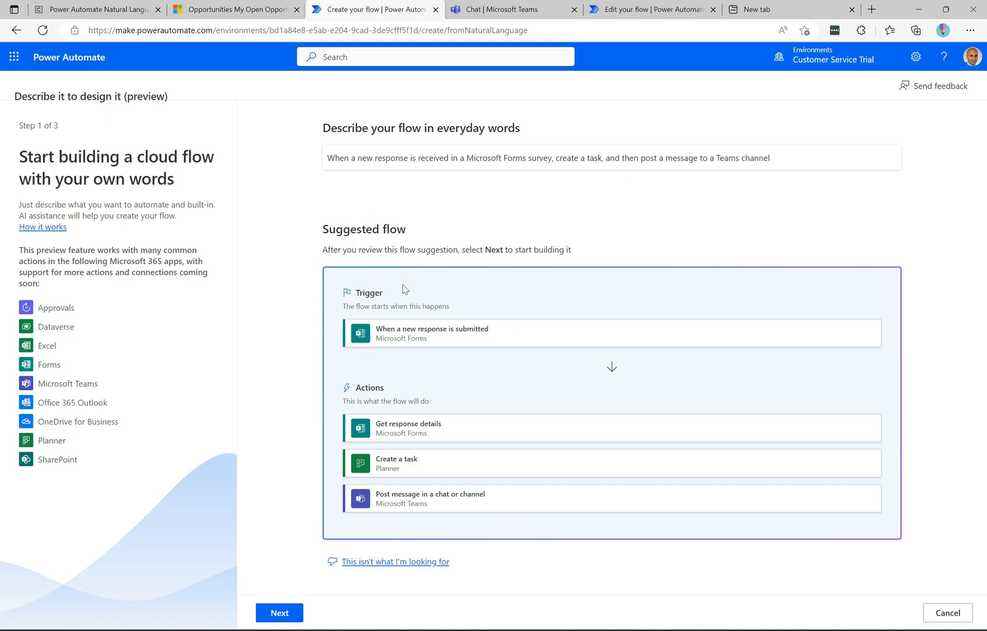
pyautogui.moveTo(347, 386)
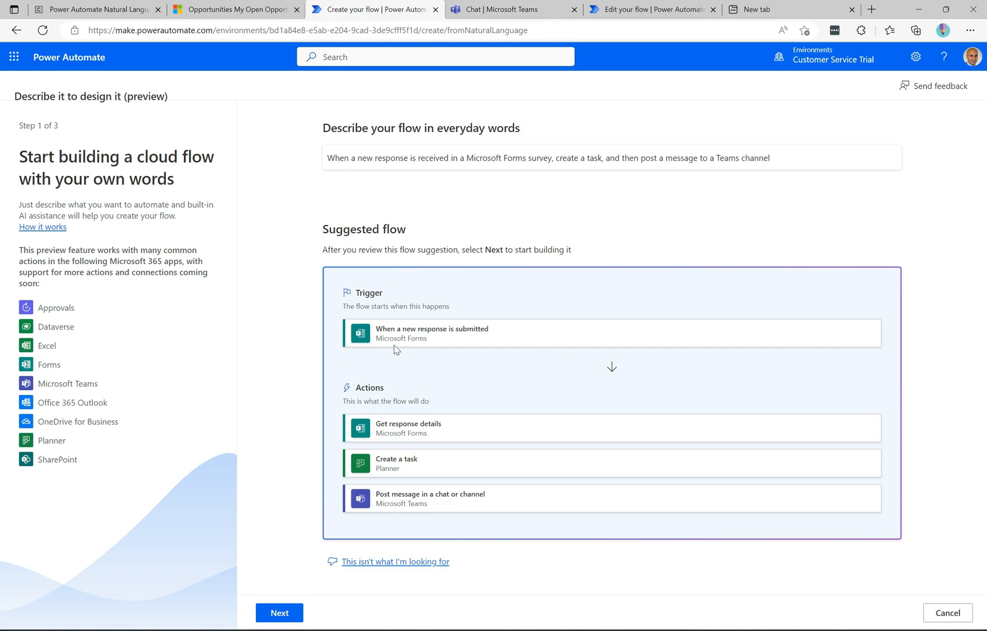
pyautogui.moveTo(386, 368)
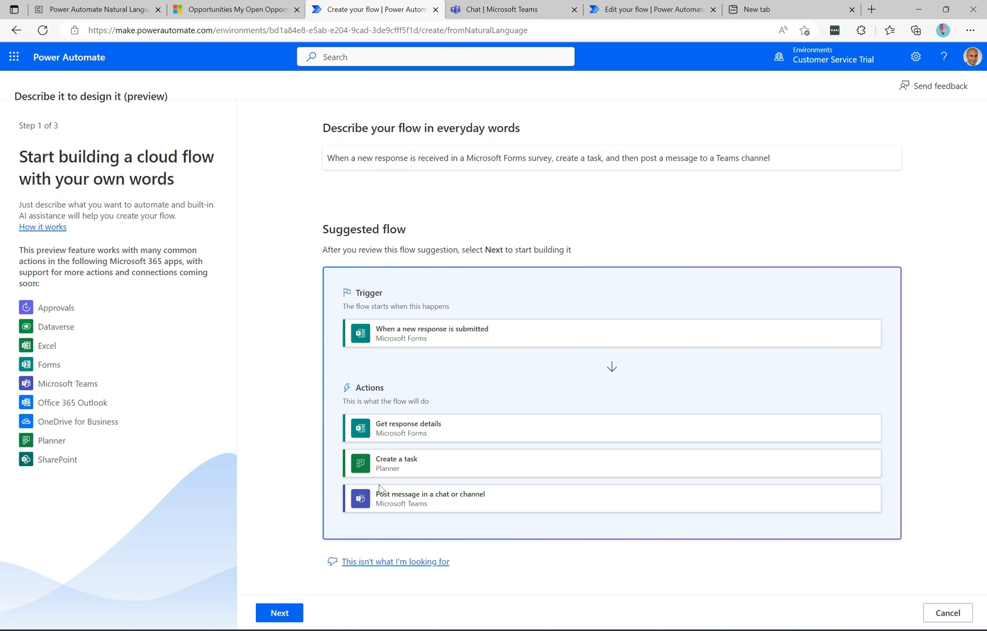
pyautogui.moveTo(395, 391)
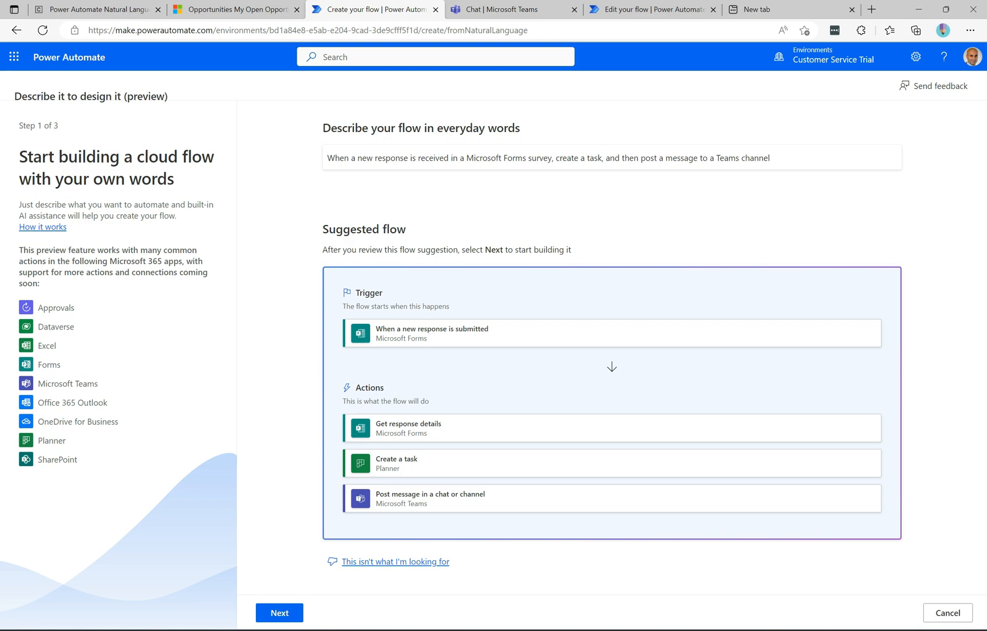
pyautogui.moveTo(445, 524)
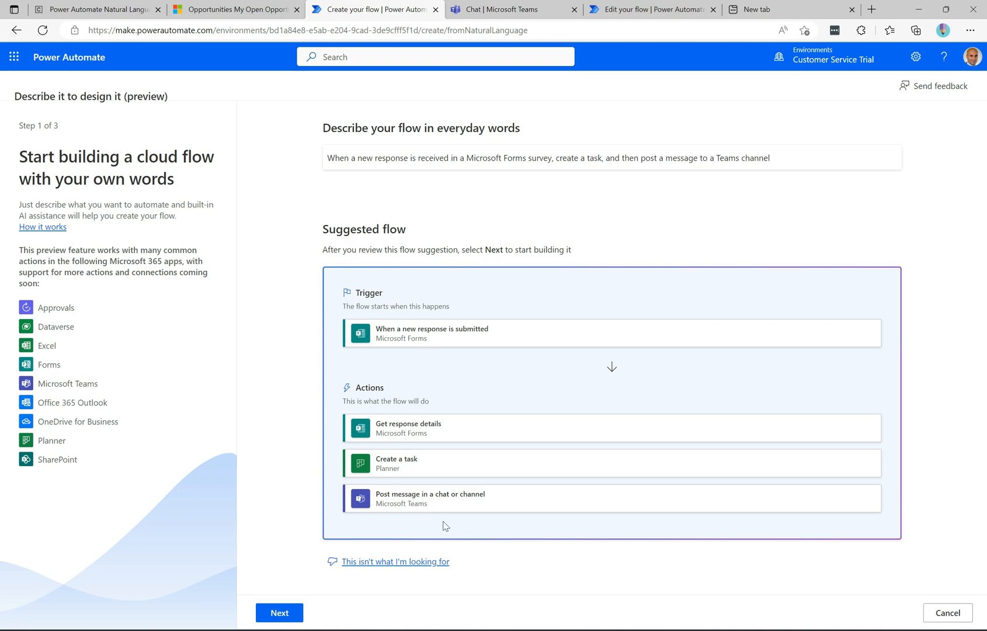
pyautogui.moveTo(432, 357)
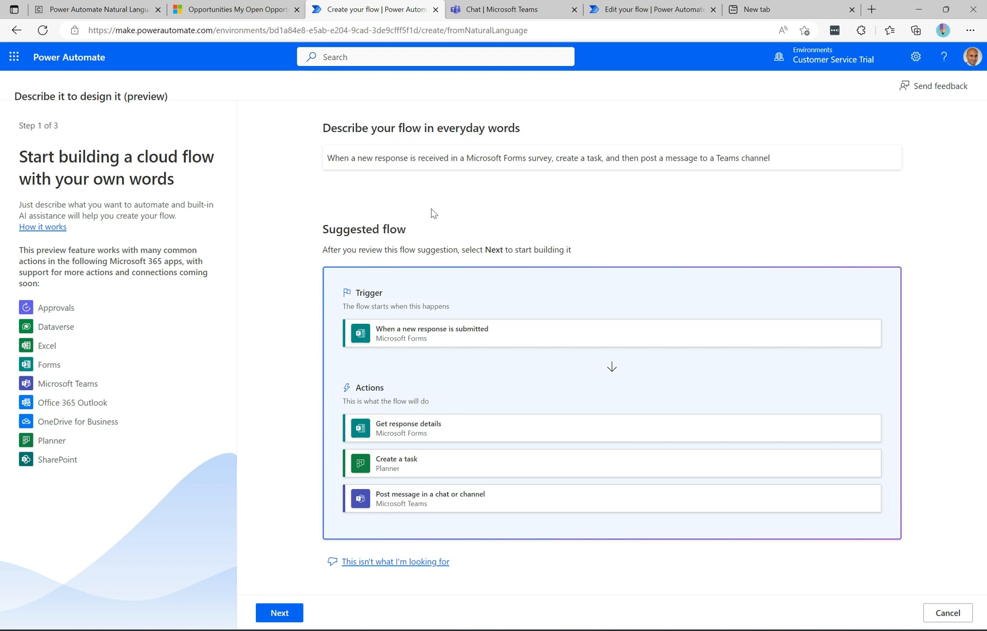
pyautogui.moveTo(477, 249)
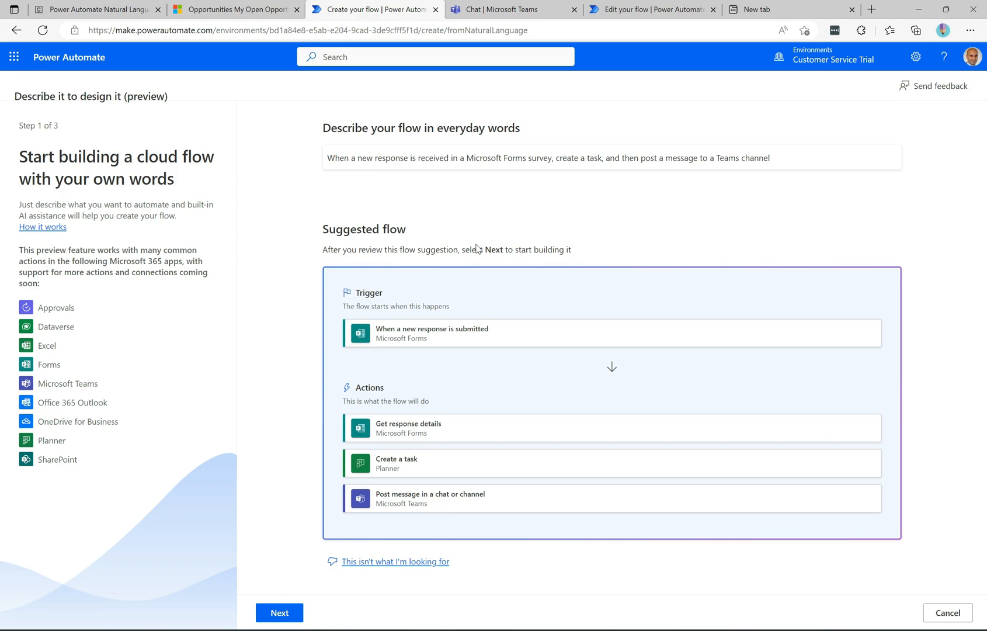
# Step: Try the 'When a new item is created in SharePoint, send me an email' example, then select its description for replacement
pyautogui.write('Send me a message on Teams every time a new file is added to SharePoint')
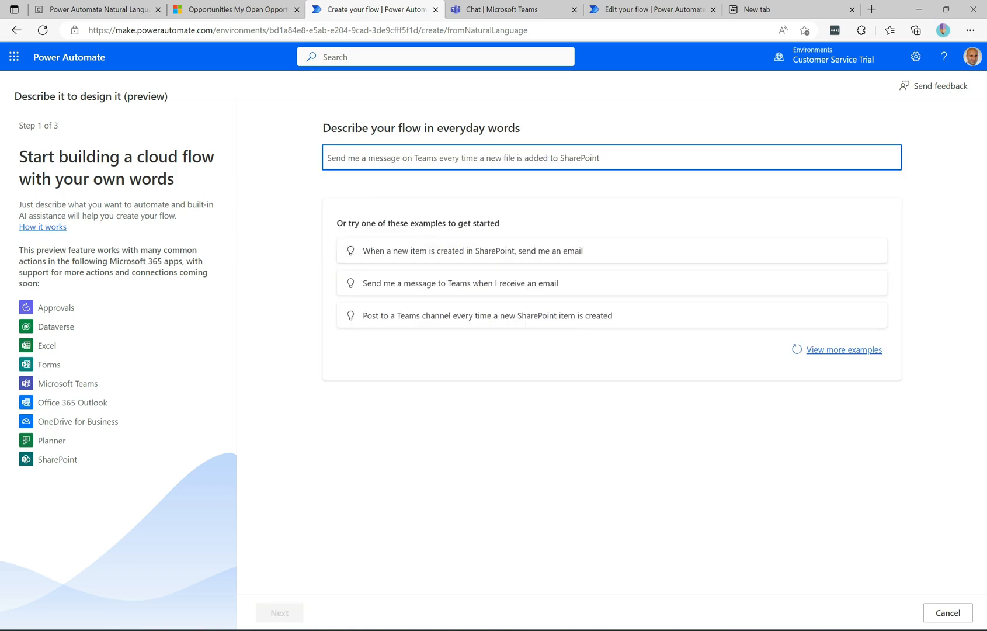
pyautogui.moveTo(397, 250)
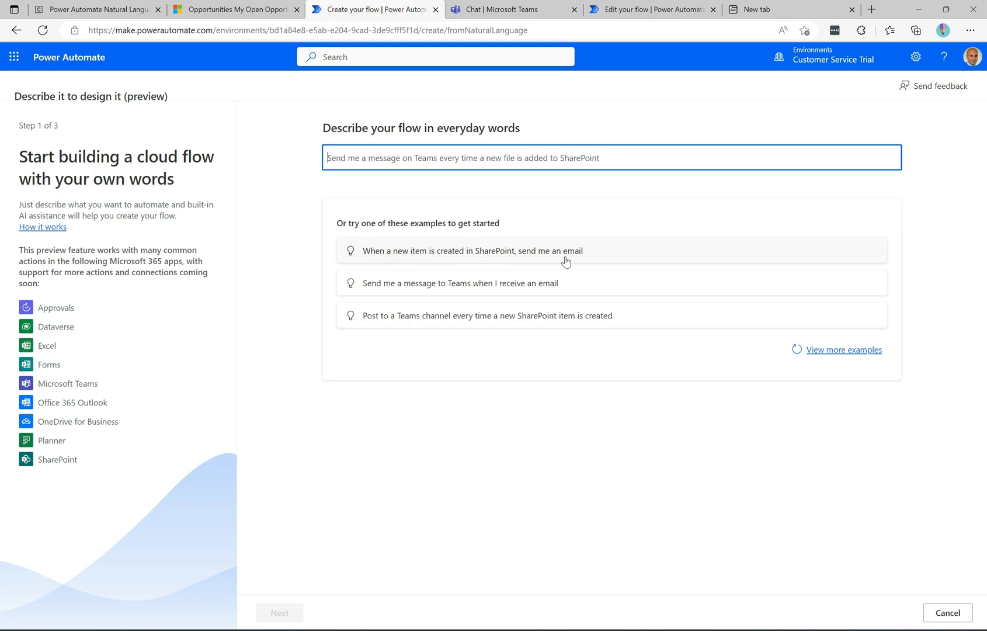
pyautogui.click(470, 250)
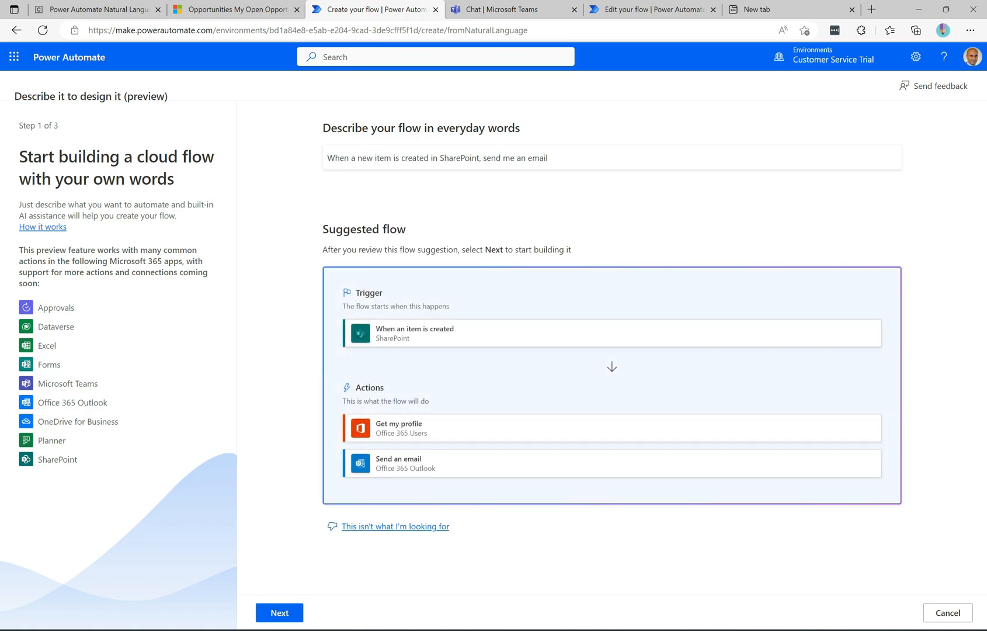
pyautogui.moveTo(434, 385)
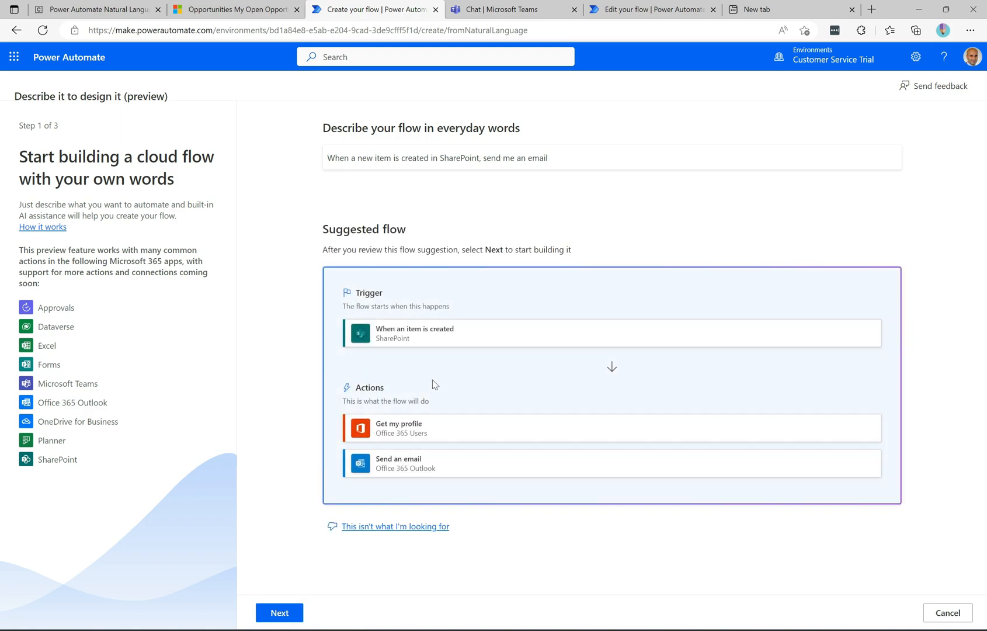
pyautogui.moveTo(399, 287)
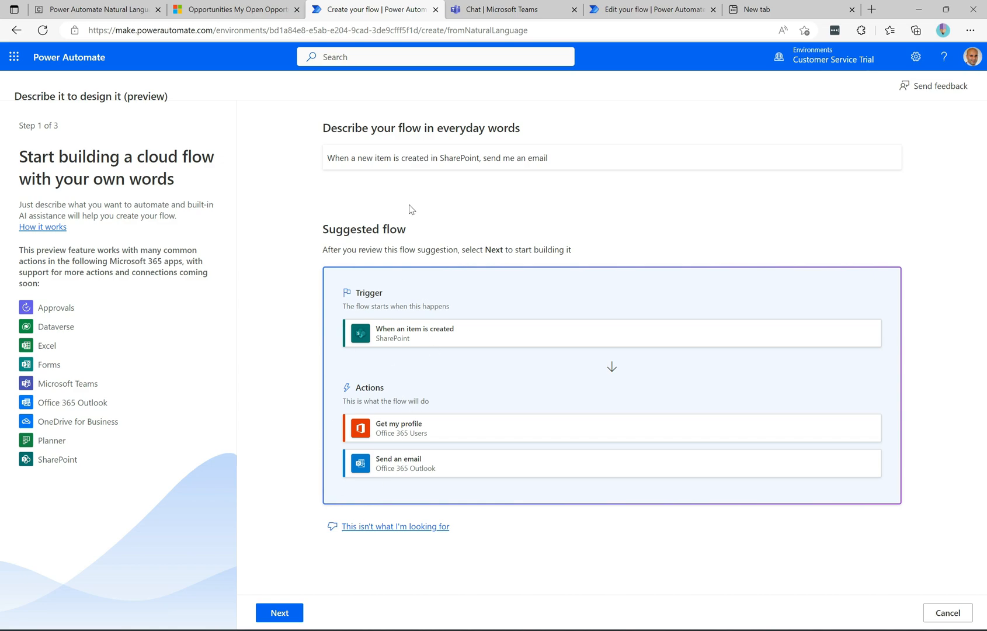
pyautogui.tripleClick(437, 158)
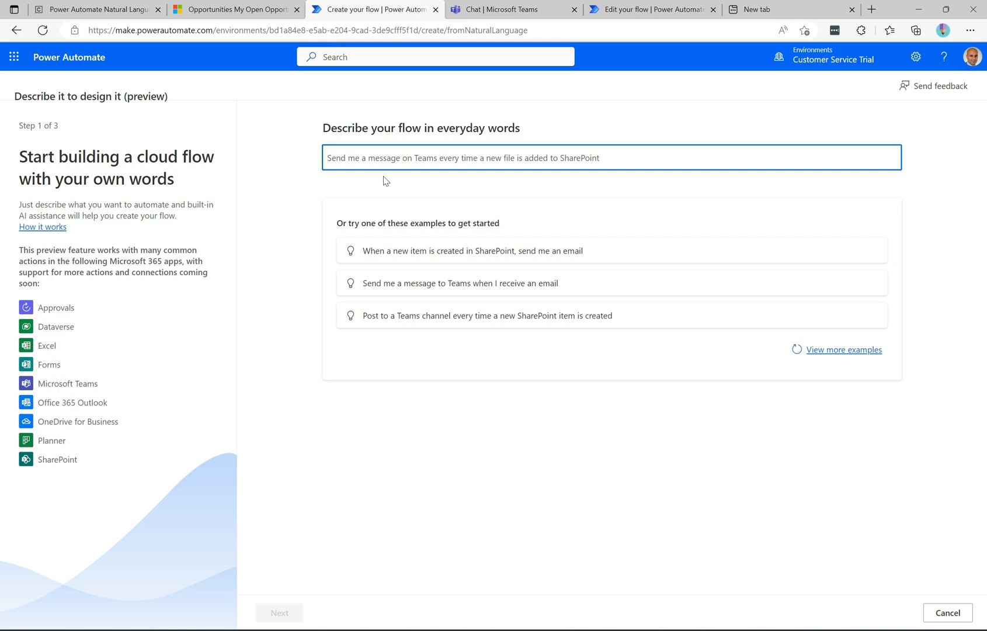
# Step: Submit a description: new Dataverse opportunity sends an email approval and posts to Teams
pyautogui.write('When a new opportunity is created in Dataverse,')
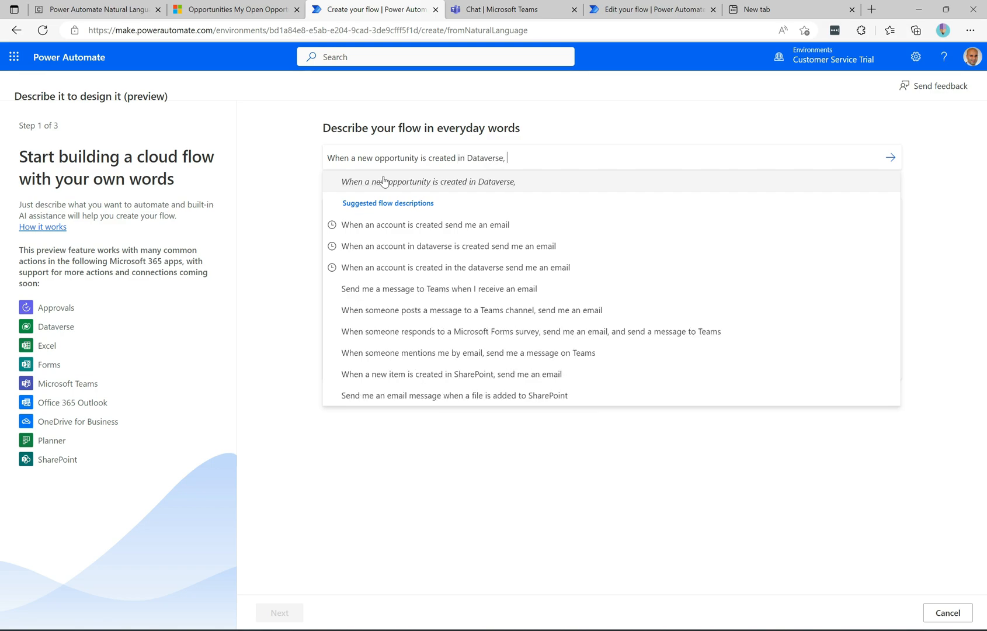
pyautogui.write('s')
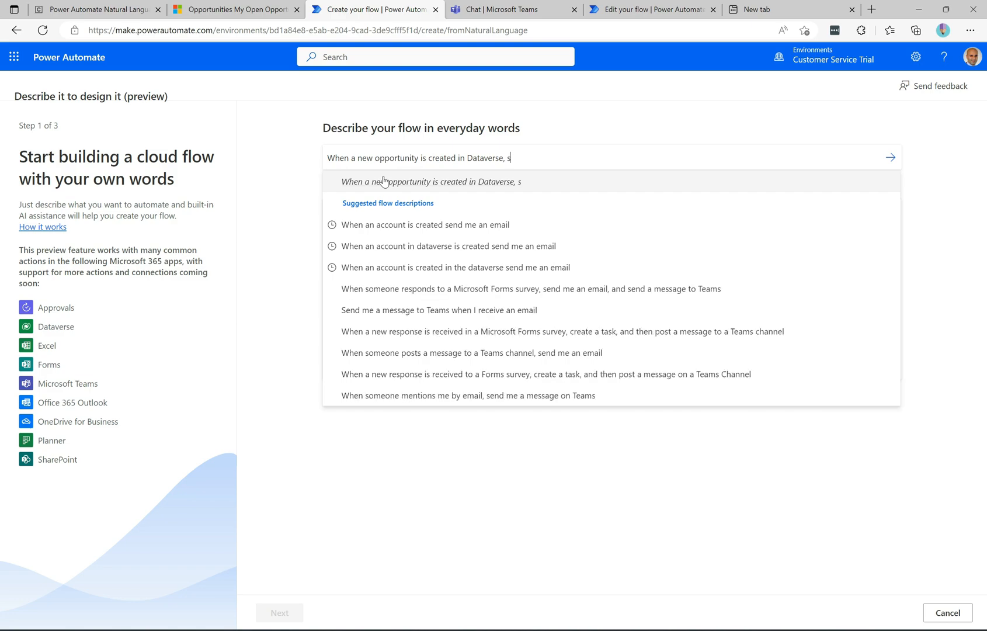
pyautogui.write('enf')
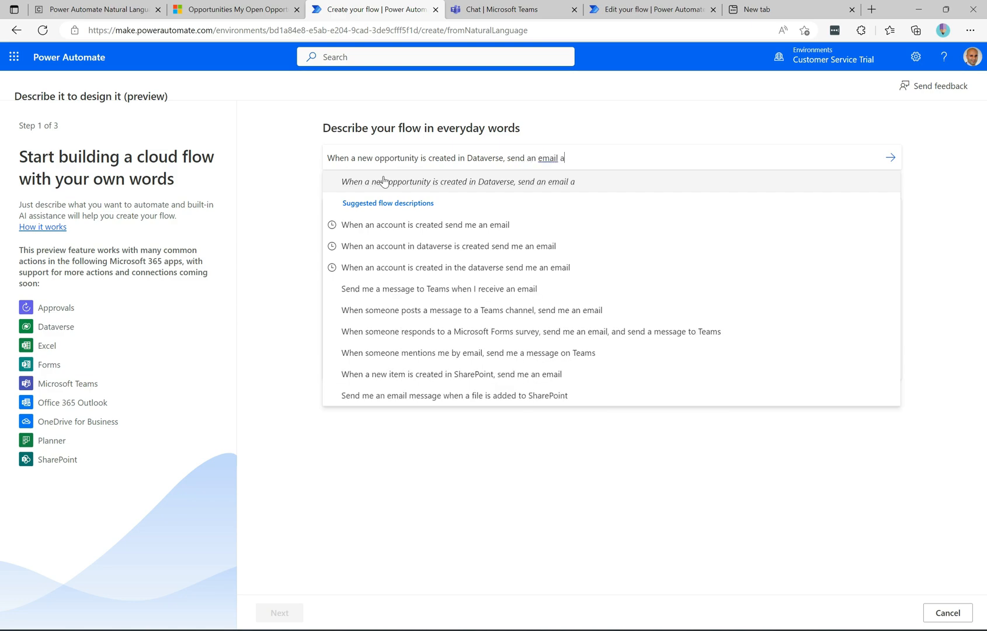
pyautogui.write('pproval and post a message on teams')
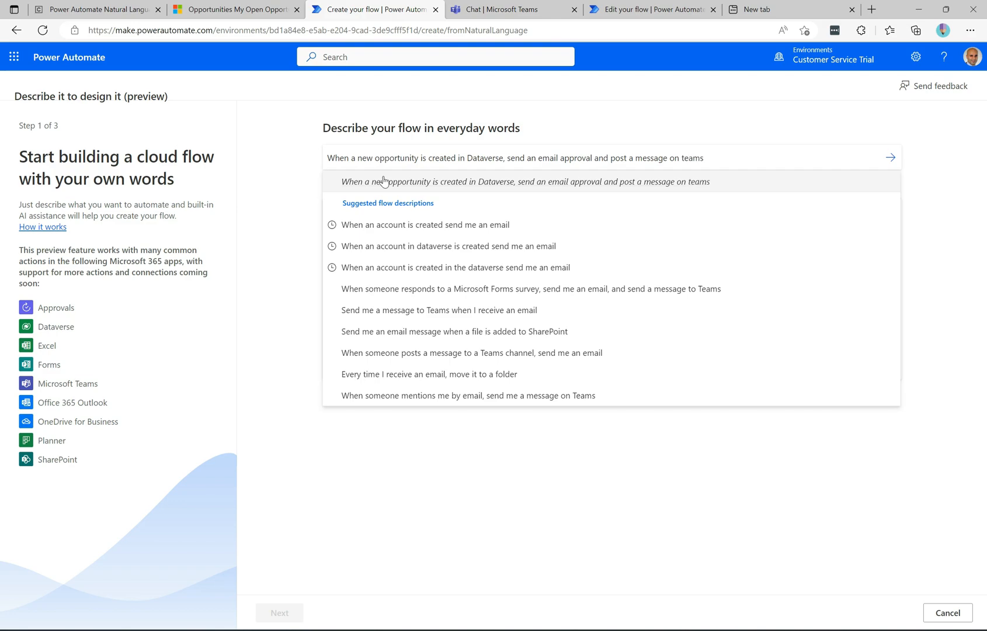
pyautogui.click(891, 157)
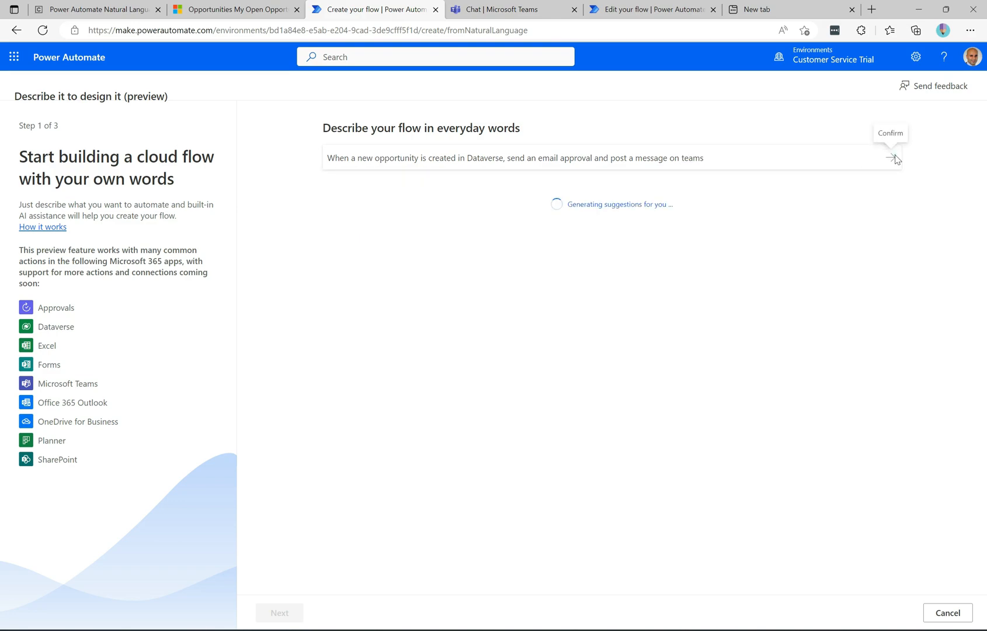
# Step: Accept the suggested Dataverse trigger, approval and Teams post flow and continue to Next
pyautogui.click(890, 158)
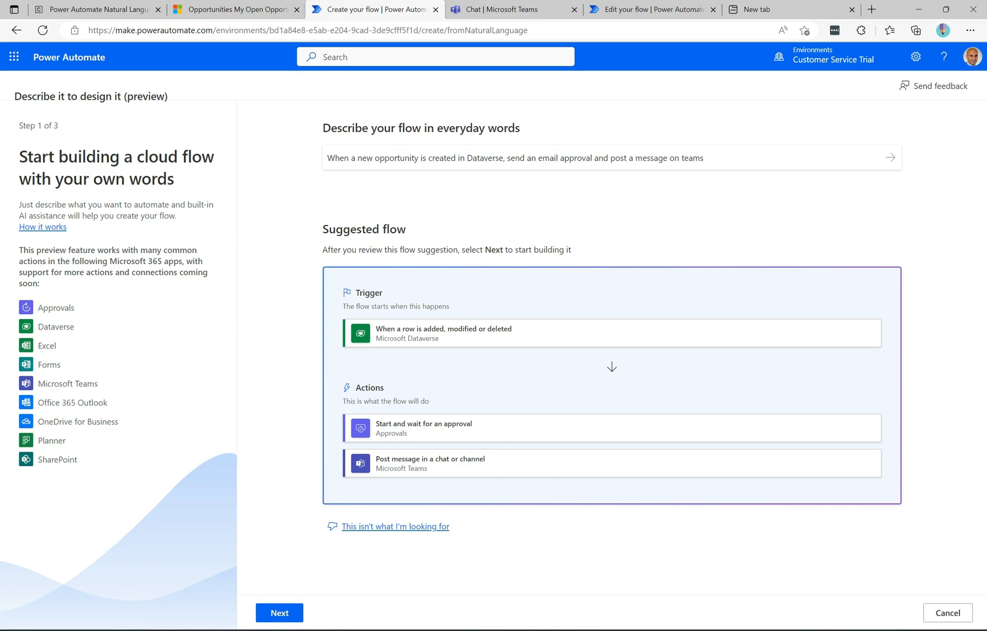
pyautogui.moveTo(493, 354)
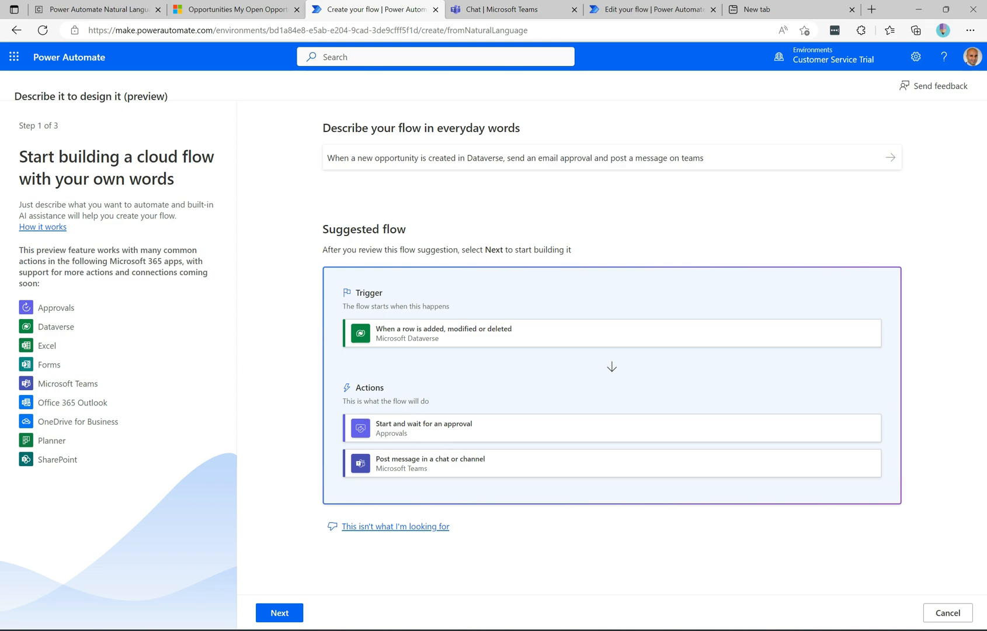
pyautogui.moveTo(472, 469)
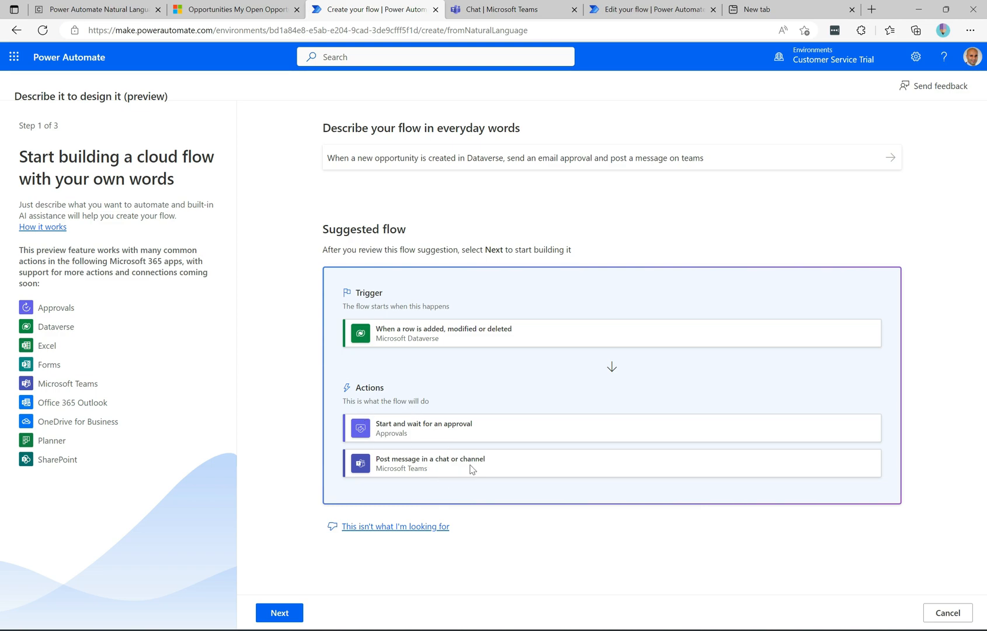
pyautogui.moveTo(271, 492)
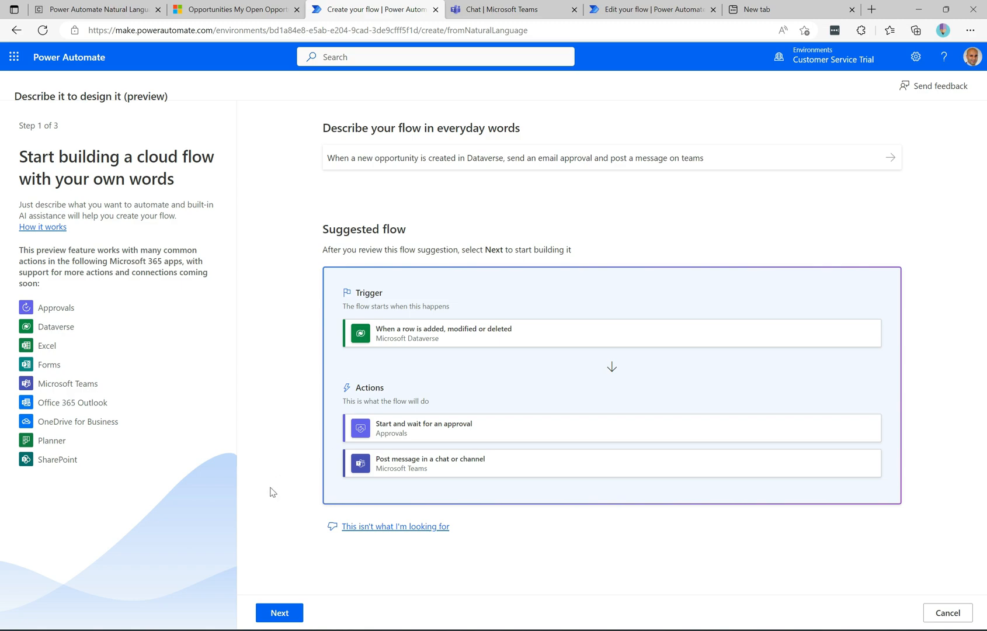
pyautogui.click(278, 612)
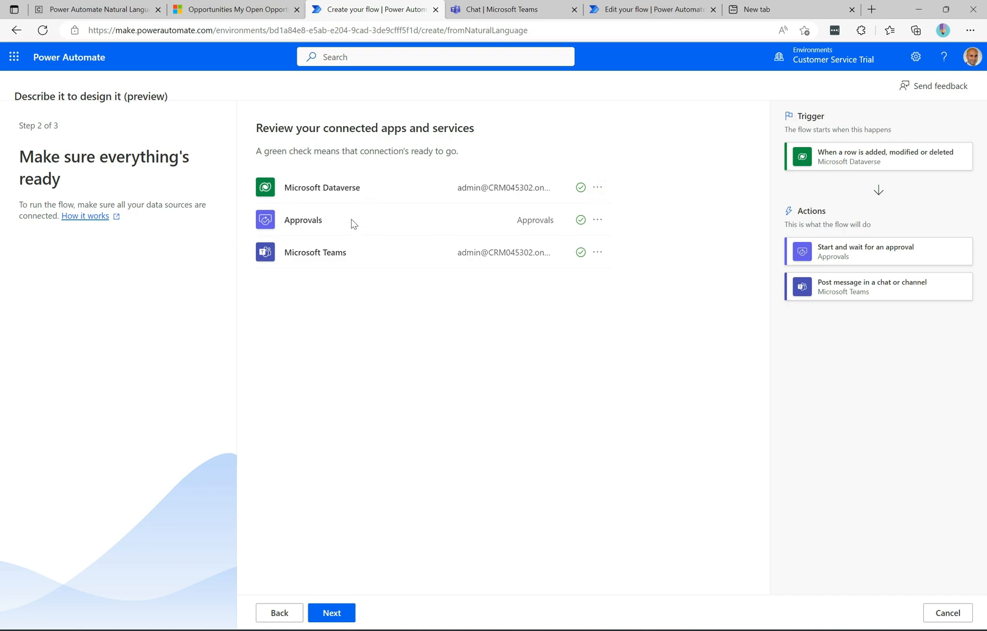
pyautogui.moveTo(353, 288)
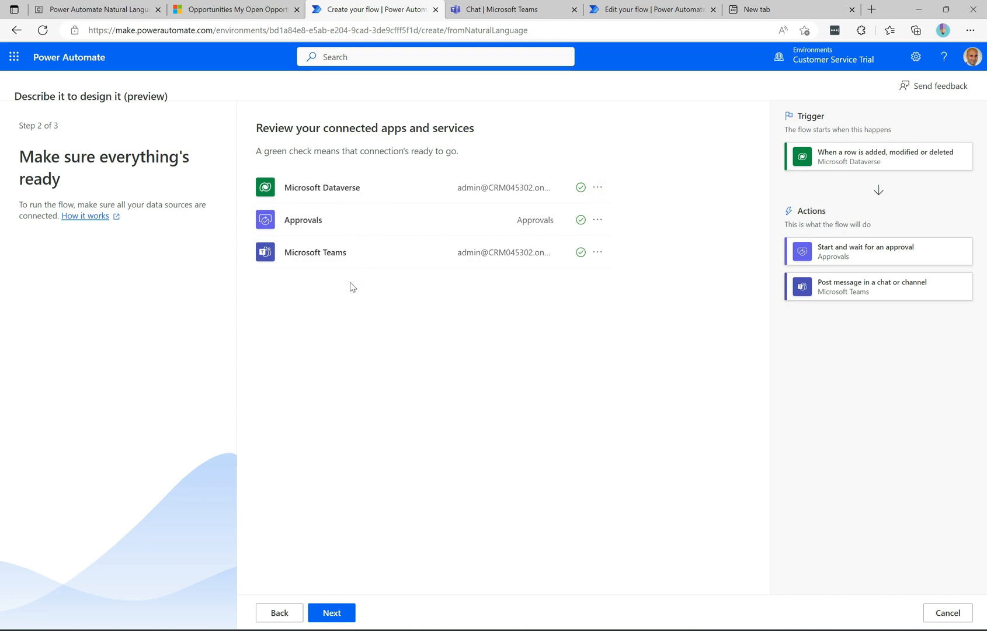
pyautogui.moveTo(280, 190)
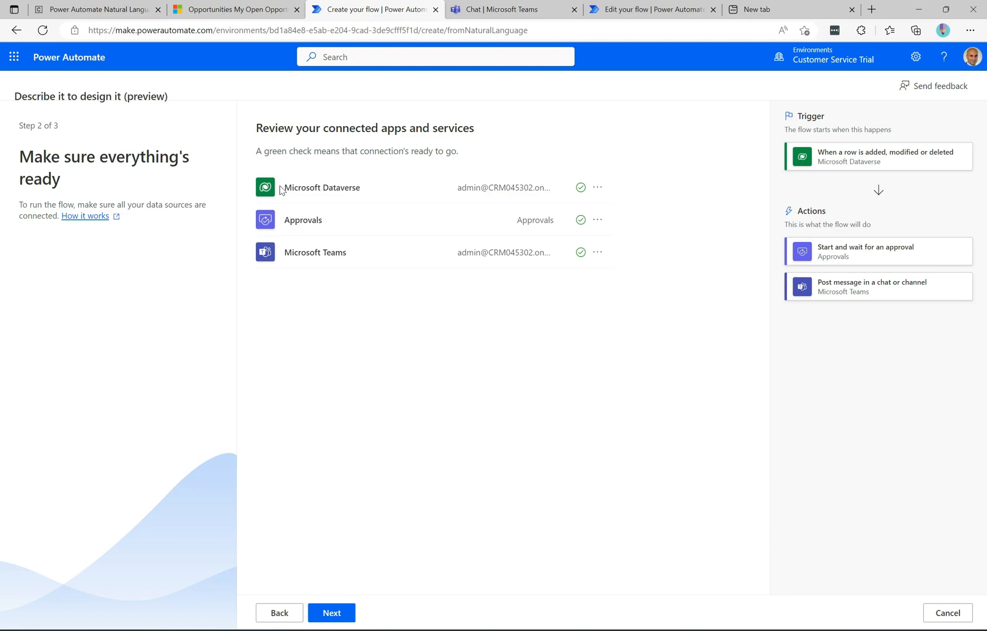
pyautogui.moveTo(357, 578)
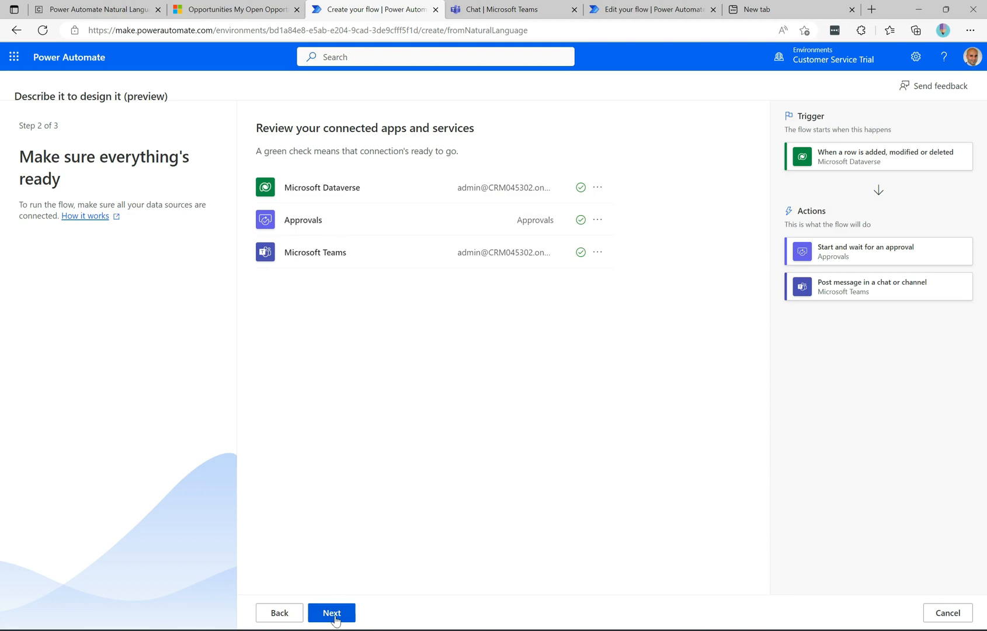
# Step: Reach the settings step and set the Dataverse trigger's table to Opportunities
pyautogui.click(331, 615)
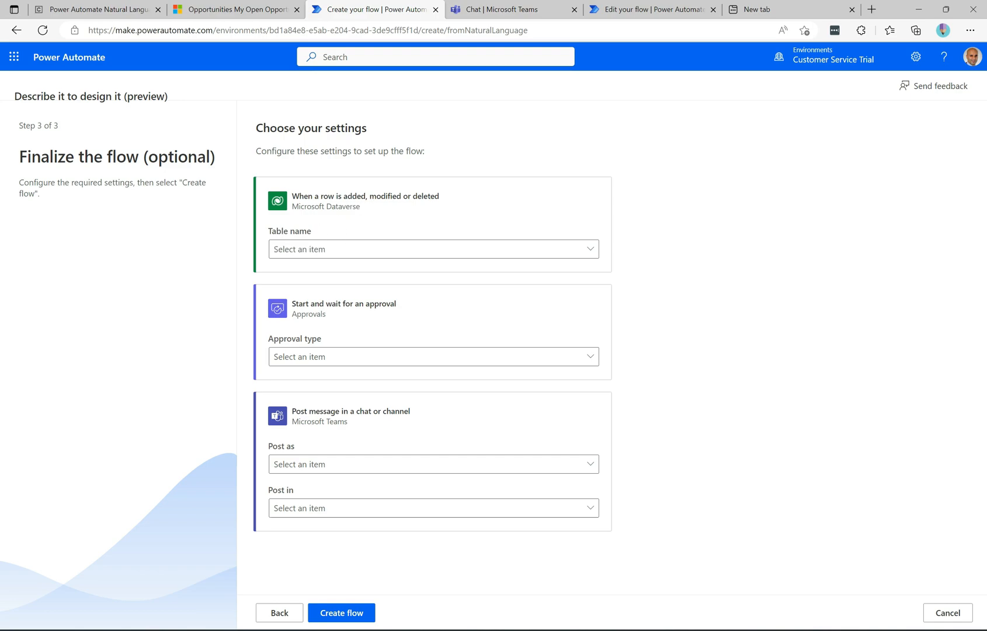
pyautogui.moveTo(282, 240)
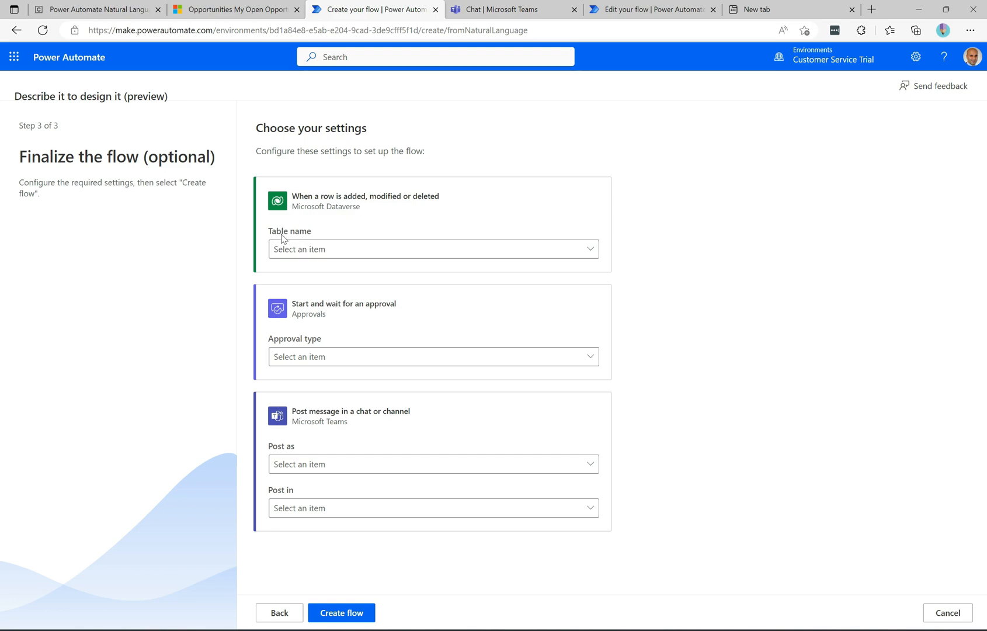
pyautogui.moveTo(459, 279)
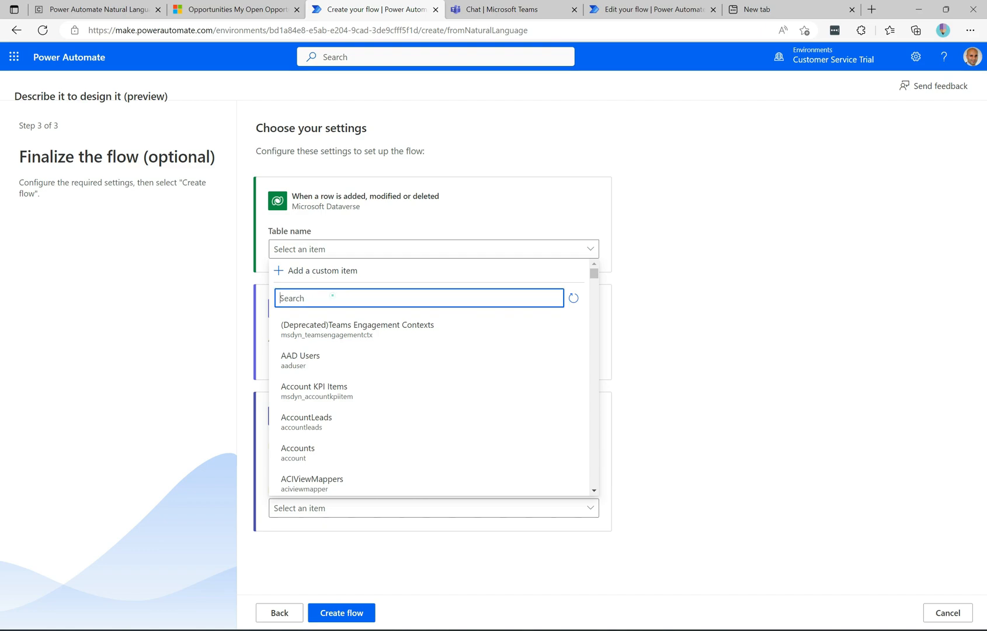
pyautogui.write('oppor')
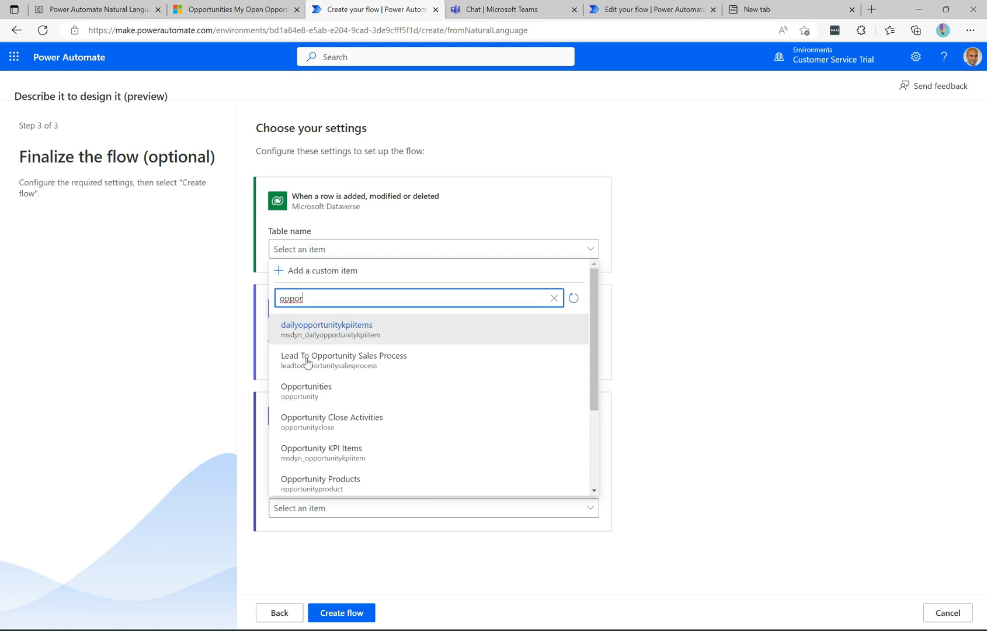
pyautogui.click(306, 385)
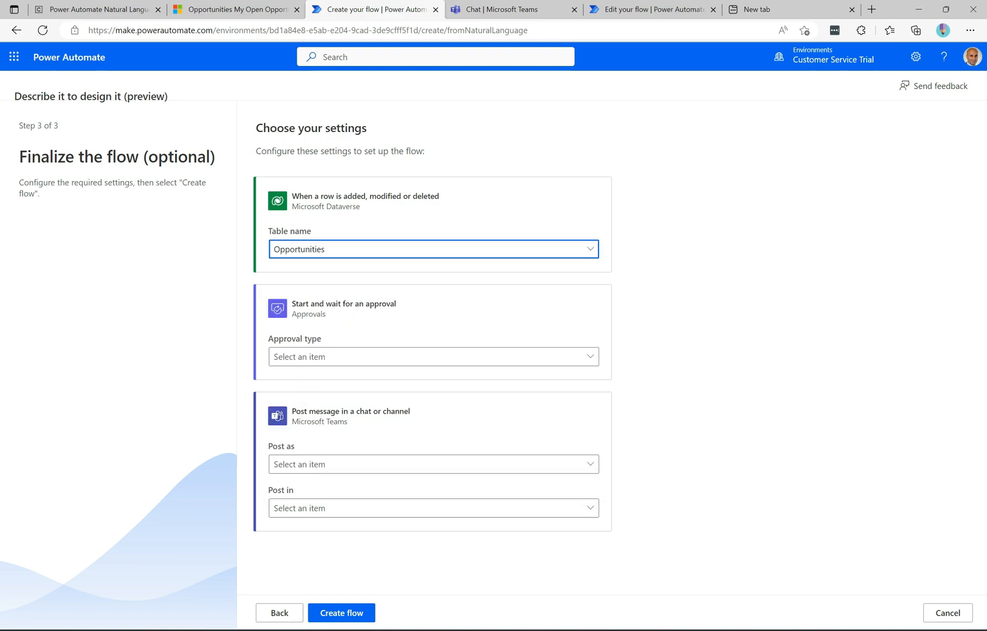
pyautogui.moveTo(342, 166)
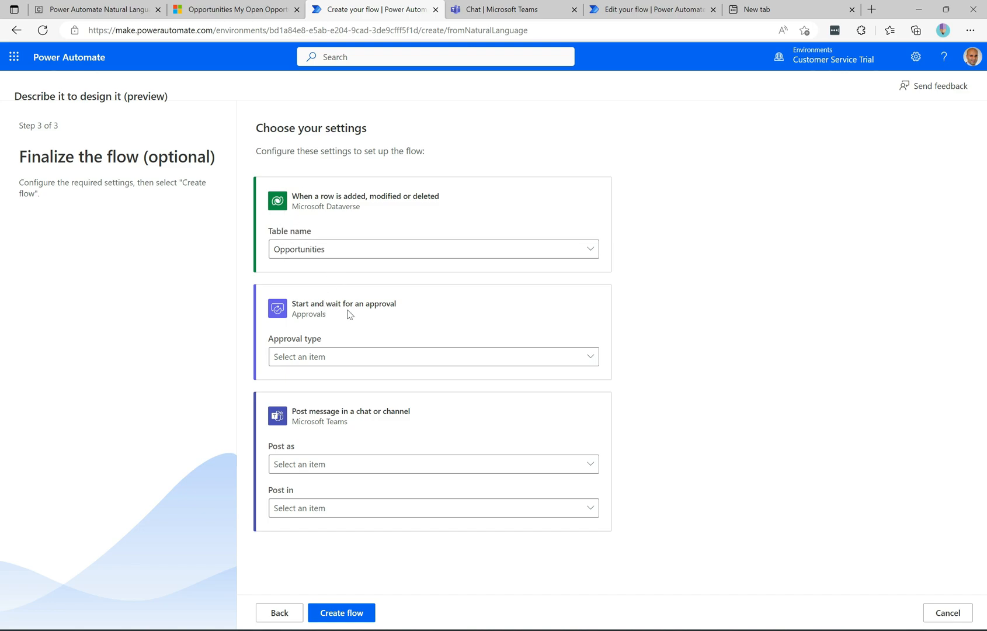
pyautogui.moveTo(393, 289)
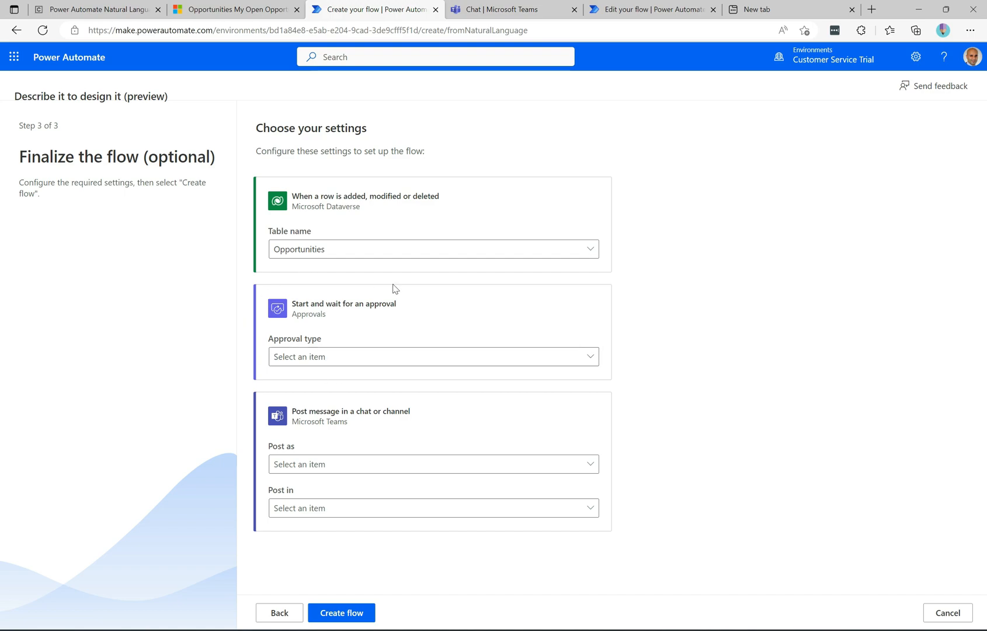
pyautogui.moveTo(300, 347)
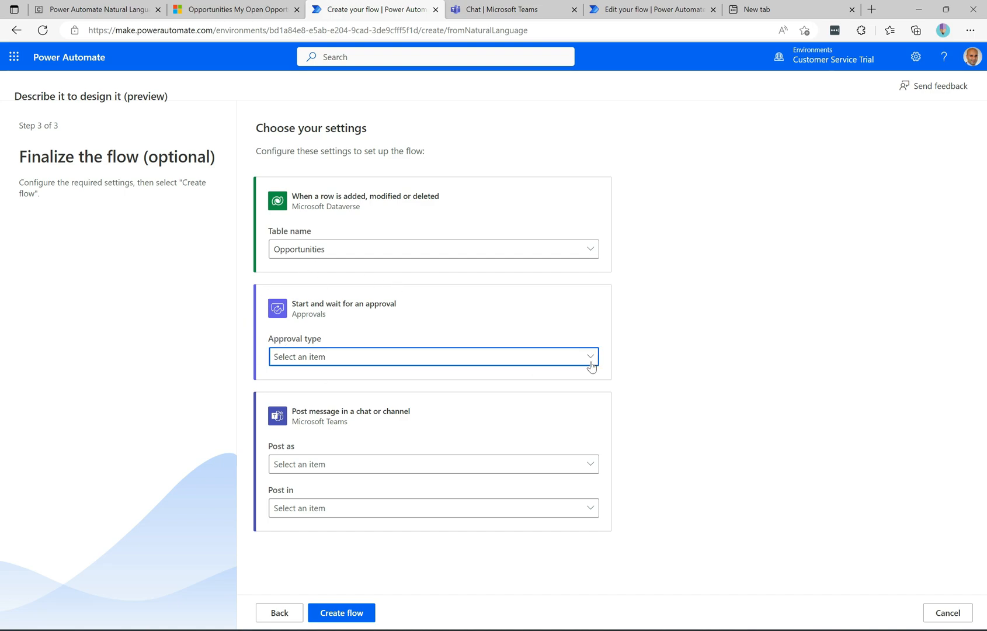
# Step: Set approval type to Everyone must approve, title 'Please approve this request', assigned to Alan and Alicia
pyautogui.click(432, 356)
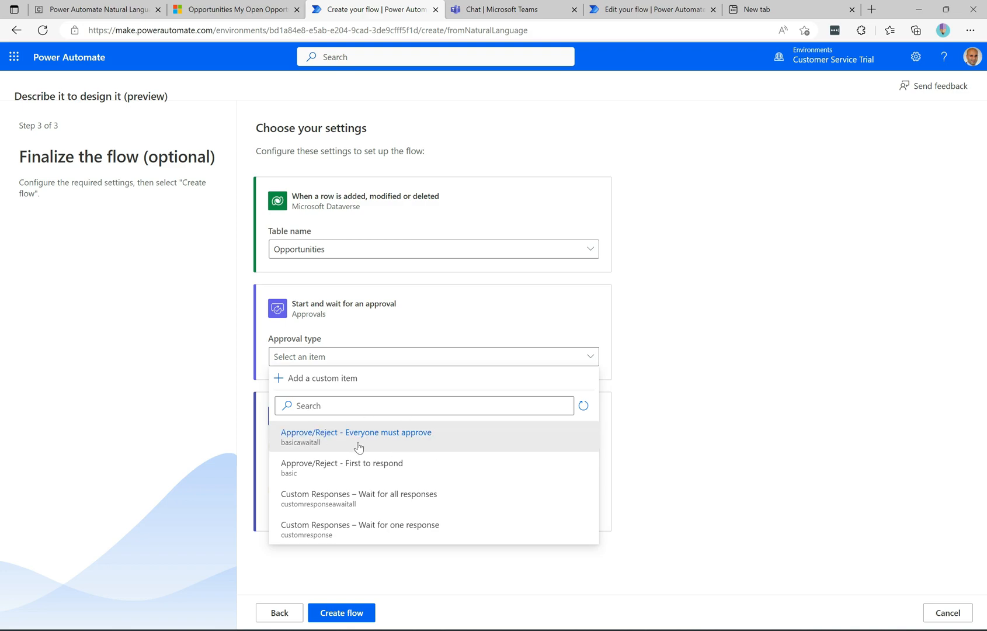
pyautogui.moveTo(334, 455)
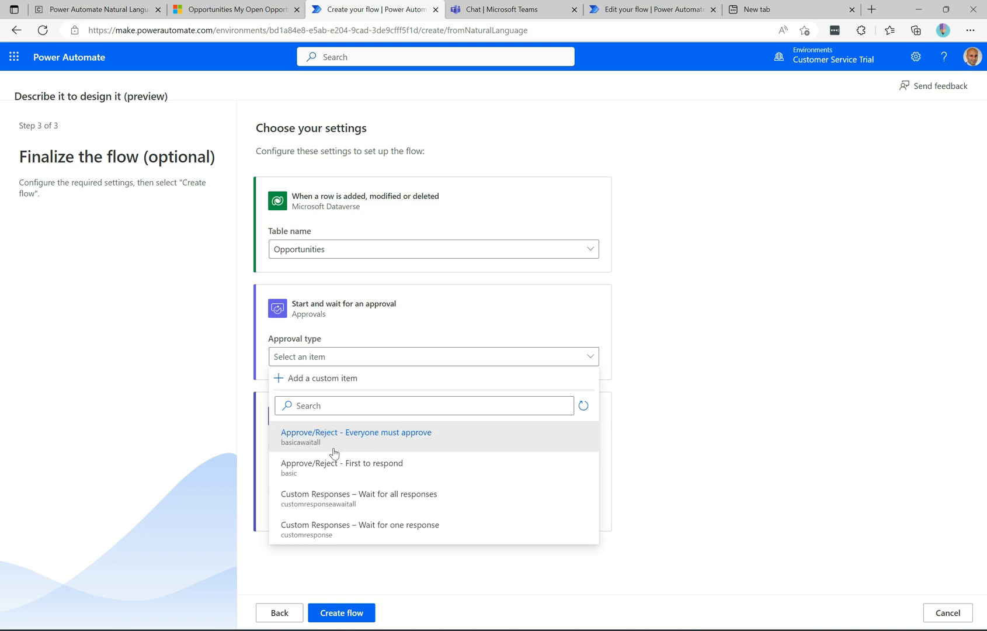
pyautogui.moveTo(342, 467)
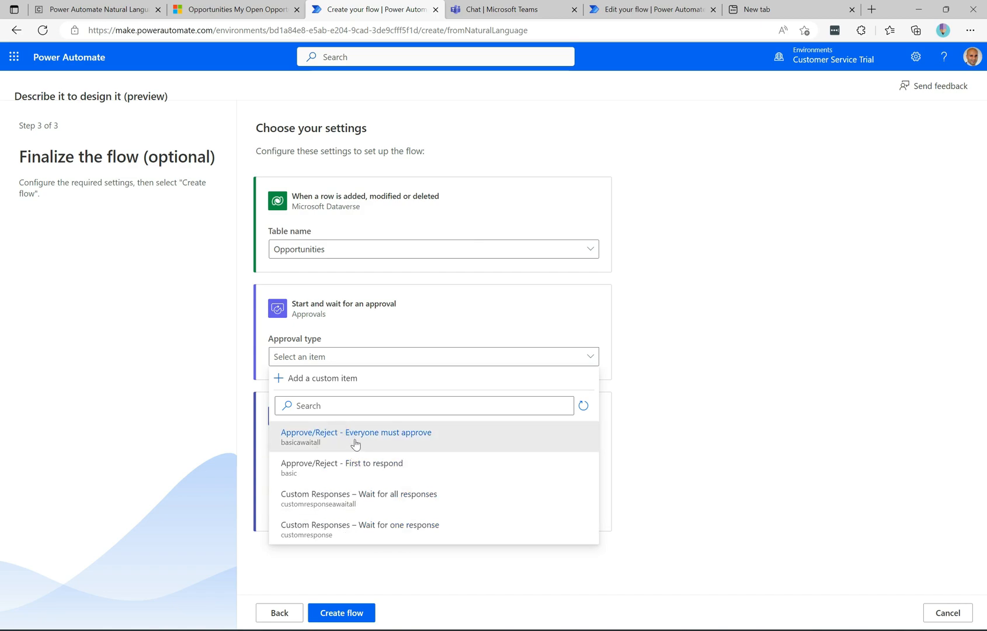
pyautogui.click(355, 436)
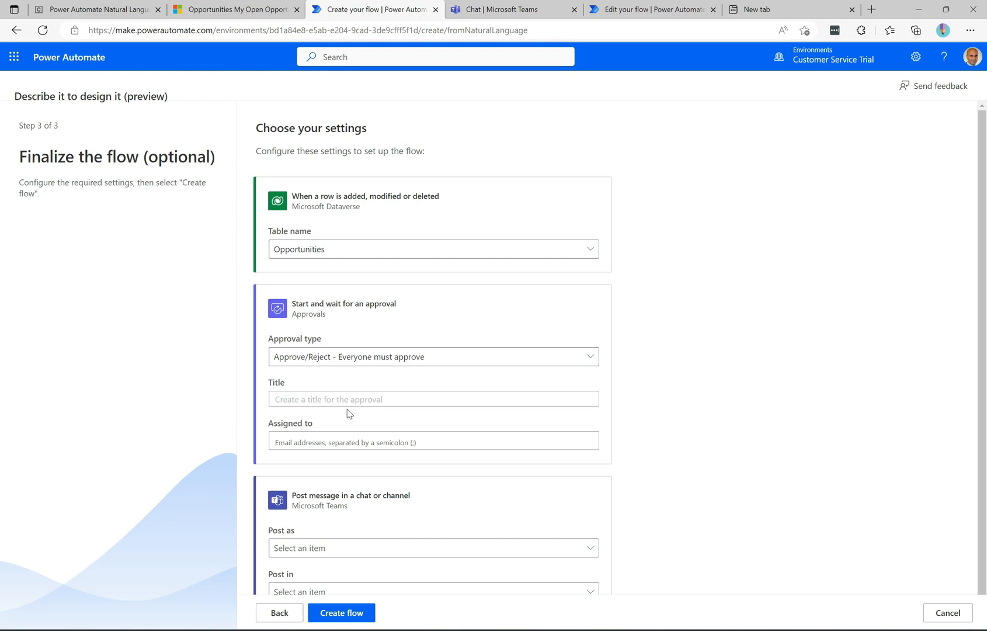
pyautogui.write('Ples')
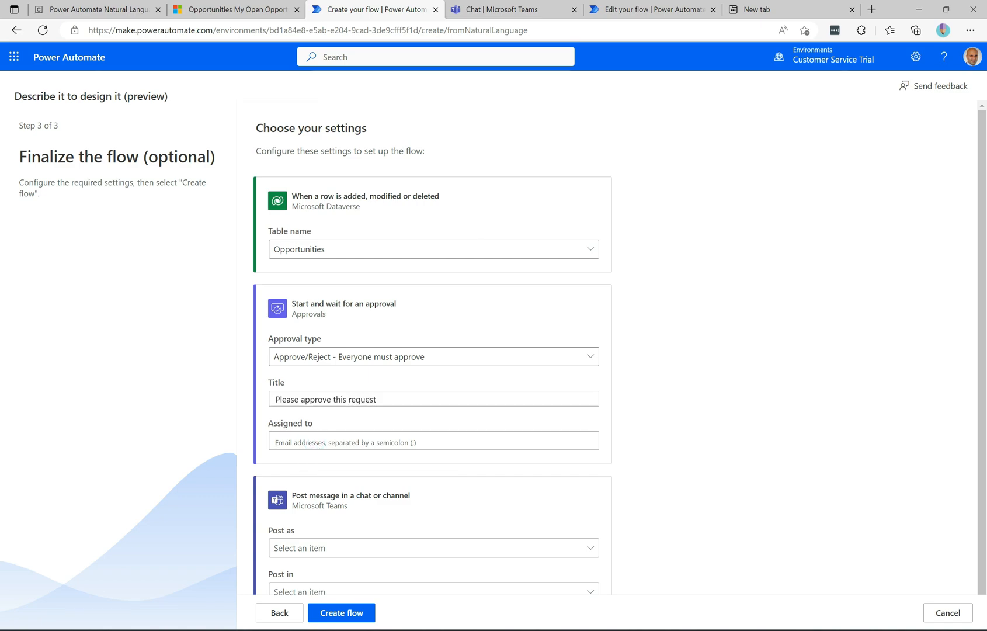
pyautogui.write('Alan Steiner')
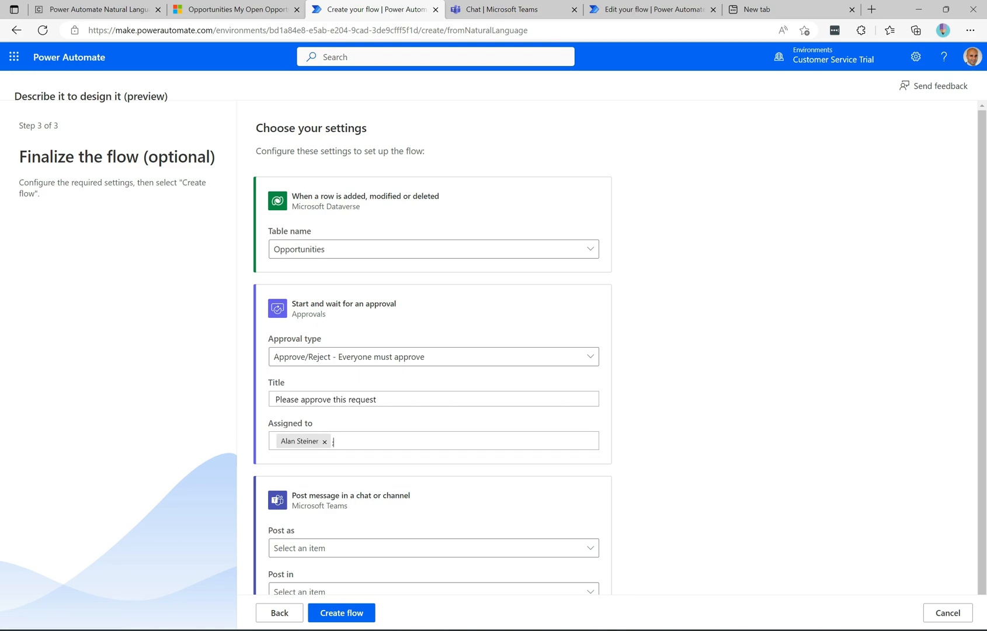
pyautogui.write(';A')
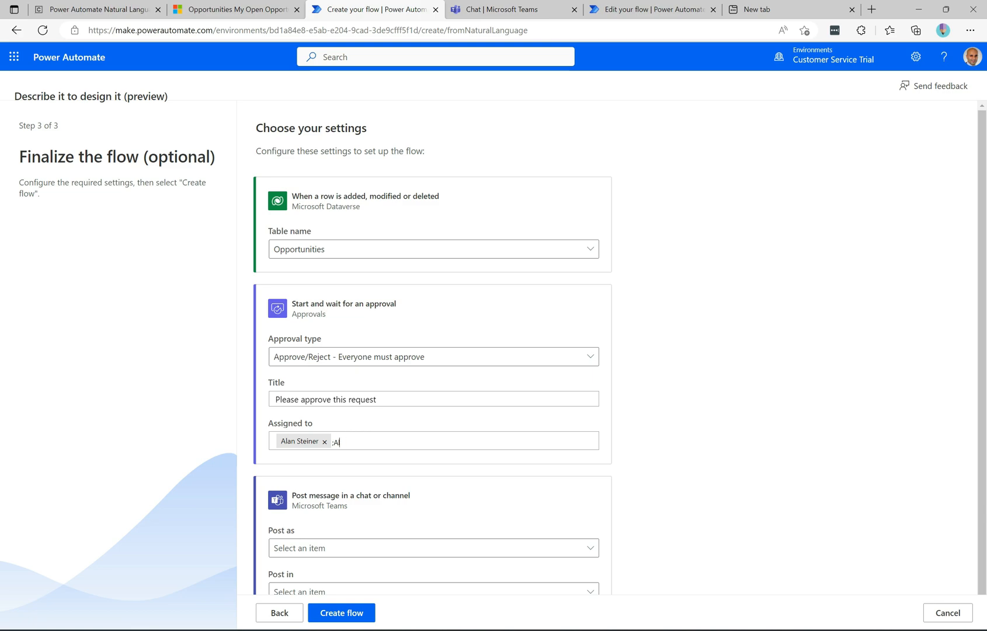
pyautogui.write('licia Thomber ;')
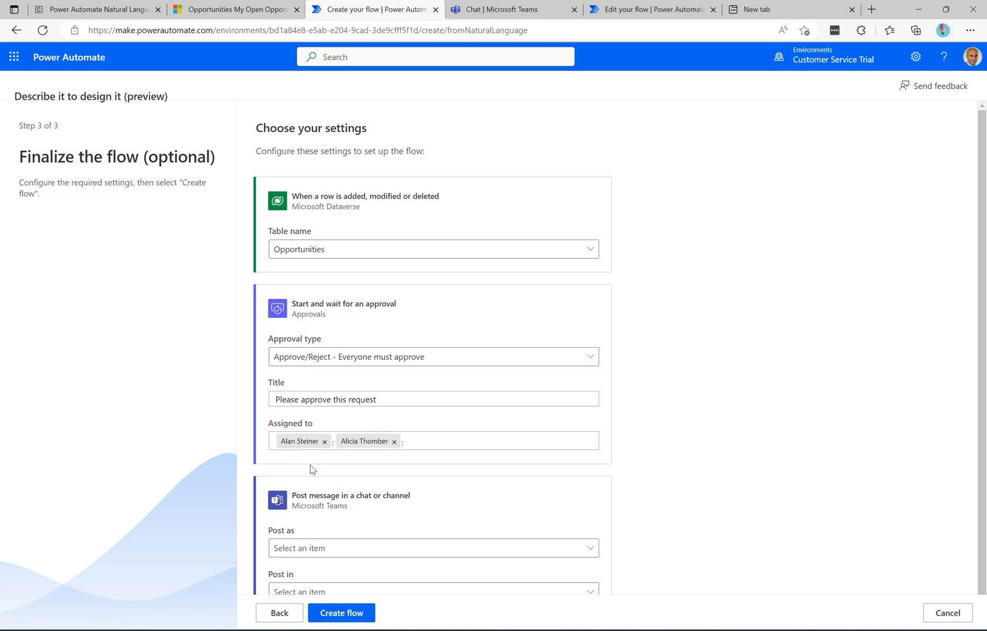
pyautogui.moveTo(5, 423)
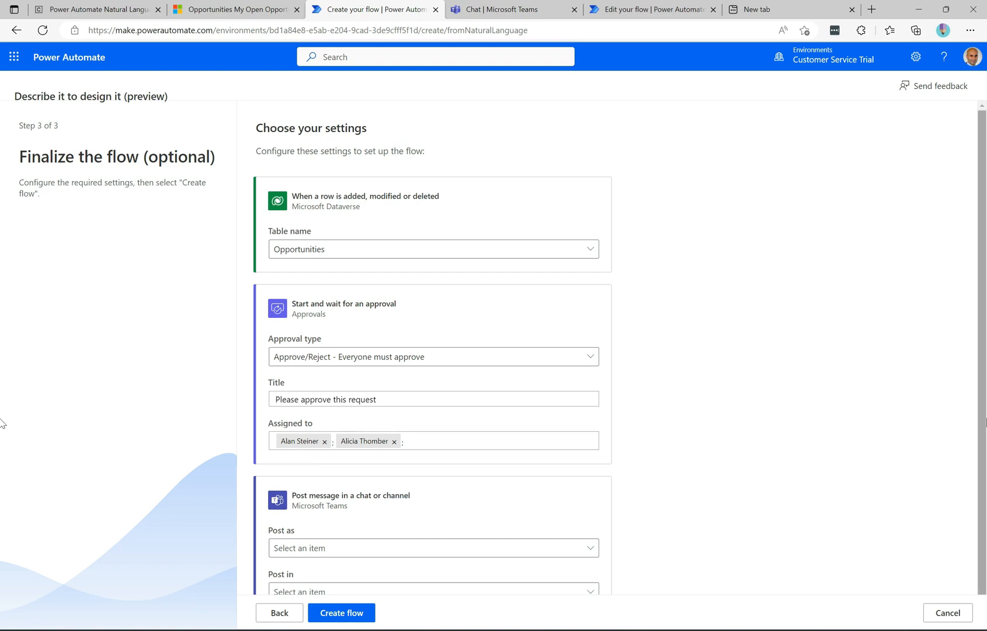
# Step: Post 'Please approve, thanks!' to the Approvals Group team's General channel
pyautogui.scroll(-3)
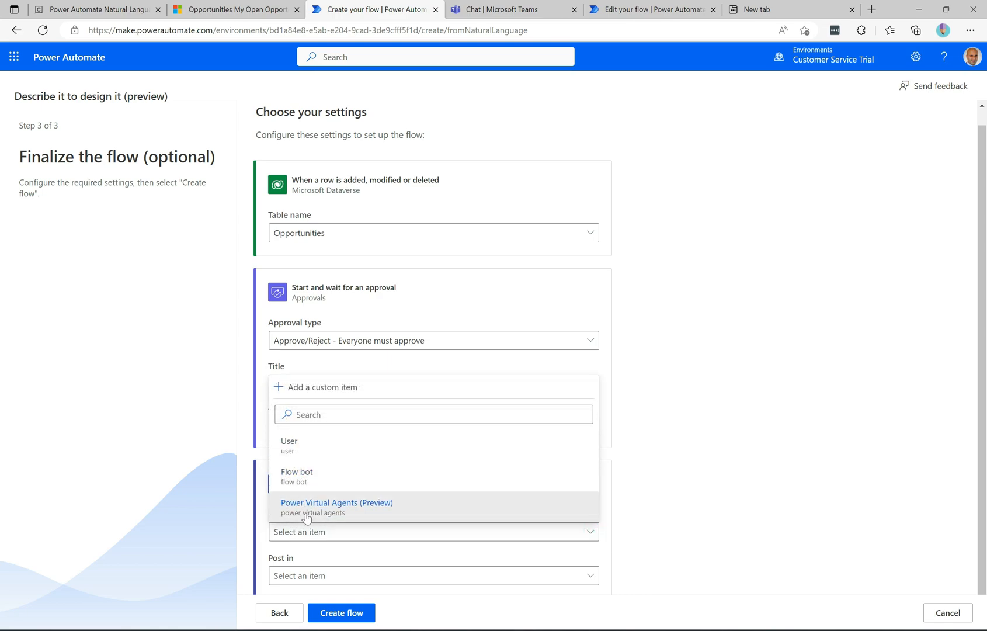
pyautogui.moveTo(357, 527)
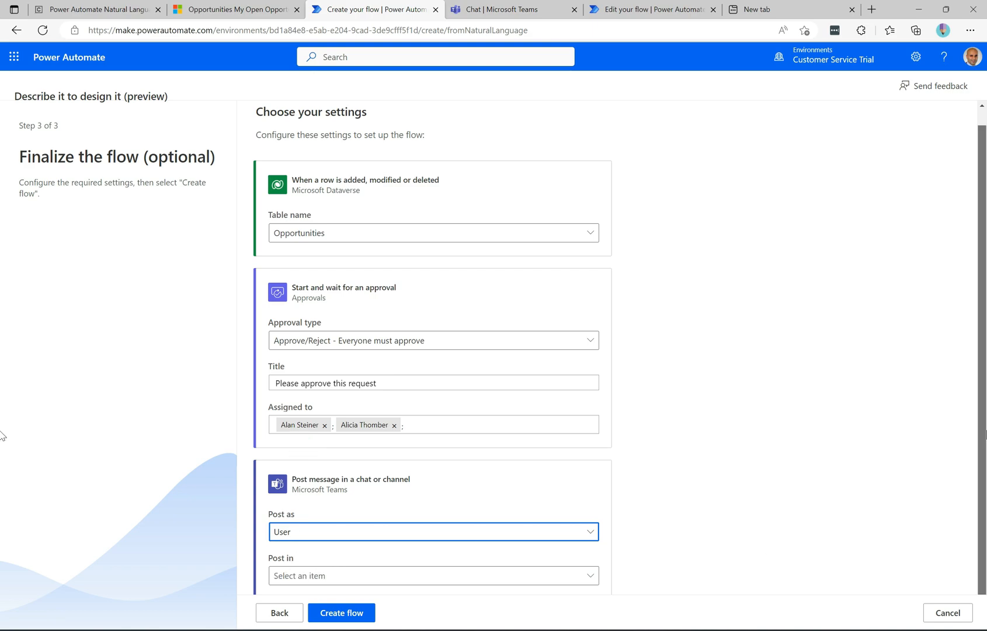
pyautogui.click(588, 576)
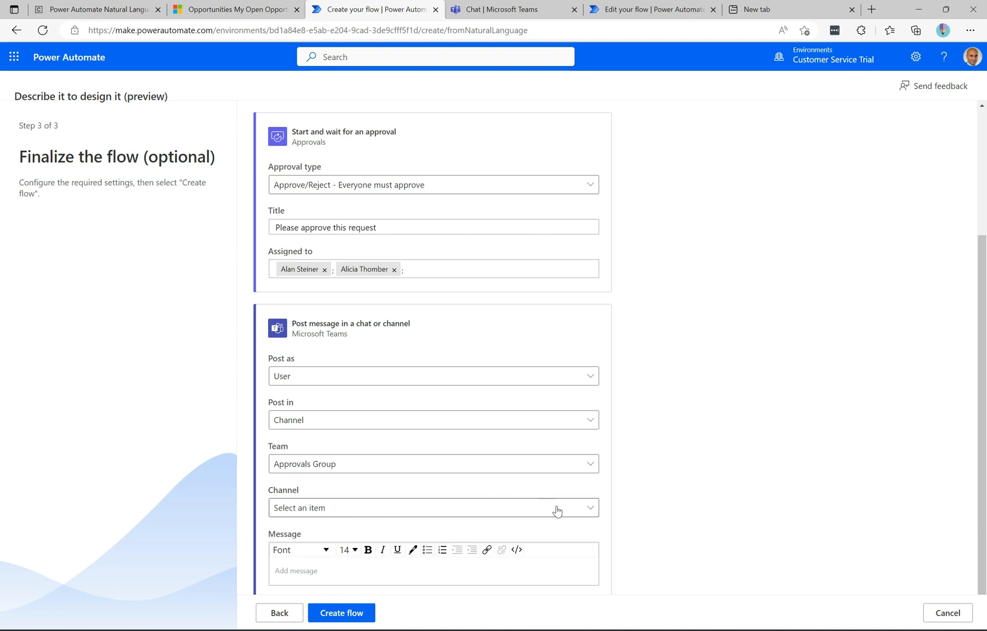
pyautogui.click(432, 507)
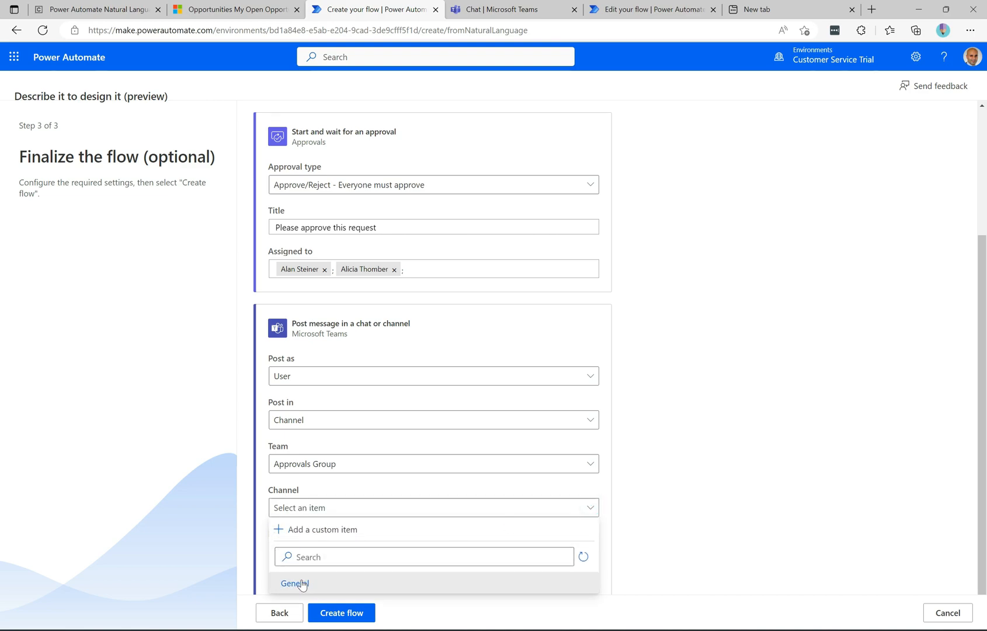
pyautogui.click(294, 584)
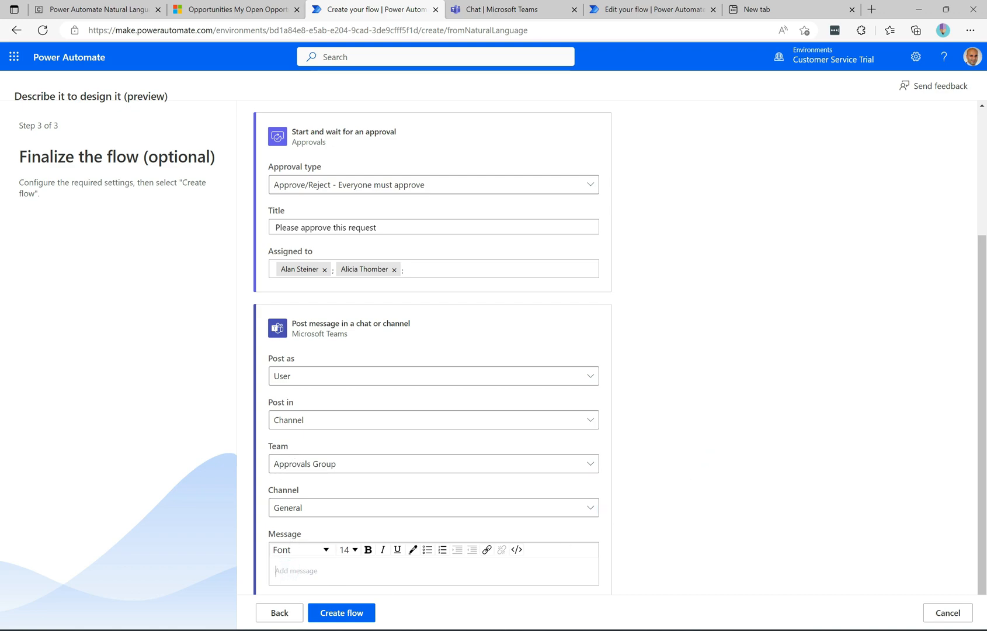
pyautogui.write('Please ap')
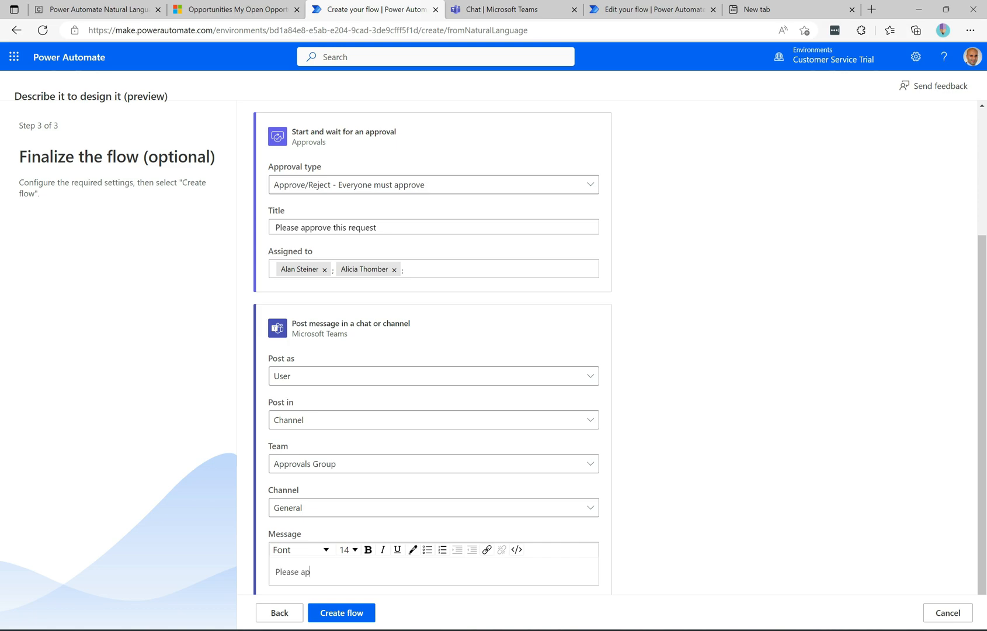
pyautogui.write('prove')
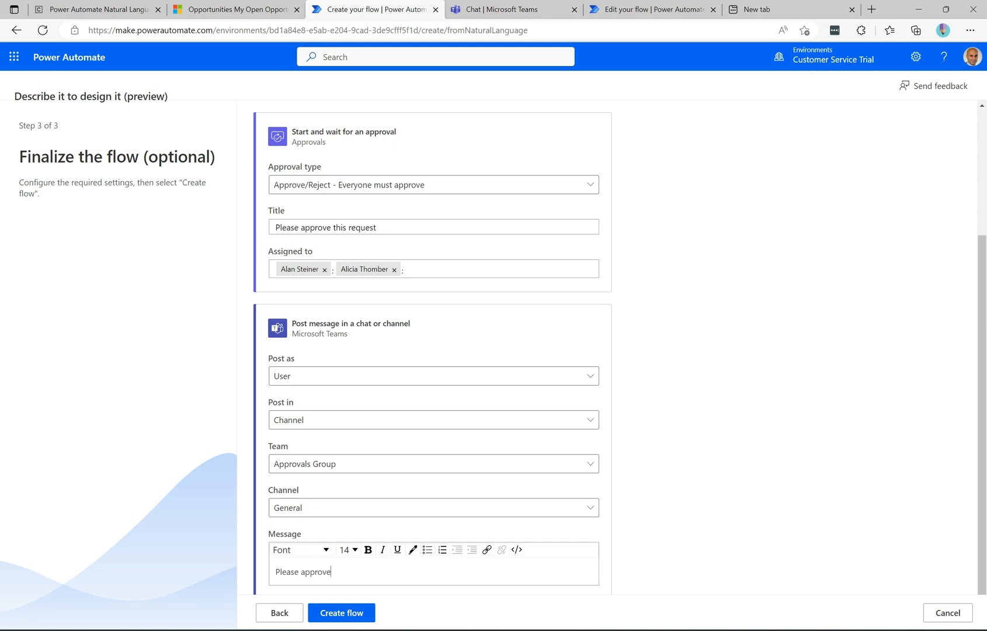
pyautogui.write(', thanks!')
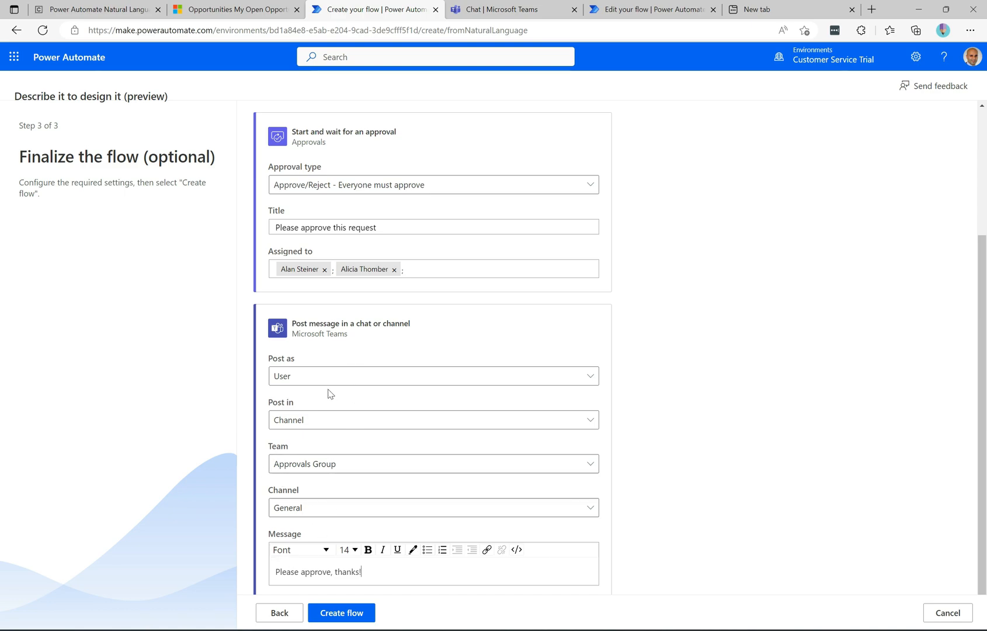
pyautogui.moveTo(360, 399)
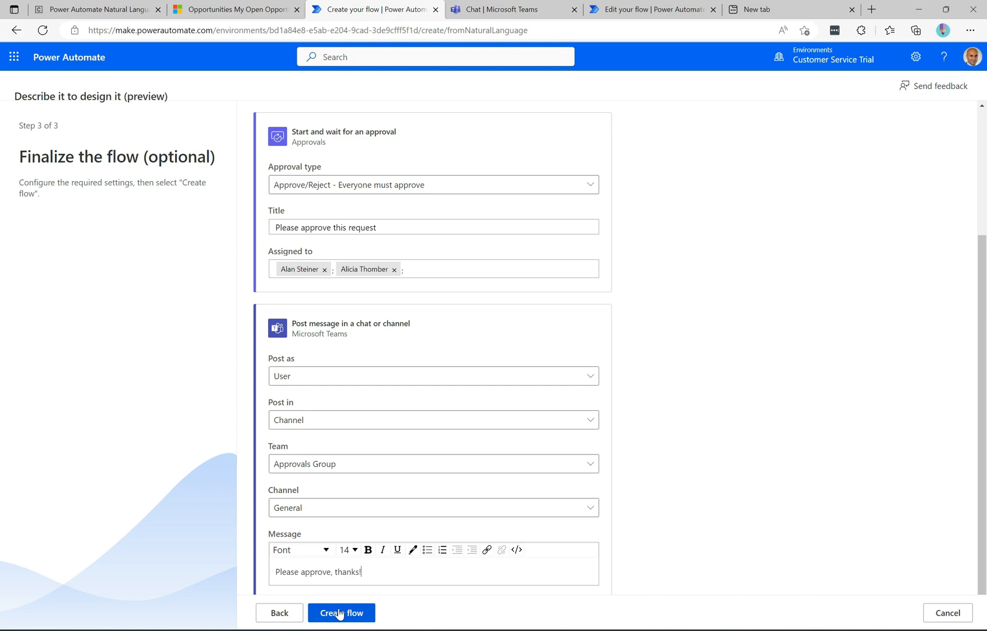
pyautogui.moveTo(353, 586)
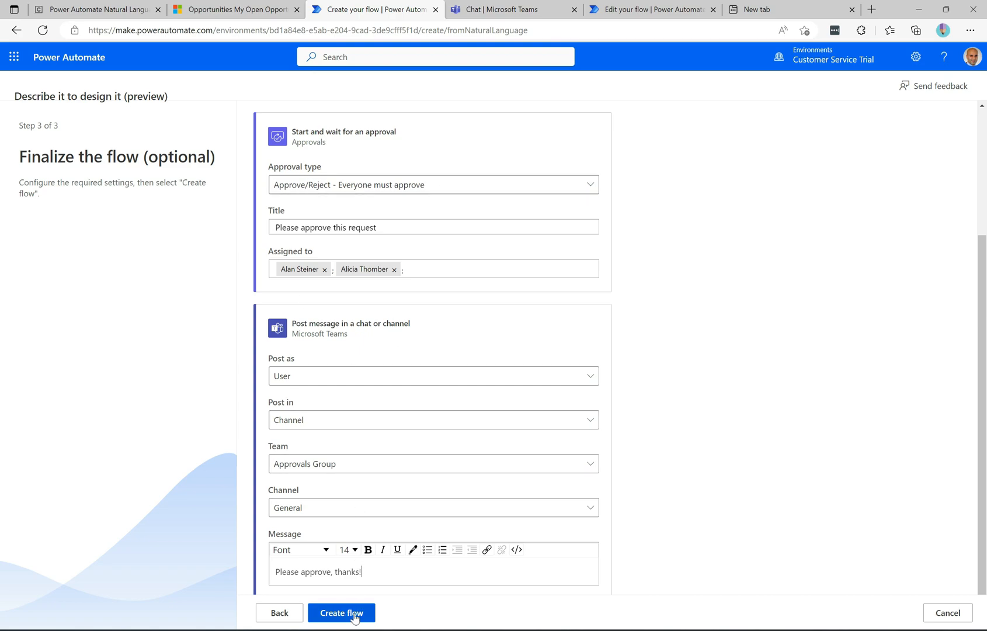
# Step: Create the flow and review the Dataverse trigger's settings and advanced options in the editor
pyautogui.click(341, 612)
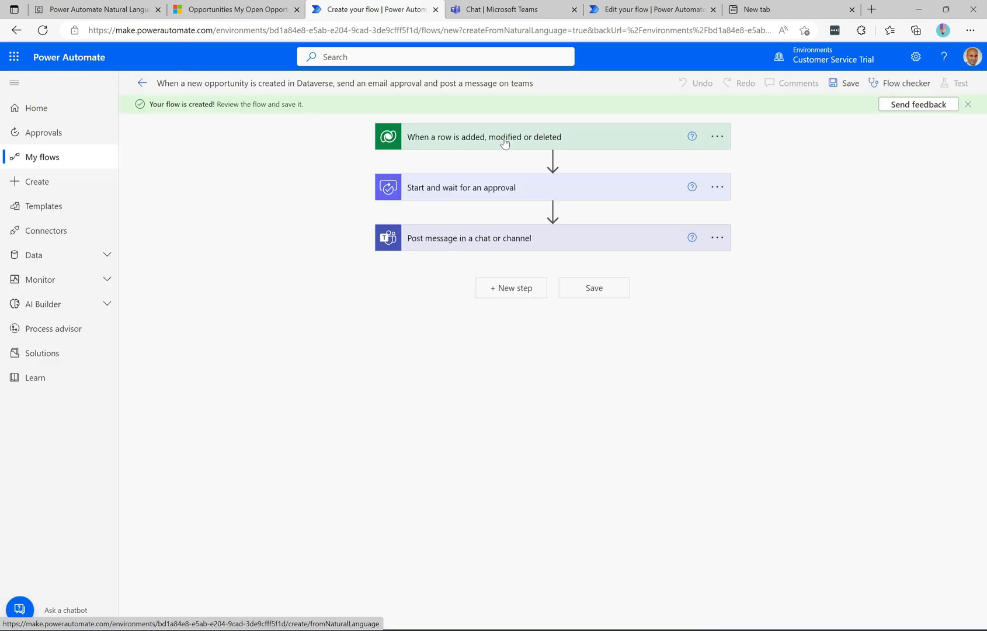
pyautogui.click(483, 137)
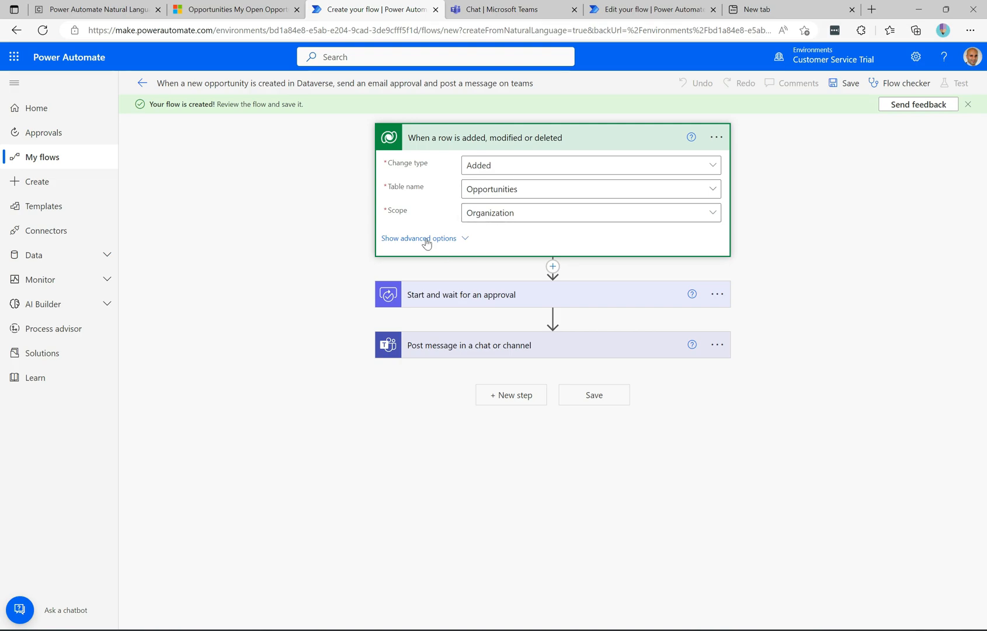
pyautogui.click(419, 238)
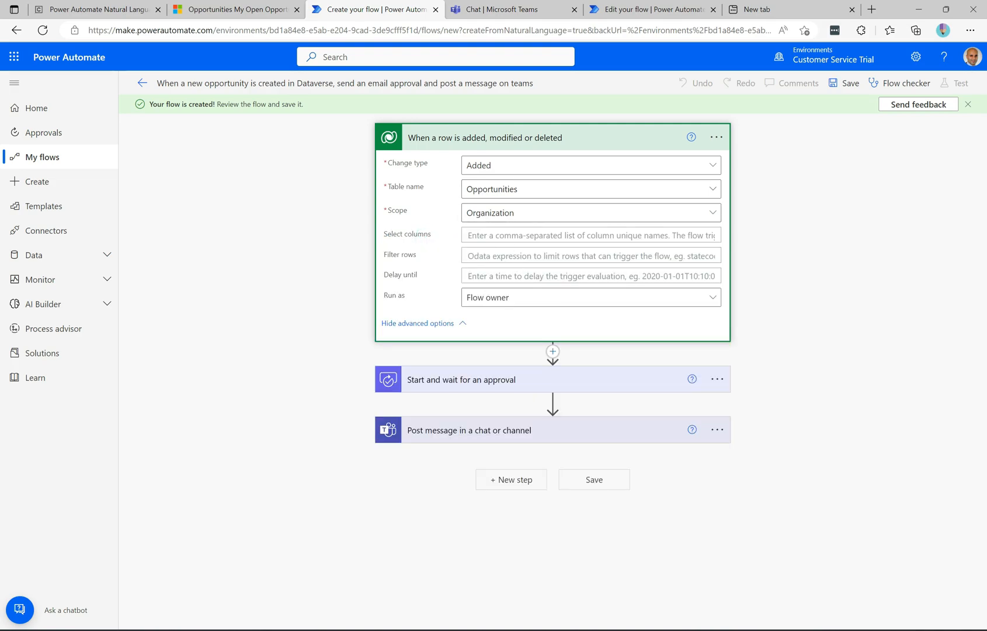
pyautogui.moveTo(589, 255)
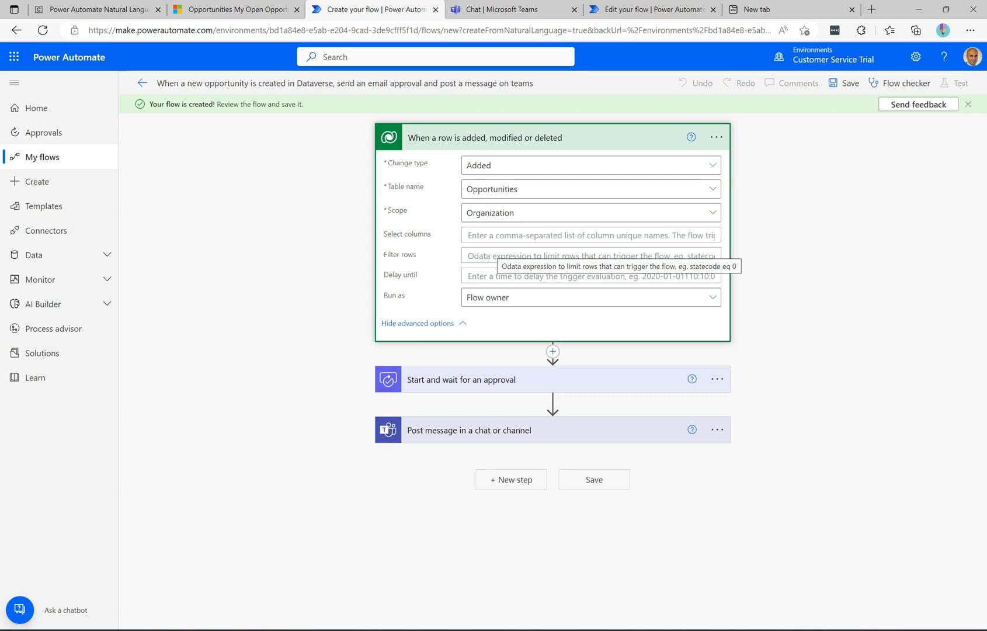
pyautogui.moveTo(433, 265)
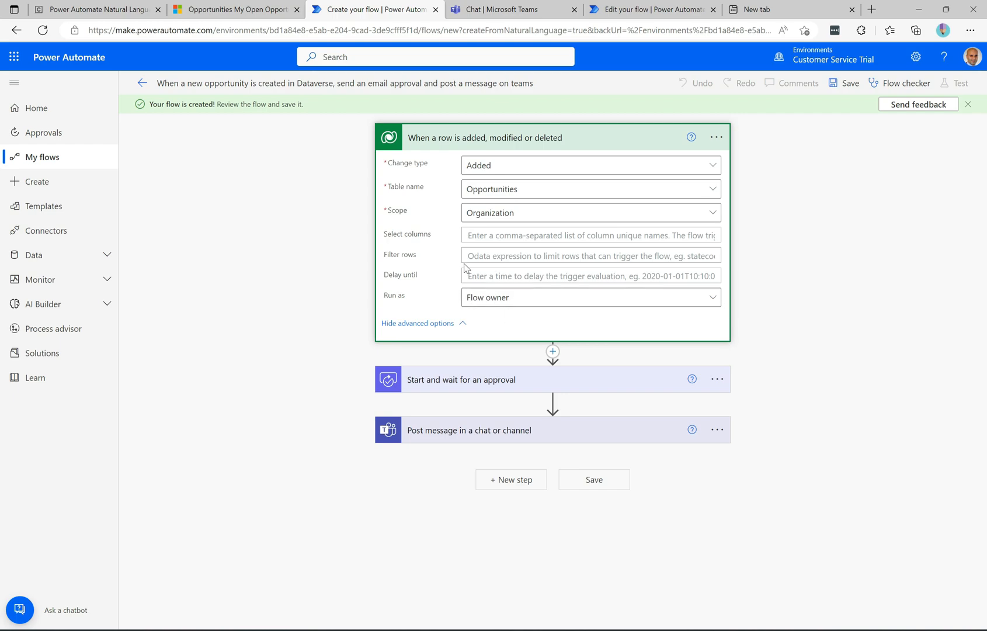
pyautogui.moveTo(469, 166)
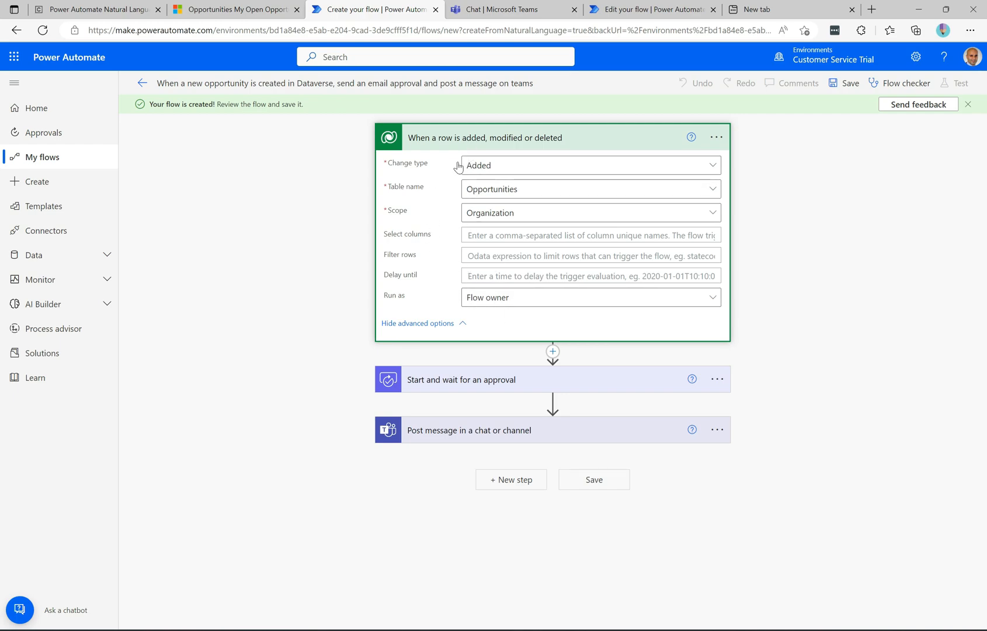
pyautogui.click(485, 137)
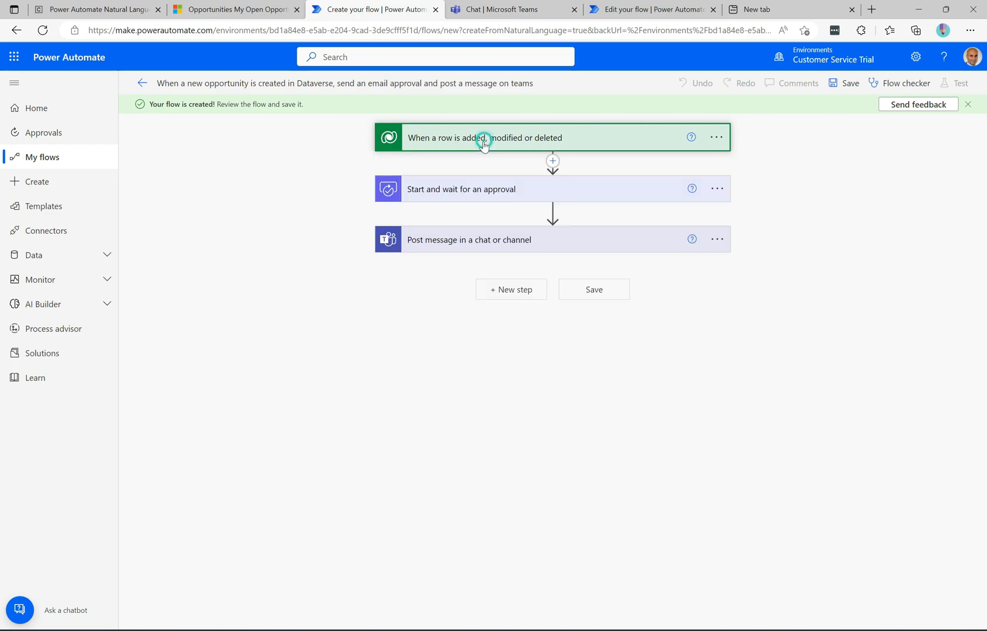
pyautogui.click(461, 190)
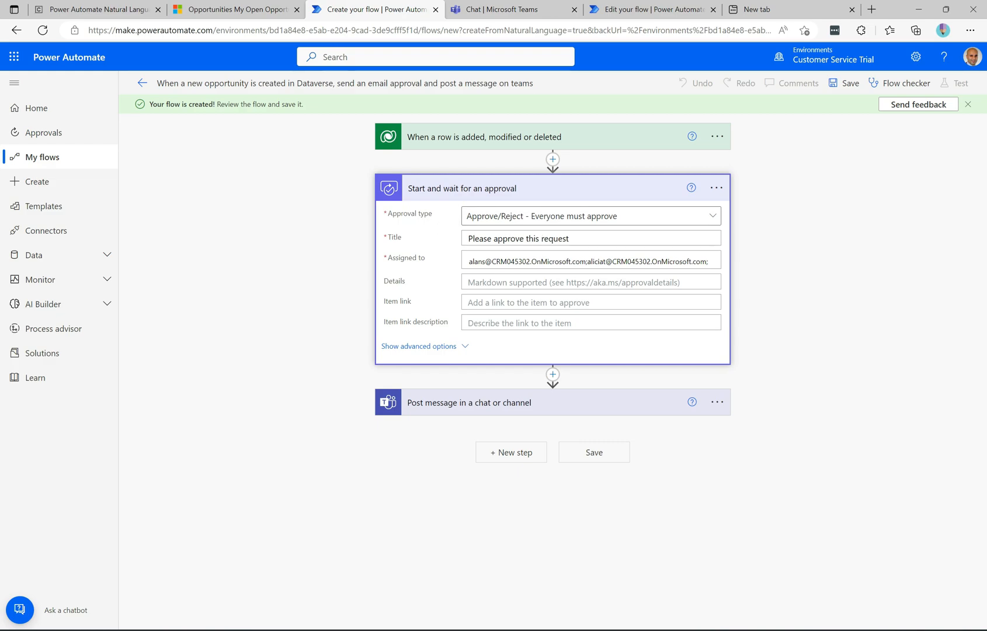
pyautogui.moveTo(433, 346)
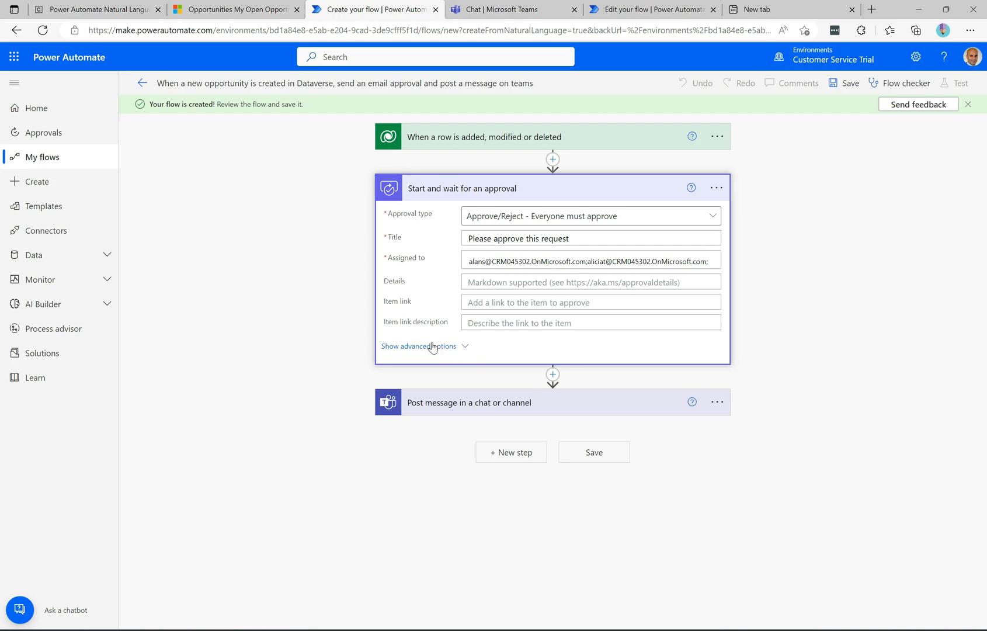
pyautogui.click(417, 346)
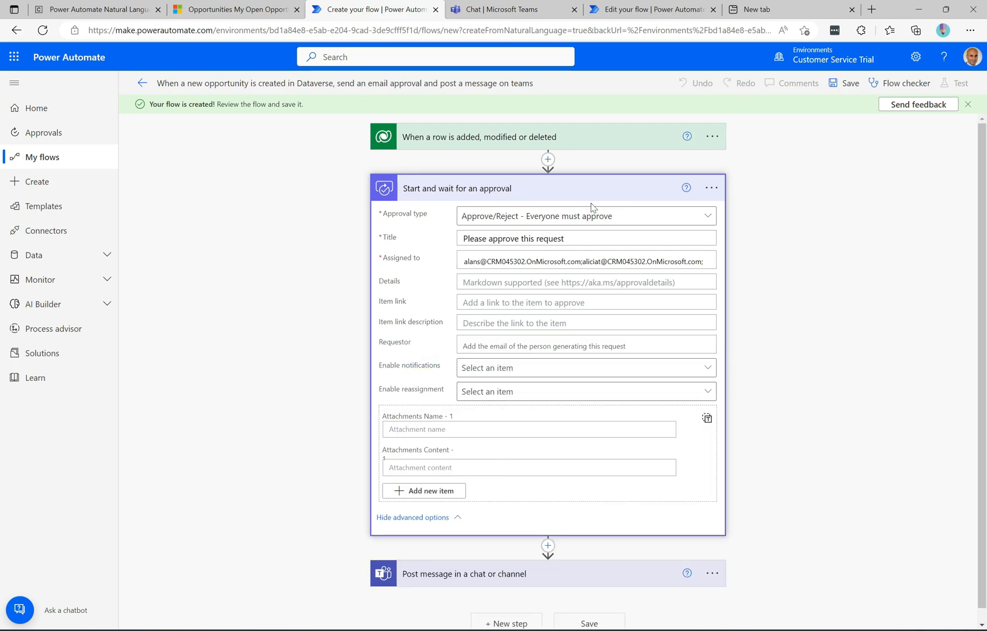
pyautogui.click(458, 188)
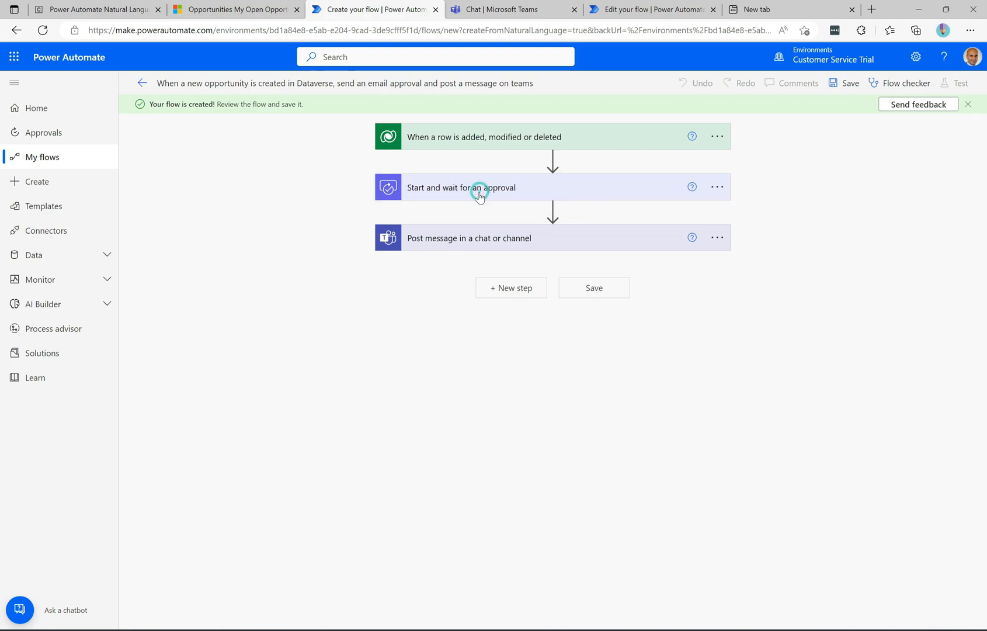
pyautogui.moveTo(516, 245)
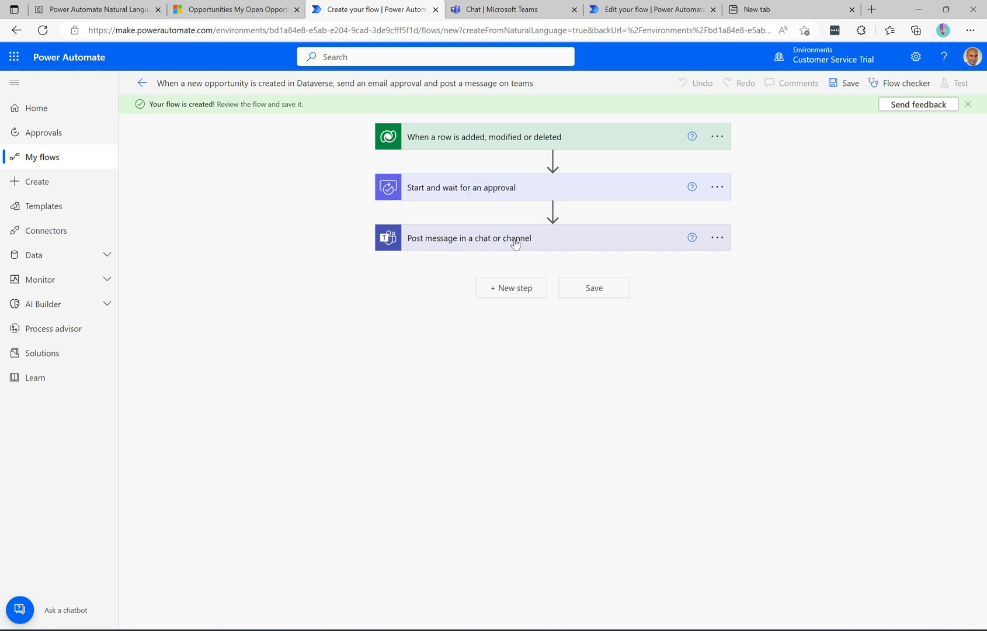
pyautogui.click(469, 238)
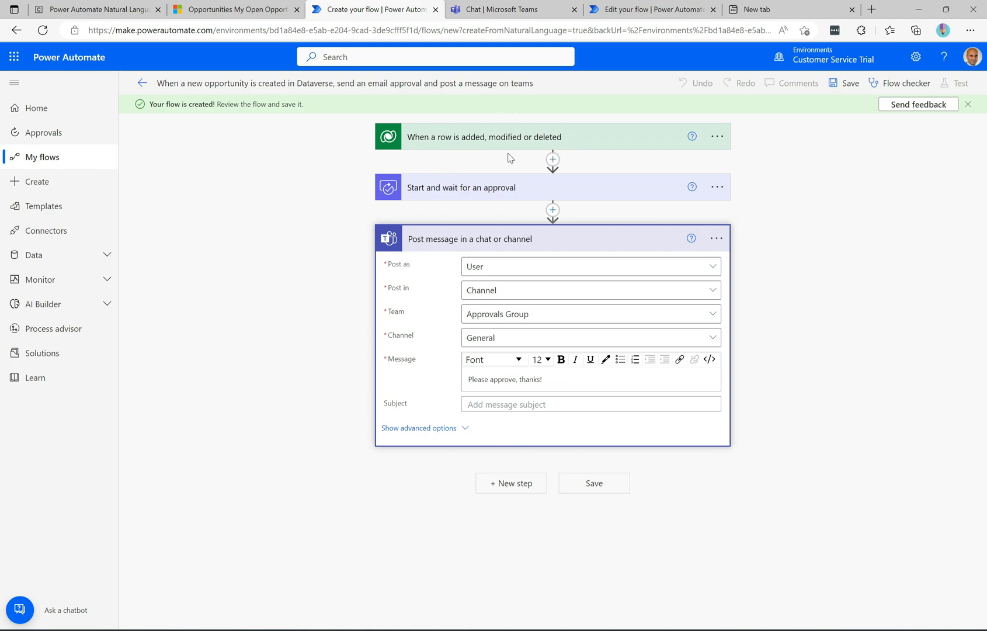
pyautogui.moveTo(507, 198)
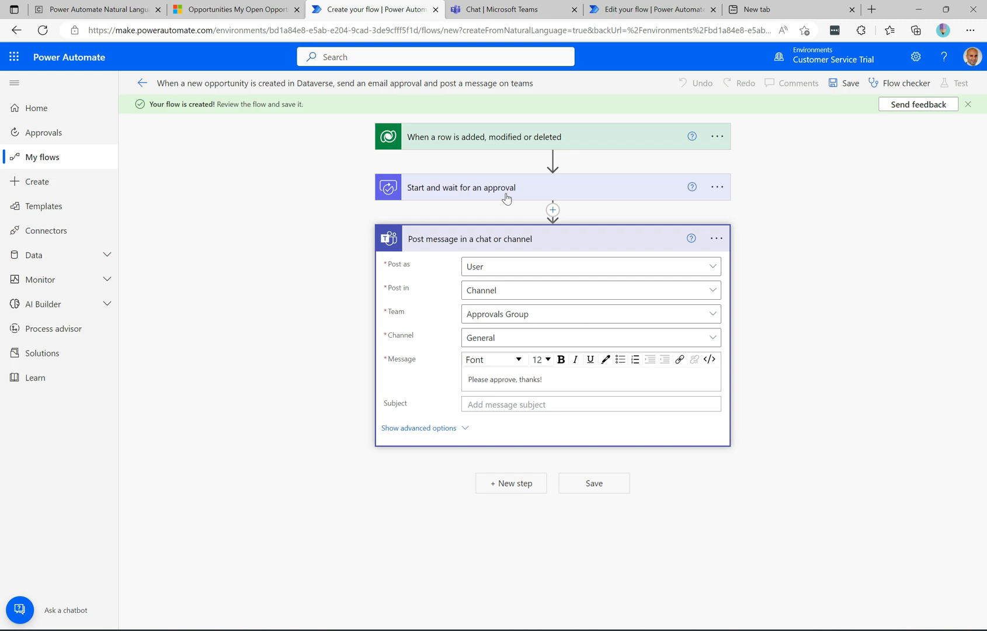
pyautogui.moveTo(480, 199)
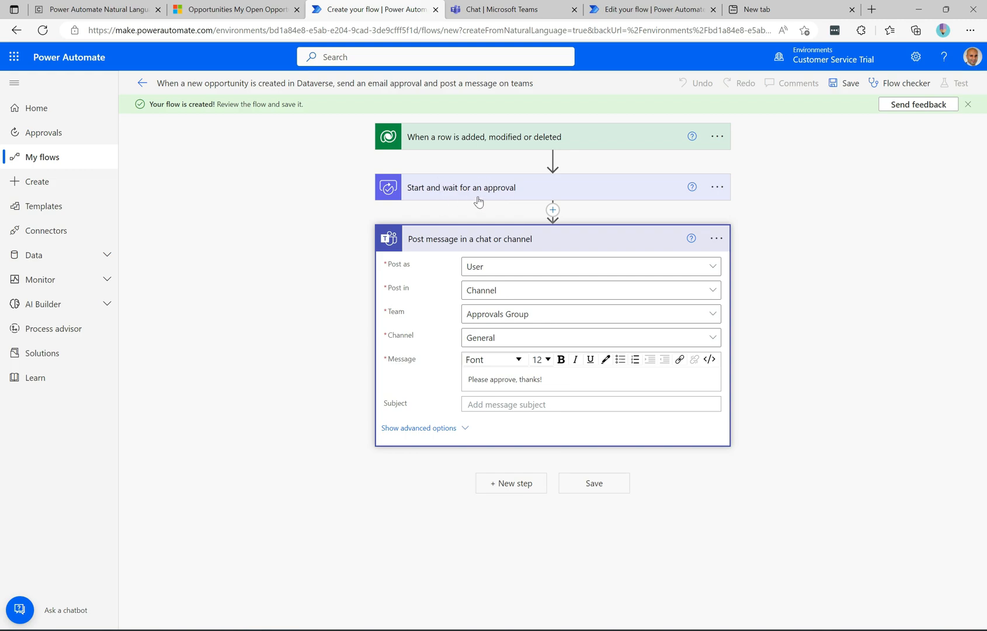
pyautogui.moveTo(426, 392)
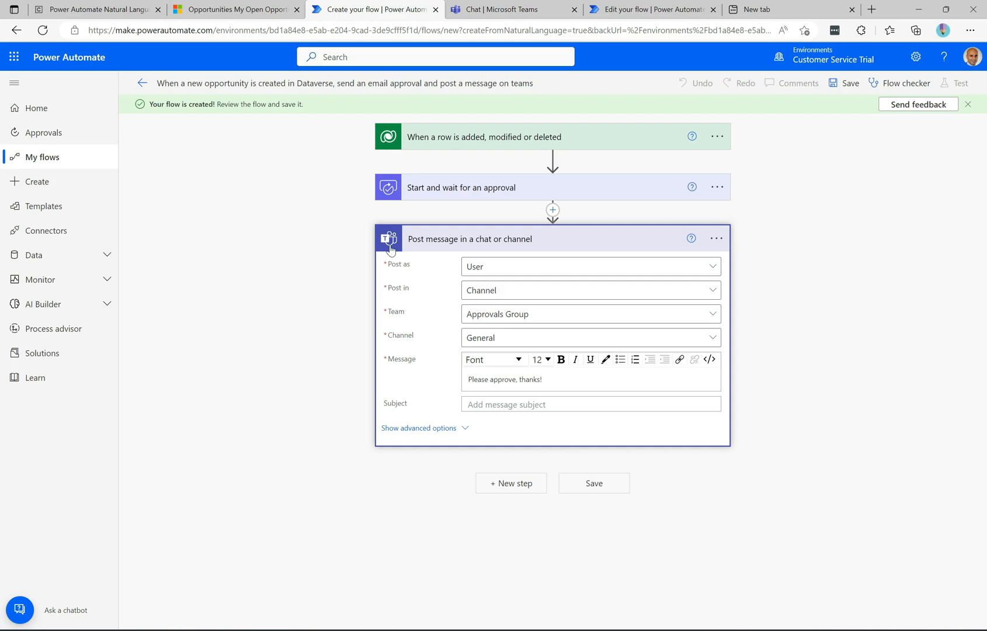
pyautogui.moveTo(422, 271)
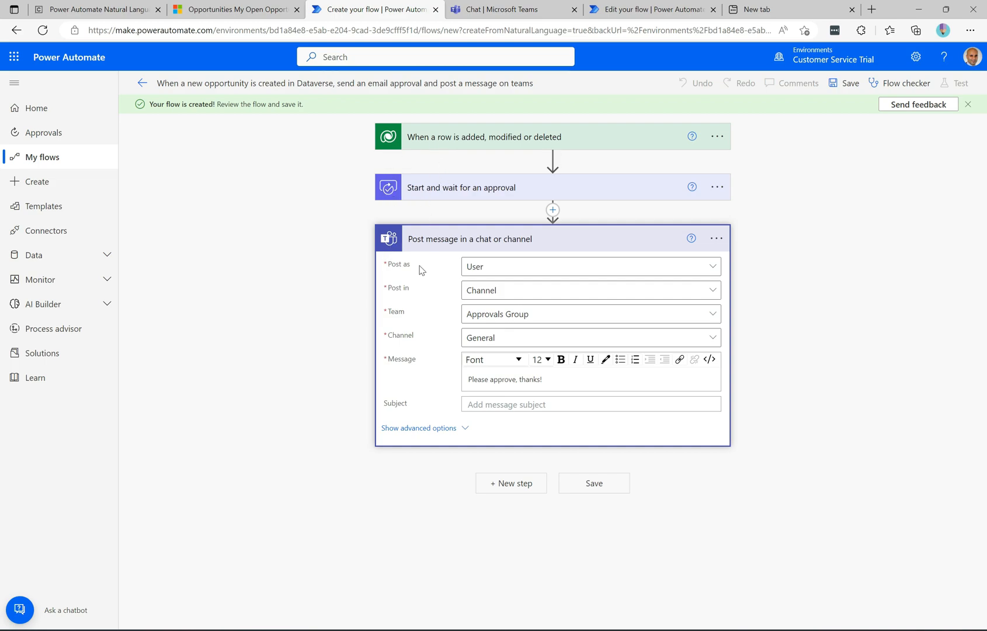
# Step: Collapse the 'Post message in a chat or channel' step and save the flow
pyautogui.click(469, 239)
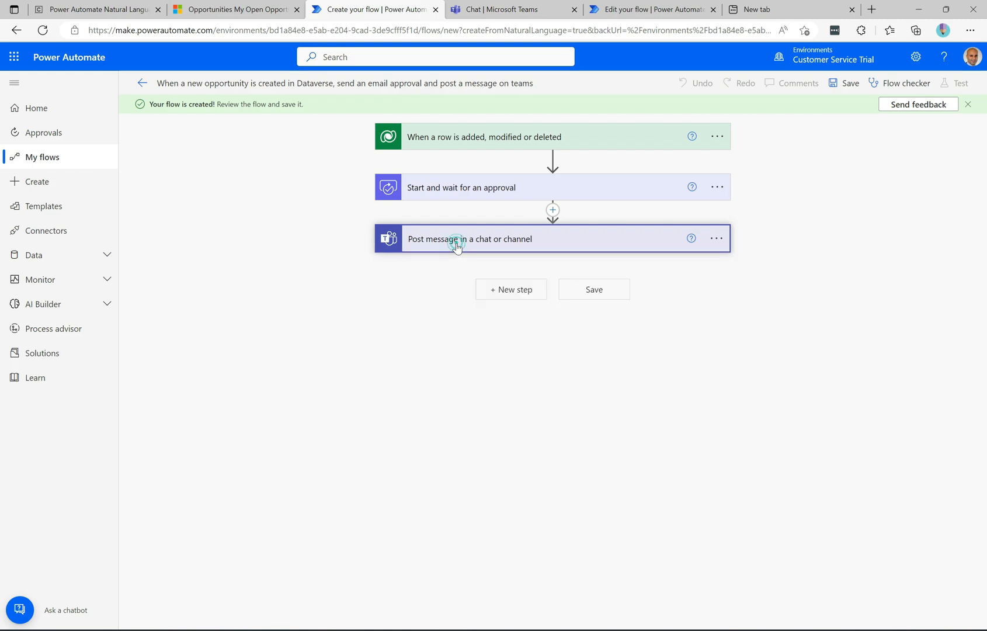
pyautogui.click(592, 288)
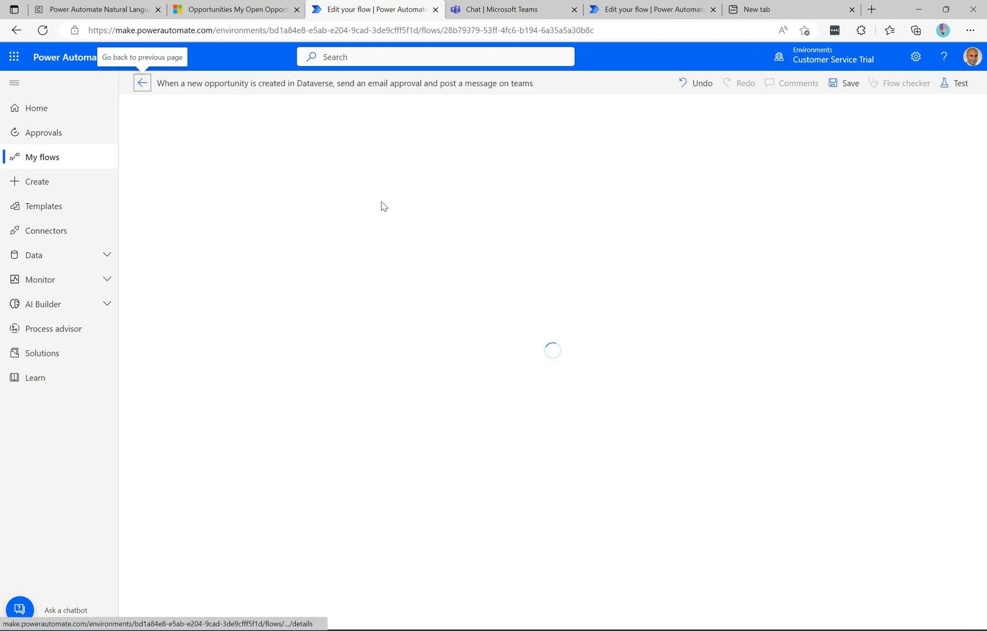
pyautogui.click(94, 9)
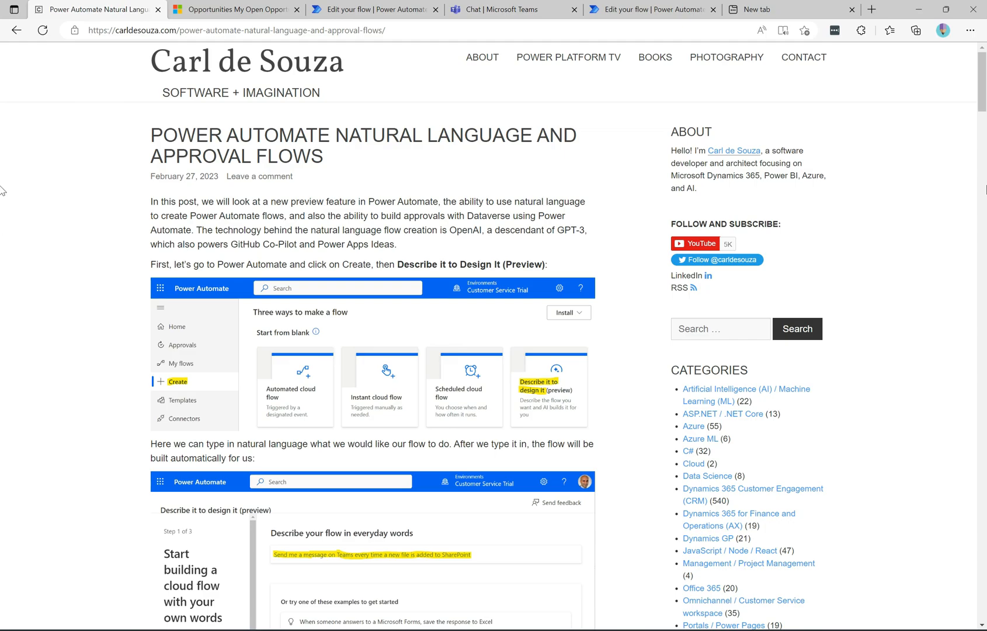
pyautogui.scroll(-3)
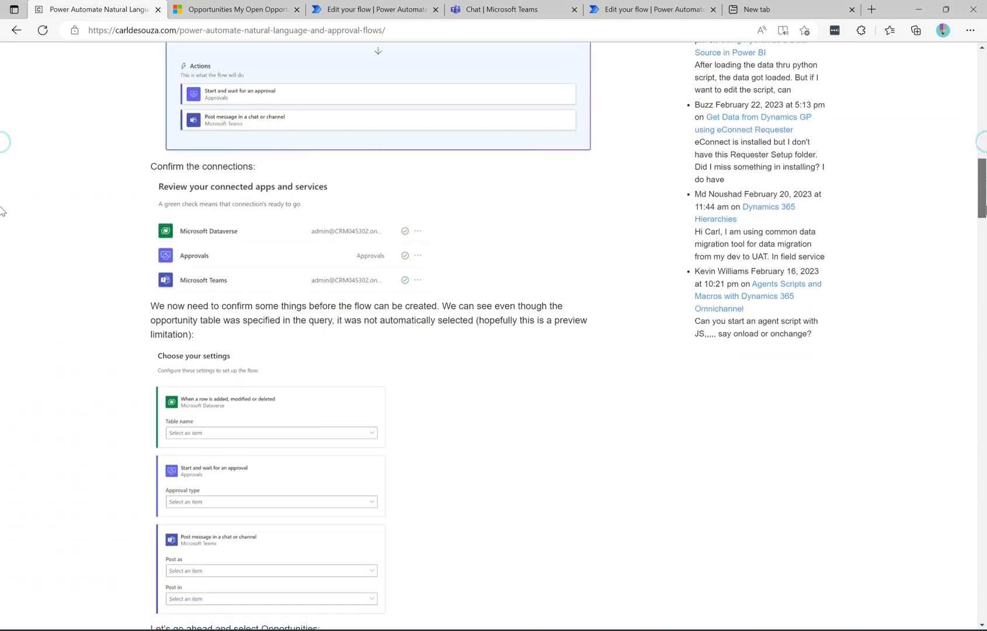
pyautogui.scroll(-3)
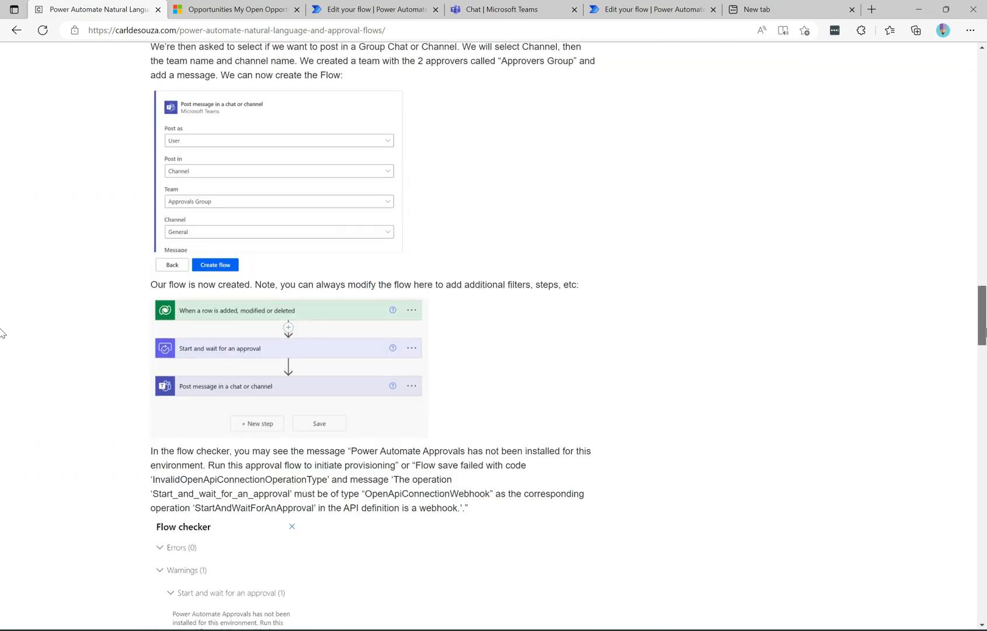
pyautogui.scroll(-3)
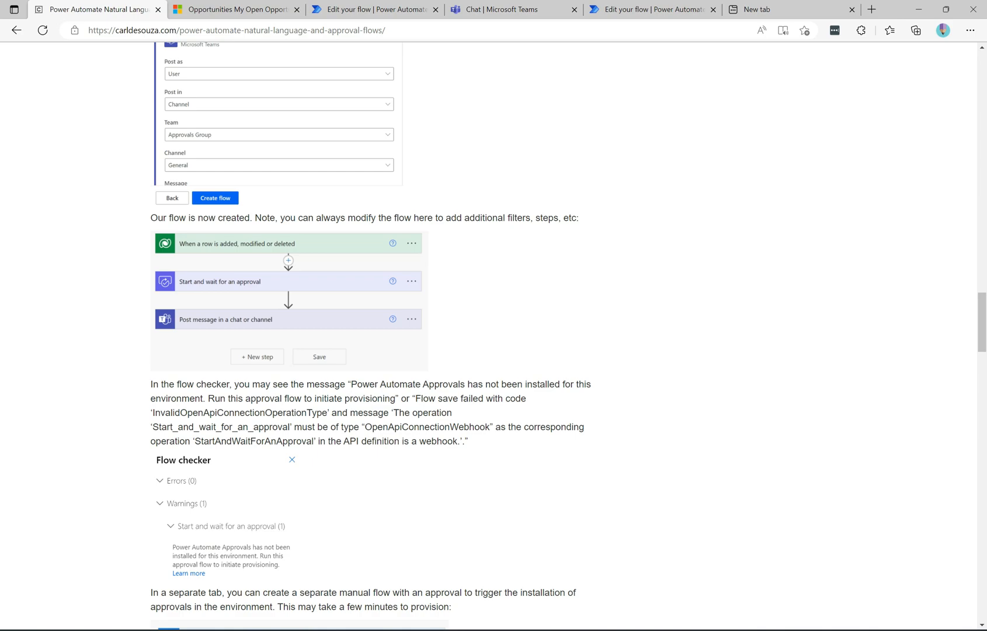
pyautogui.moveTo(537, 403)
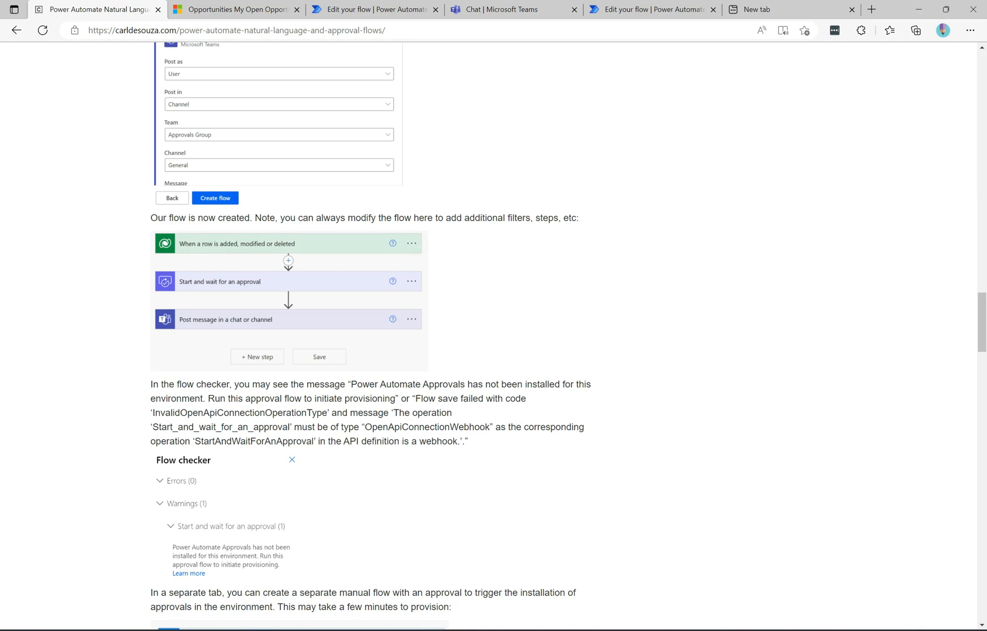
pyautogui.moveTo(507, 415)
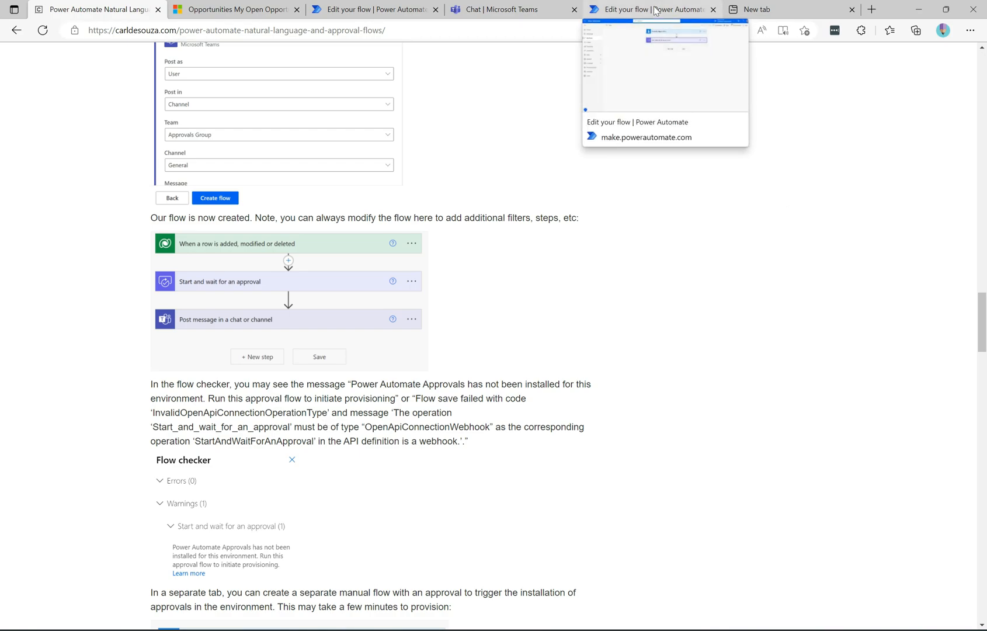
# Step: Bring up the manual test flow and expand its 'Start and wait for an approval' step settings
pyautogui.click(652, 9)
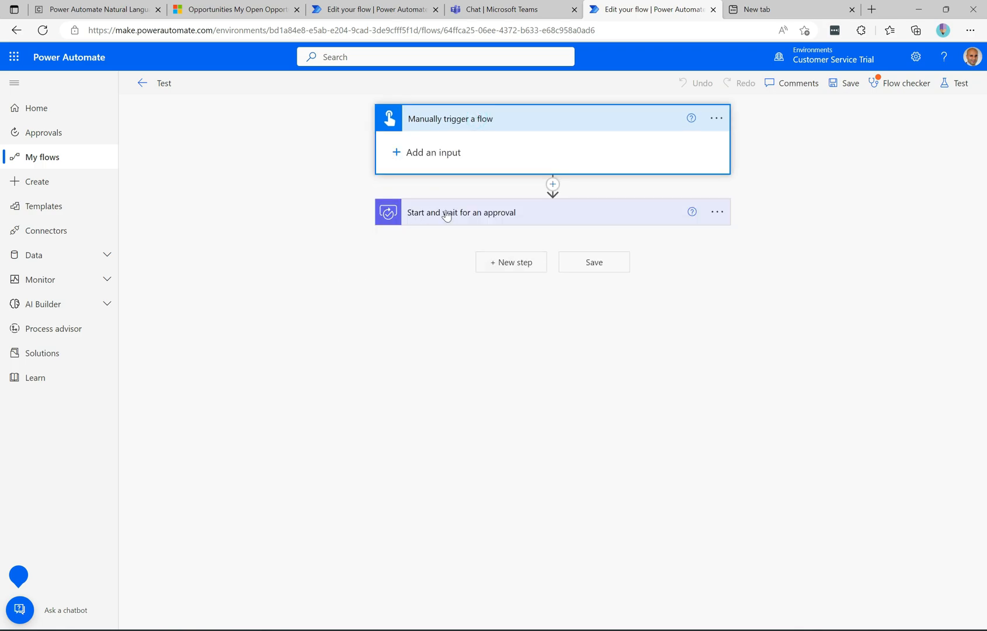
pyautogui.click(461, 212)
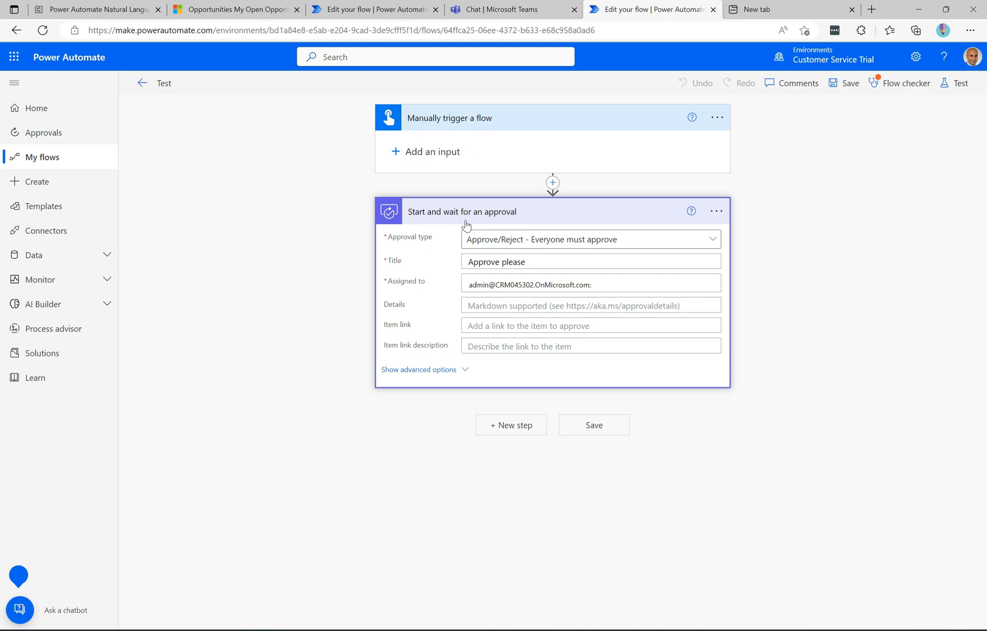
pyautogui.moveTo(497, 340)
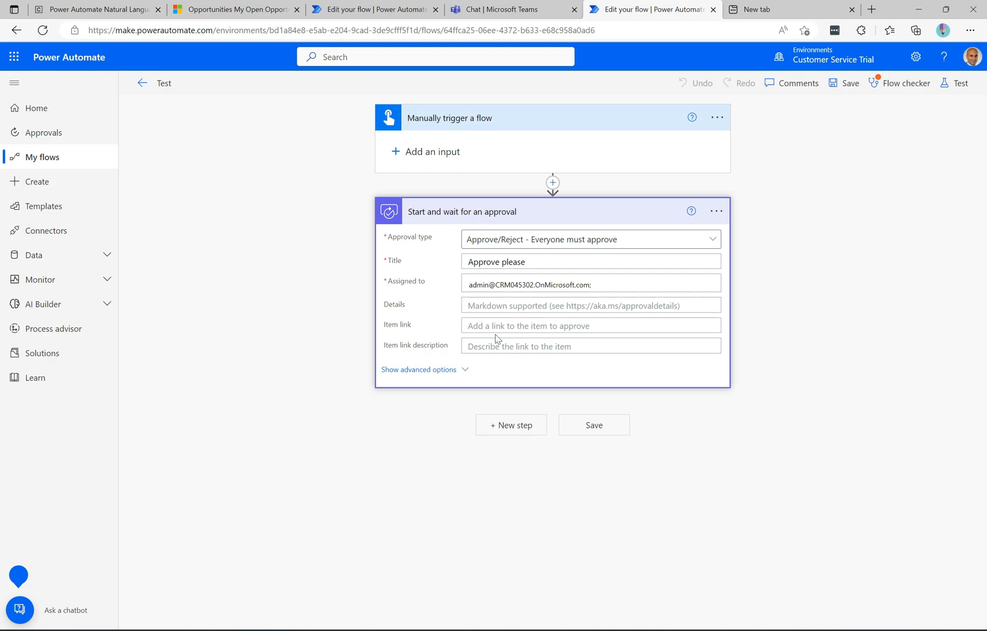
pyautogui.moveTo(498, 211)
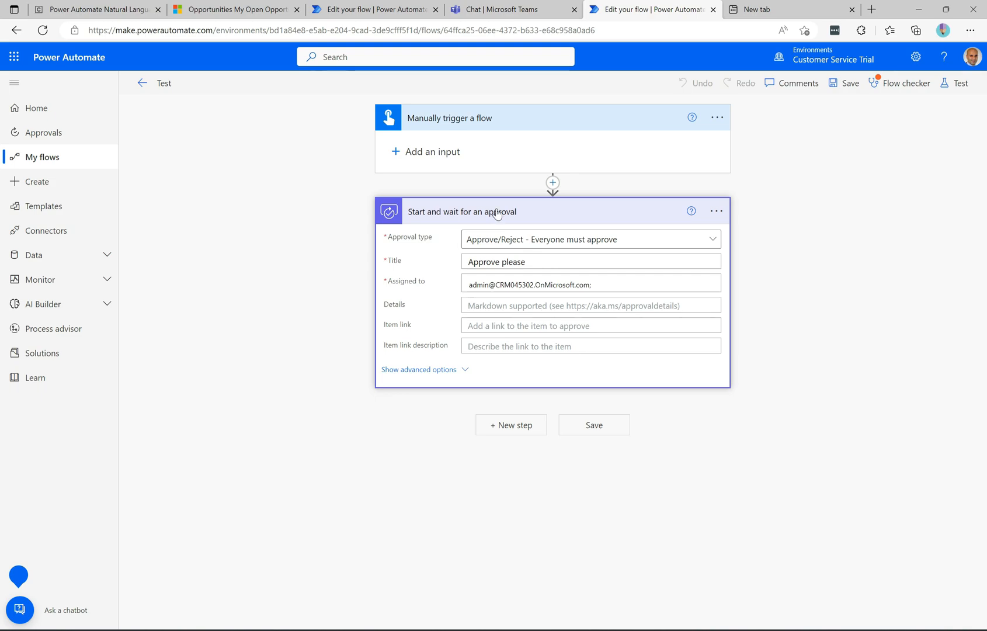
pyautogui.moveTo(479, 214)
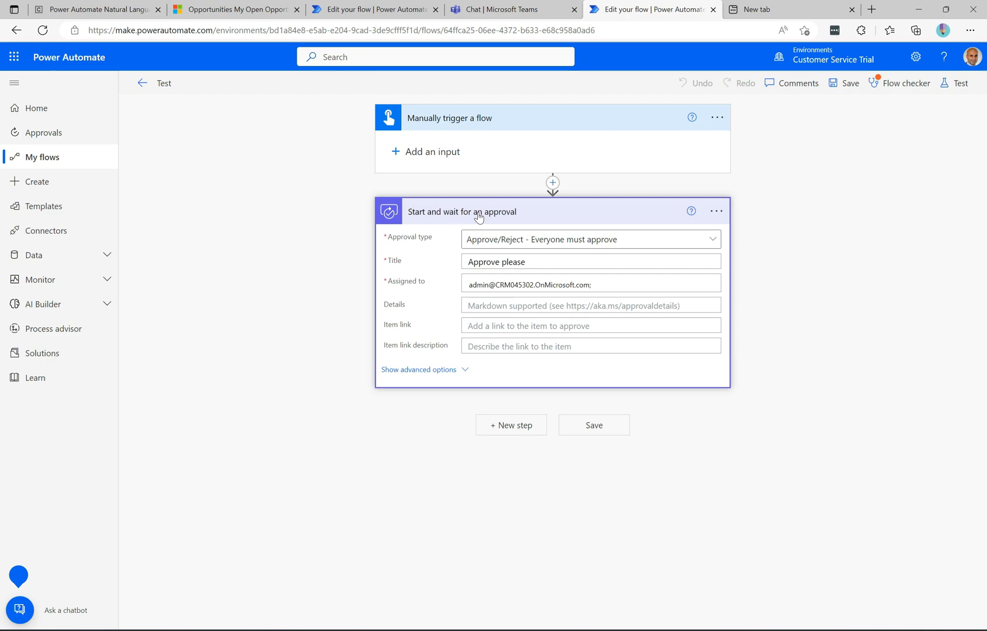
pyautogui.moveTo(322, 191)
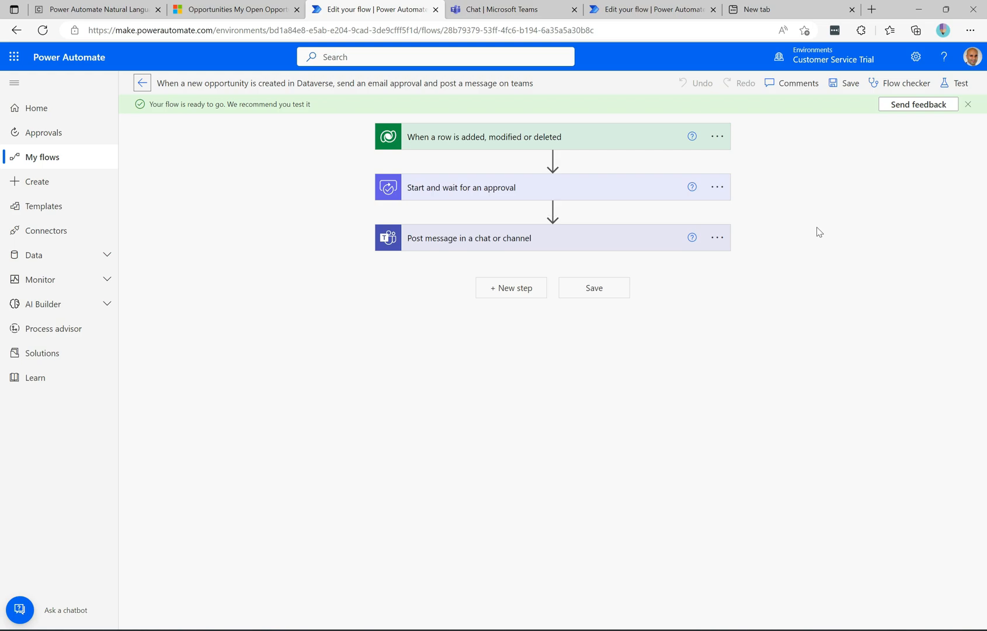
pyautogui.moveTo(437, 199)
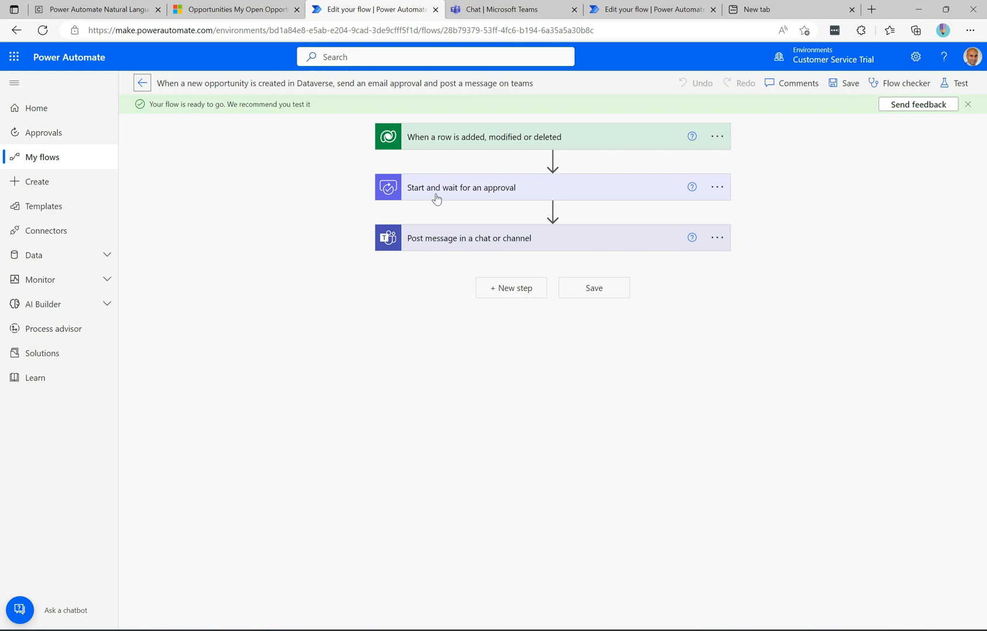
pyautogui.click(461, 189)
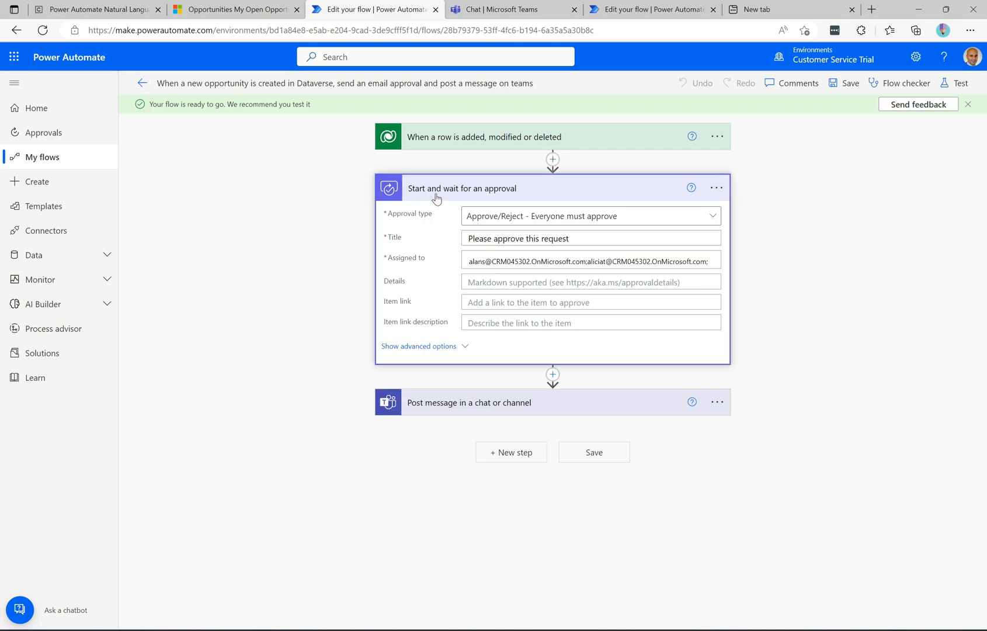
pyautogui.click(462, 188)
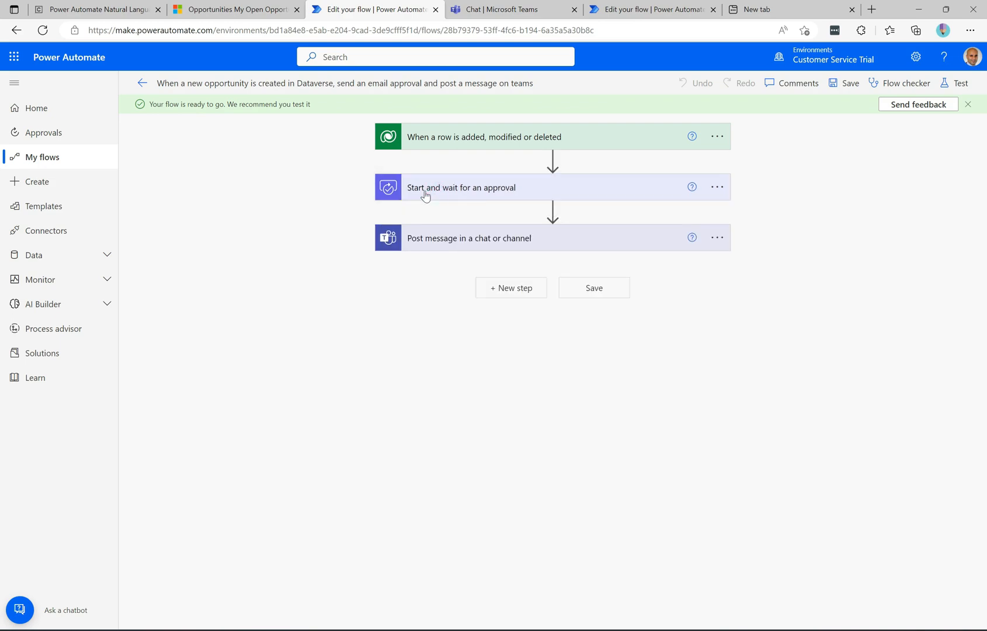
pyautogui.moveTo(321, 192)
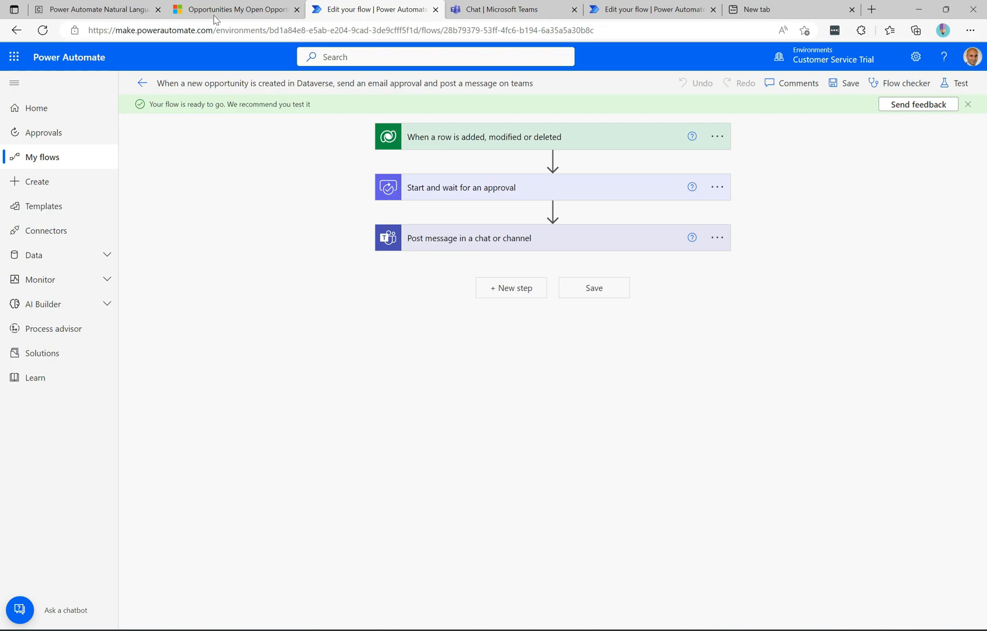
# Step: Create a new opportunity with the topic 'New opportunity 5' in Sales Hub
pyautogui.click(236, 10)
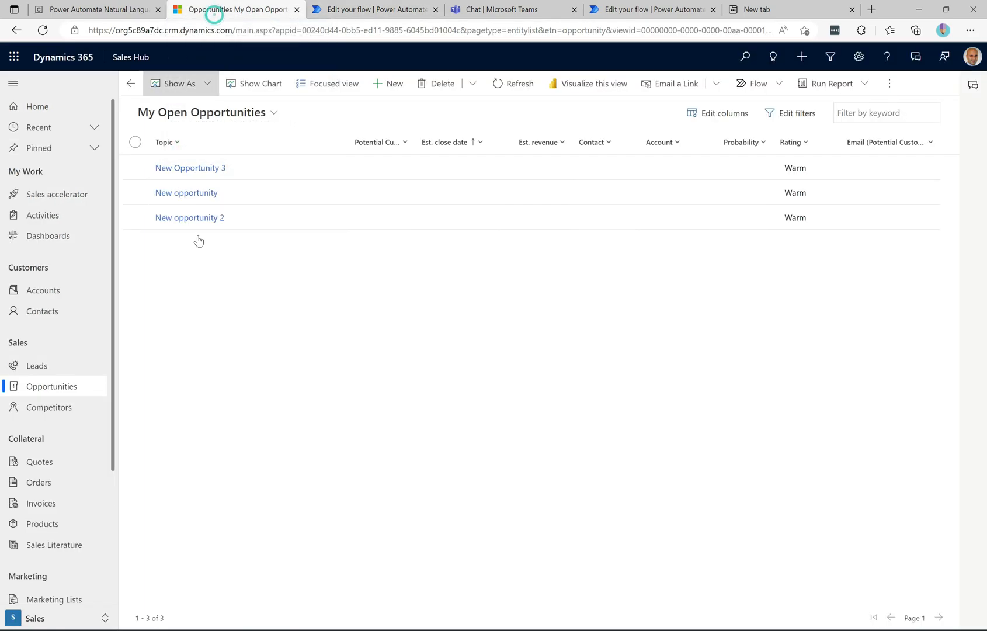
pyautogui.moveTo(225, 123)
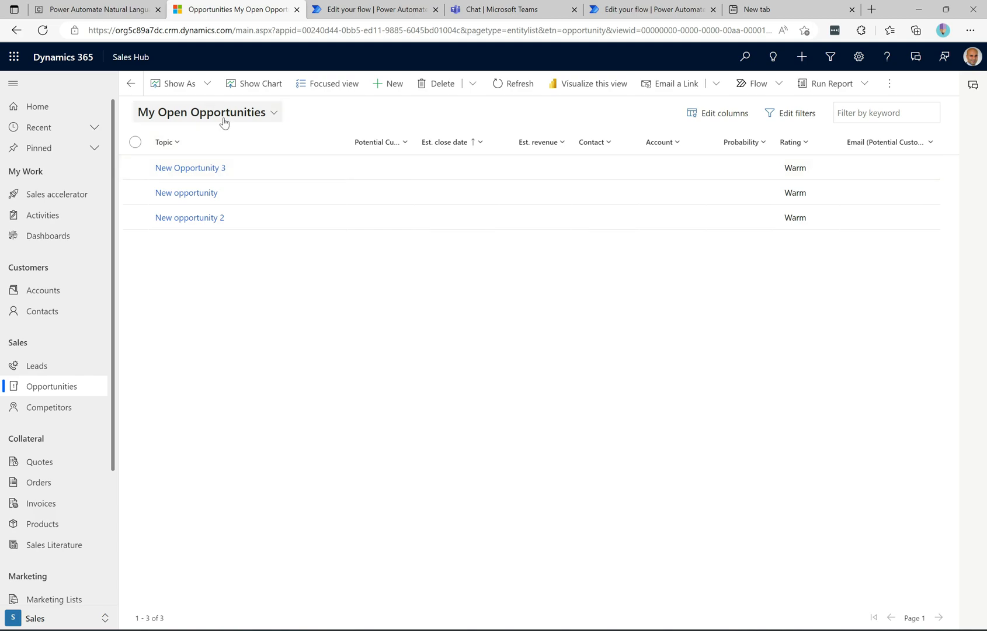
pyautogui.moveTo(409, 97)
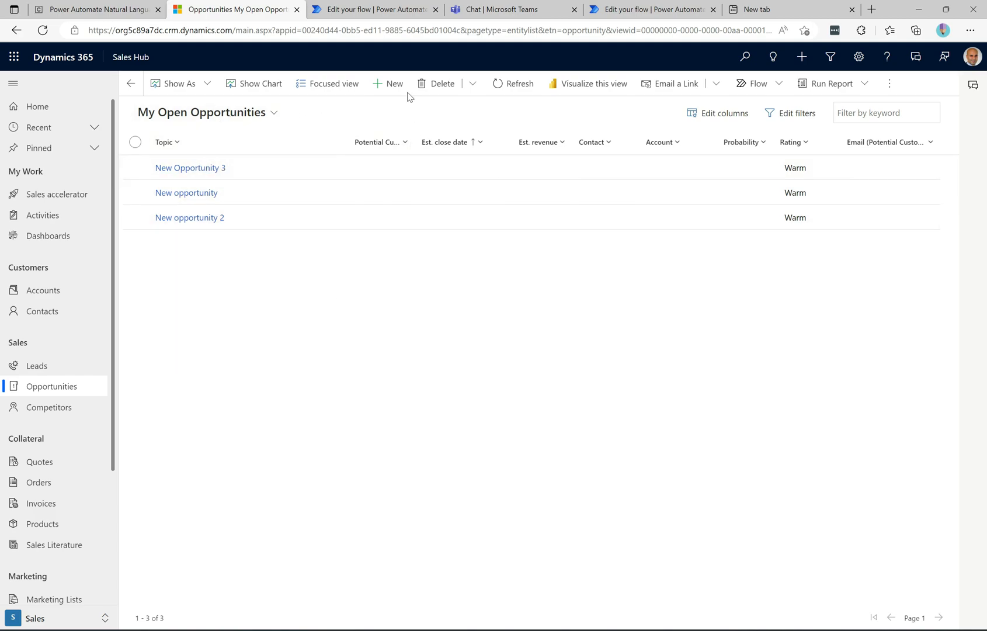
pyautogui.click(390, 83)
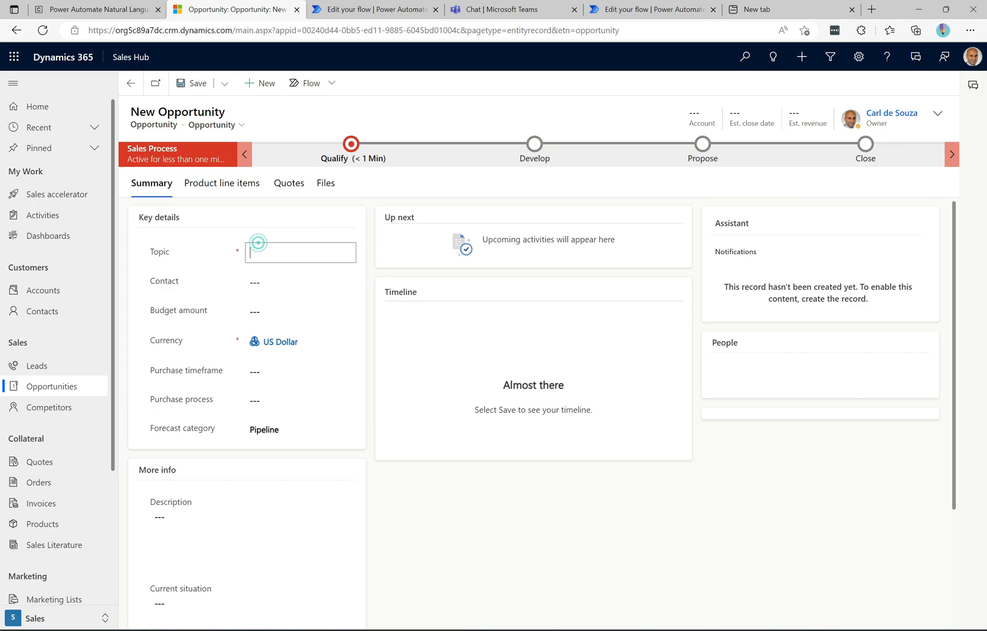
pyautogui.write('New i')
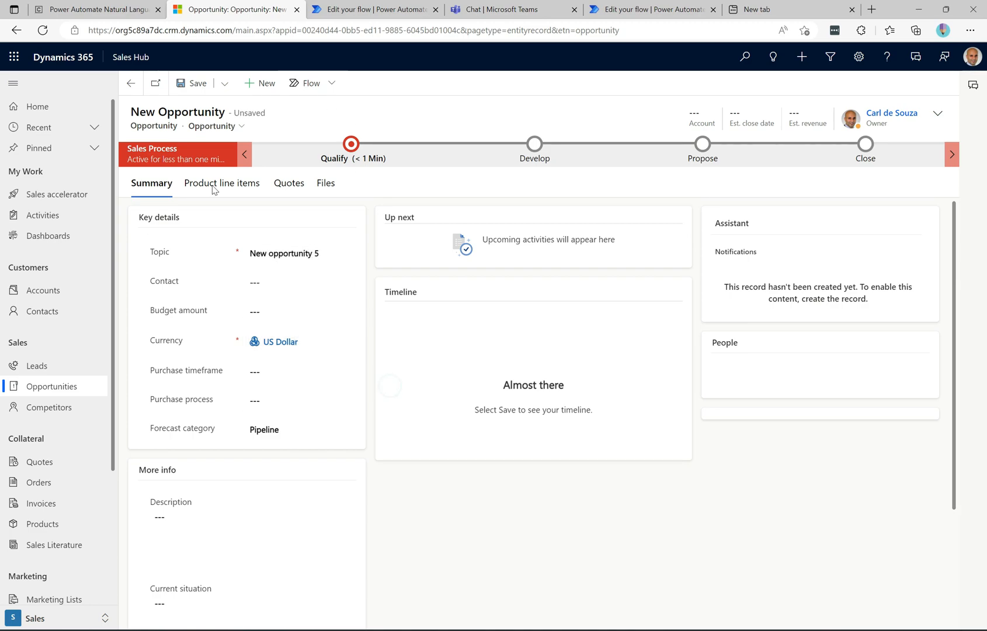
pyautogui.click(296, 370)
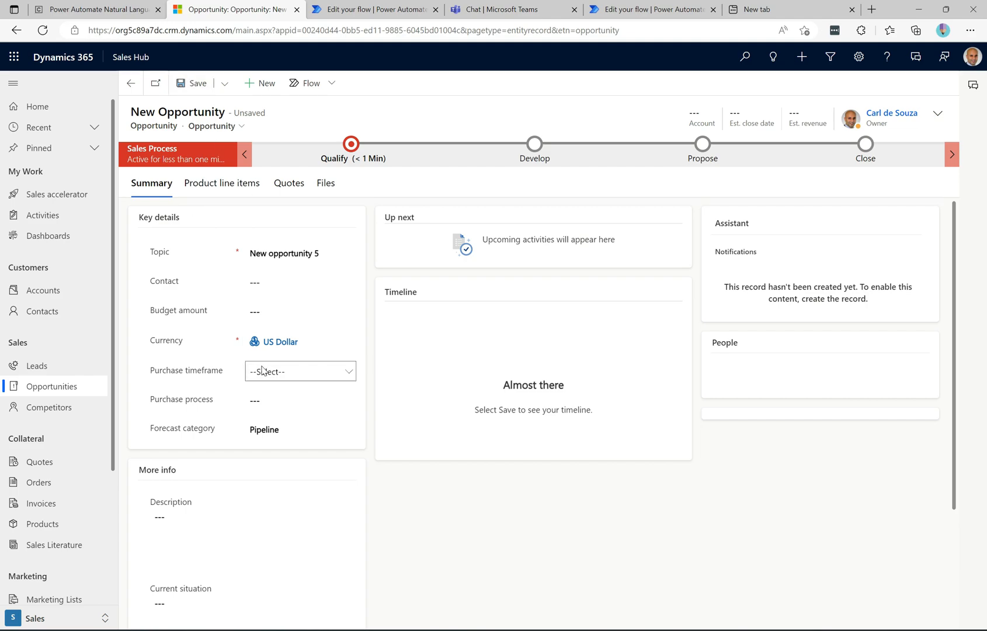
pyautogui.click(301, 311)
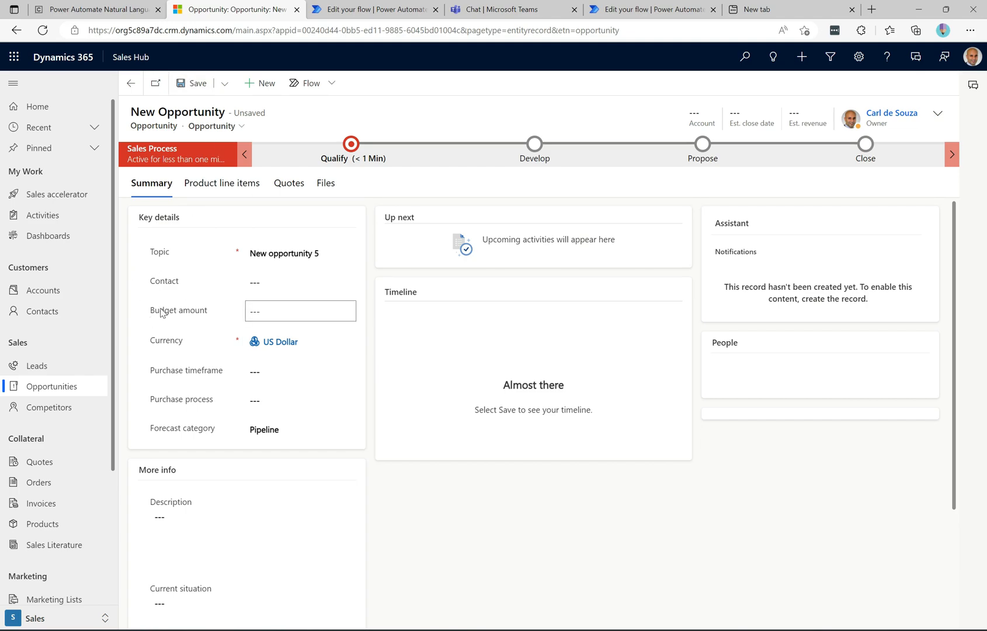
pyautogui.doubleClick(179, 310)
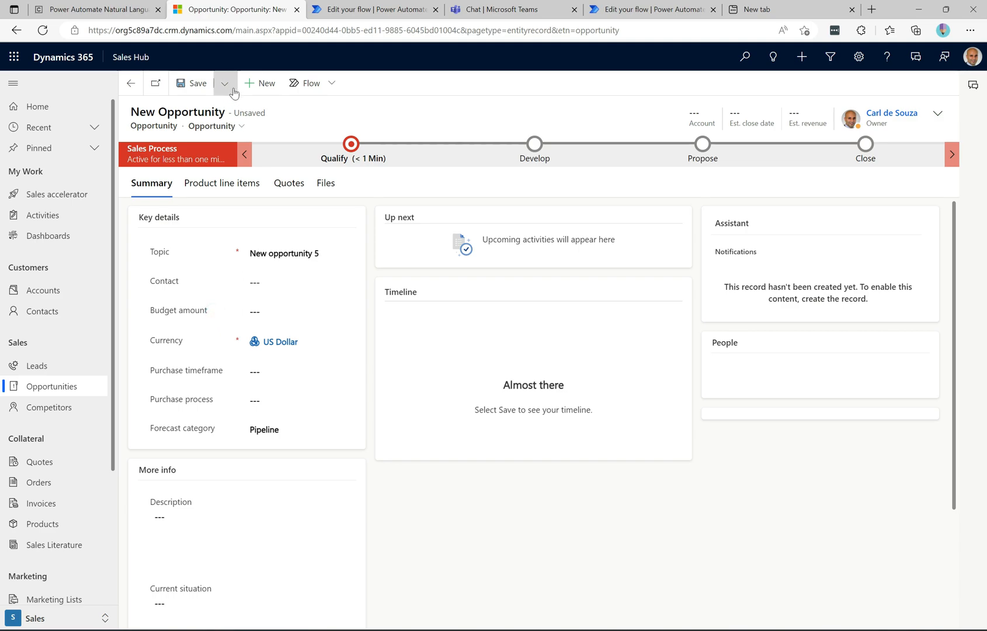
pyautogui.moveTo(196, 83)
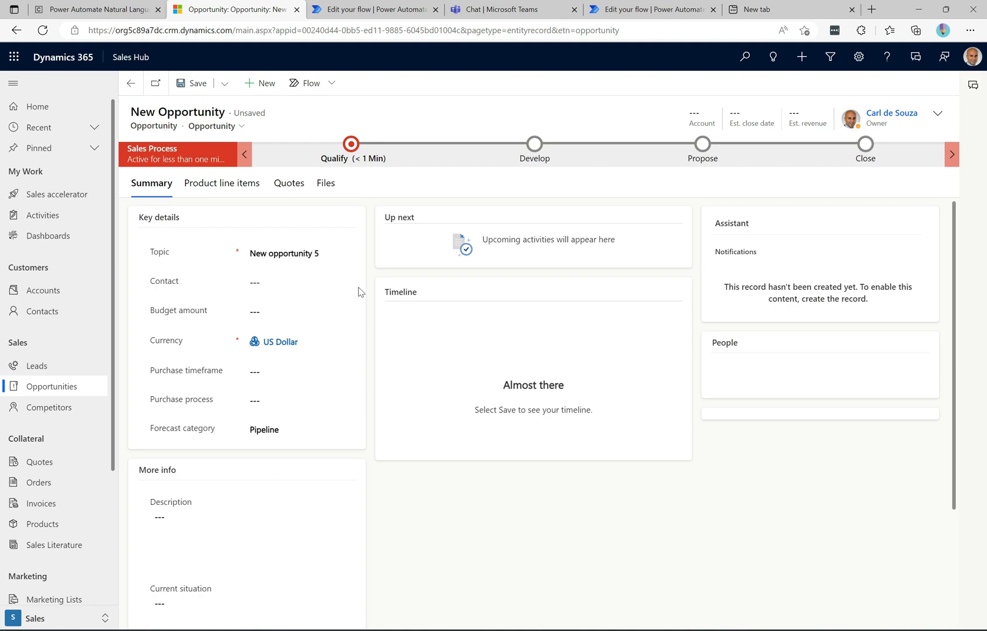
pyautogui.moveTo(304, 126)
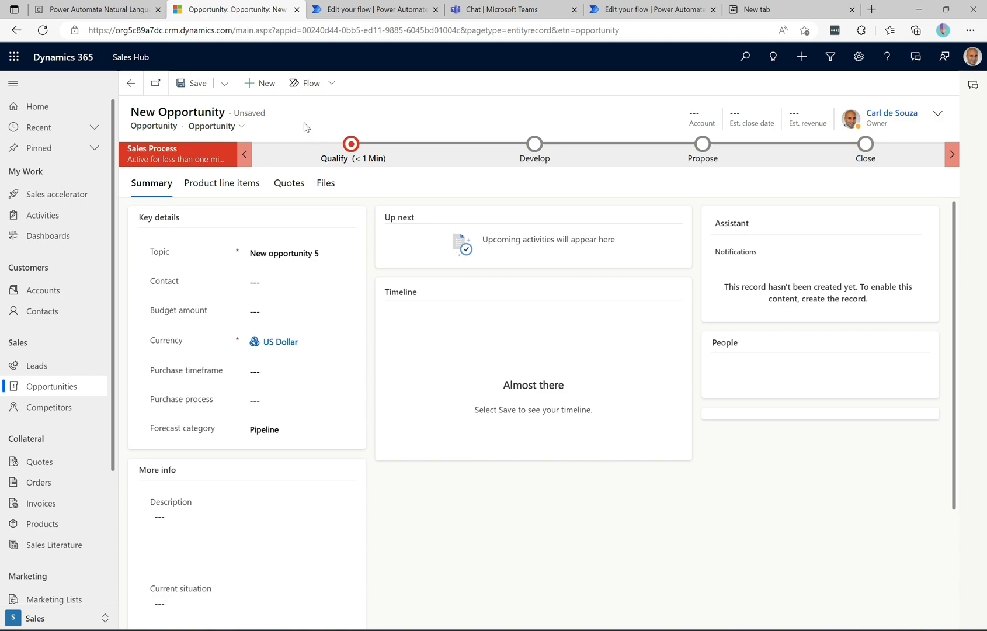
pyautogui.moveTo(194, 83)
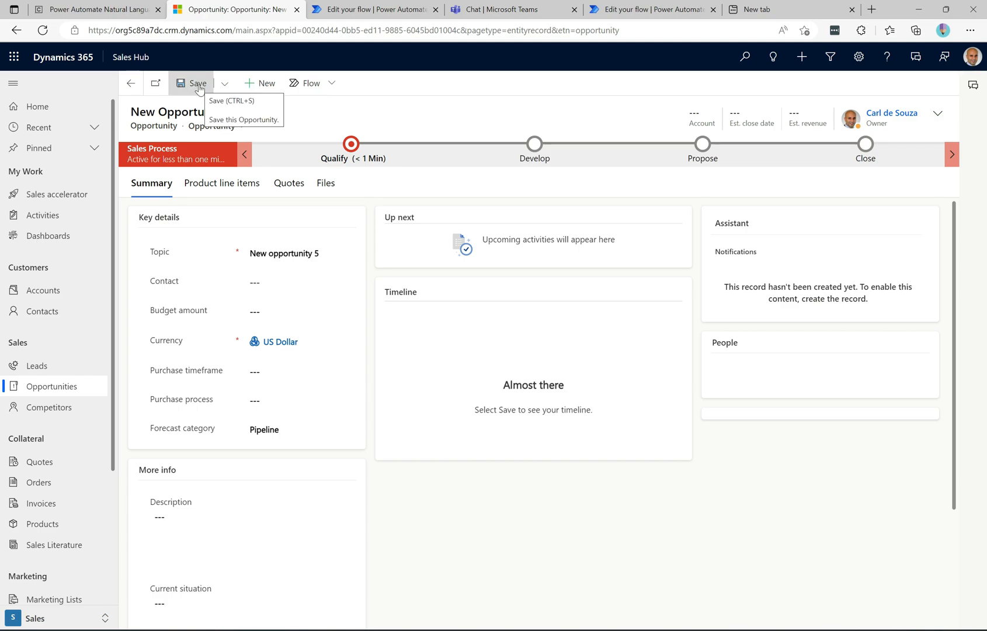
# Step: Save the opportunity to trigger the flow and move over to Teams
pyautogui.click(197, 83)
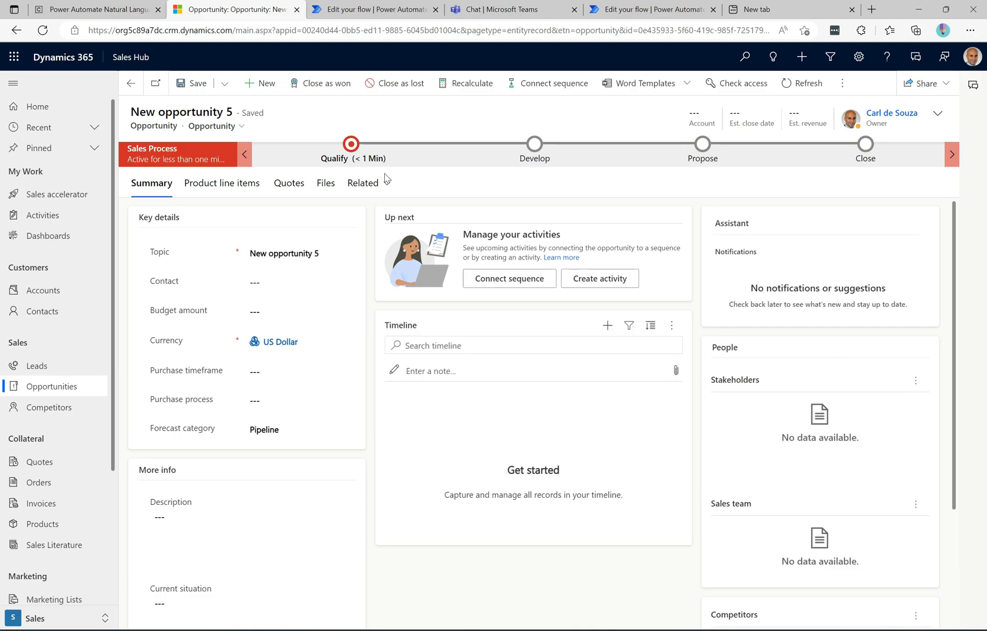
pyautogui.moveTo(386, 185)
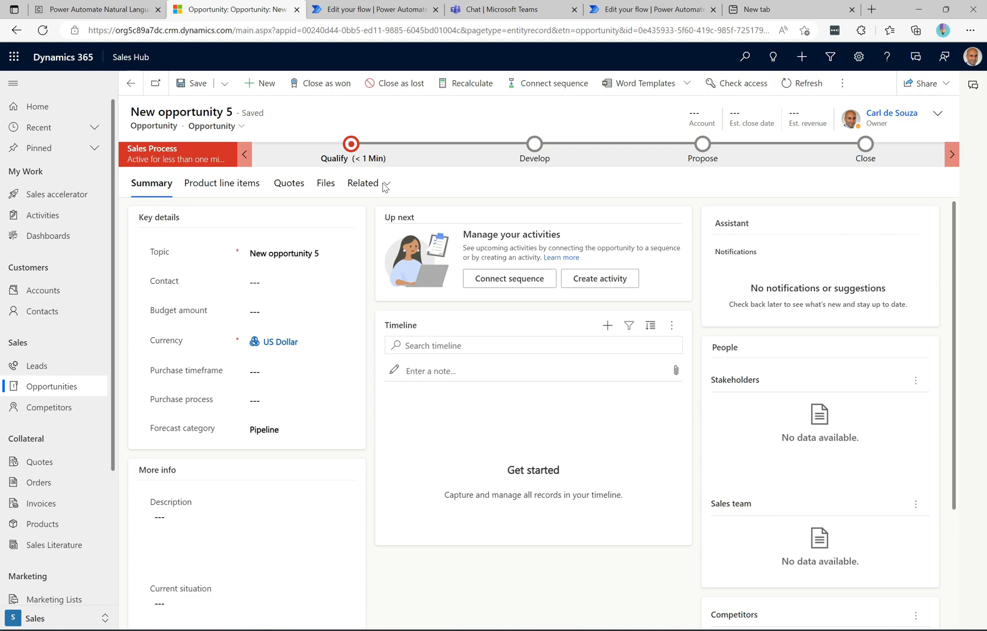
pyautogui.moveTo(359, 538)
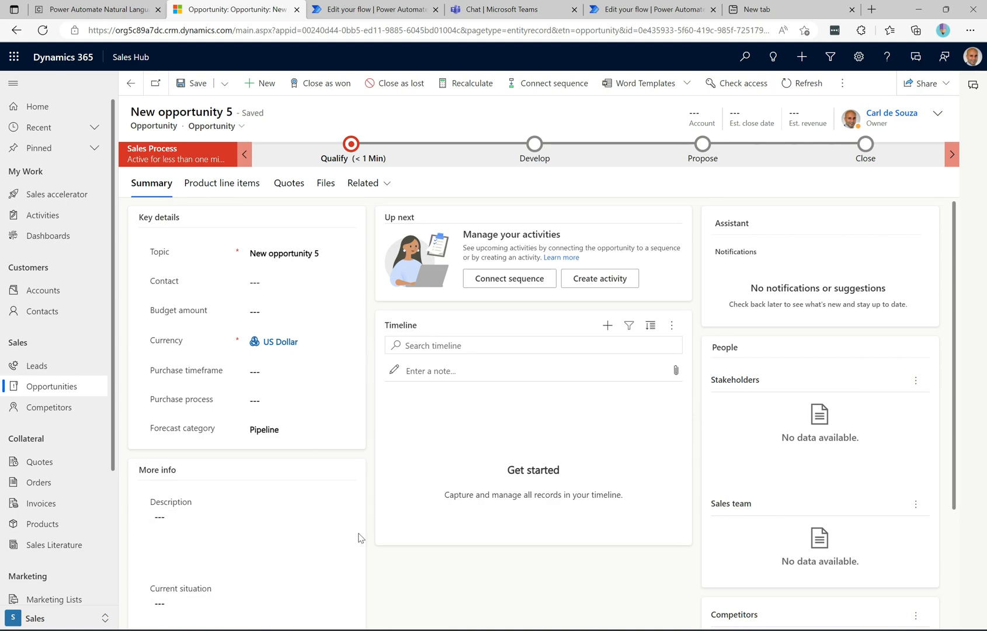
pyautogui.moveTo(386, 533)
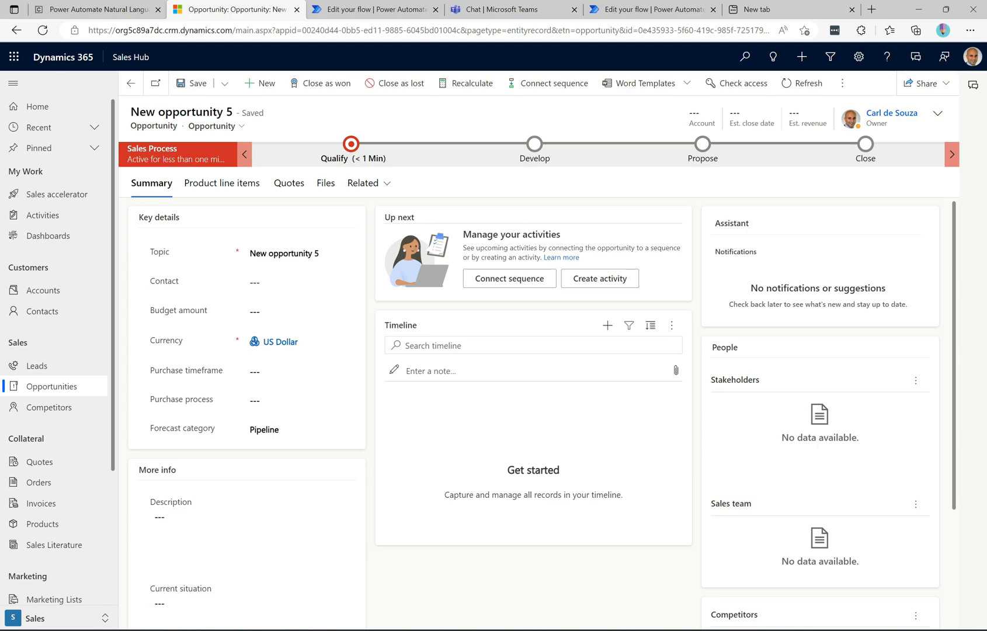
pyautogui.click(504, 9)
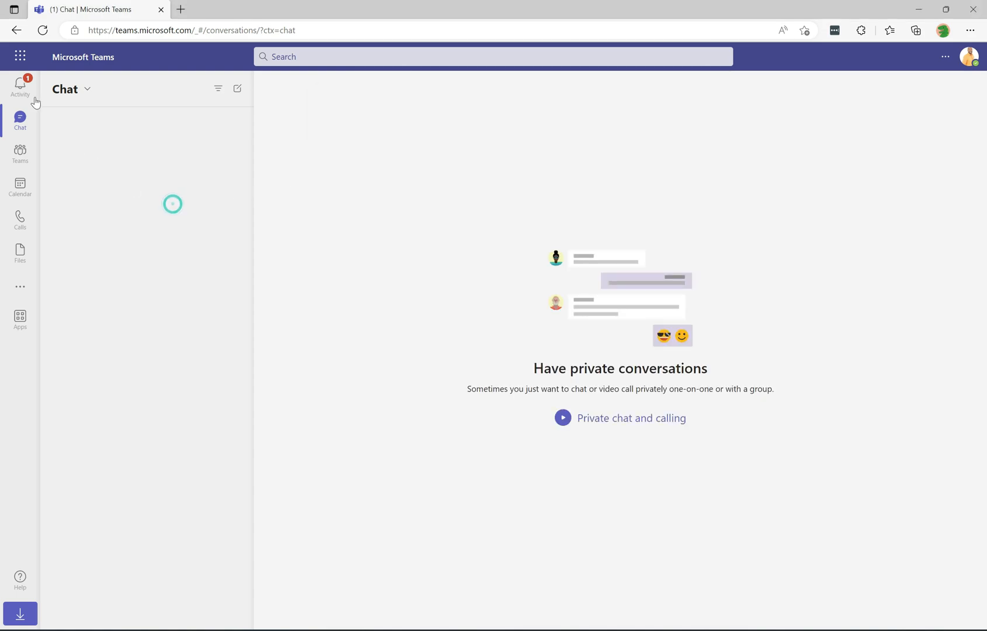
# Step: Bring up the 'Please approve this request' approval from the Activity feed
pyautogui.click(20, 86)
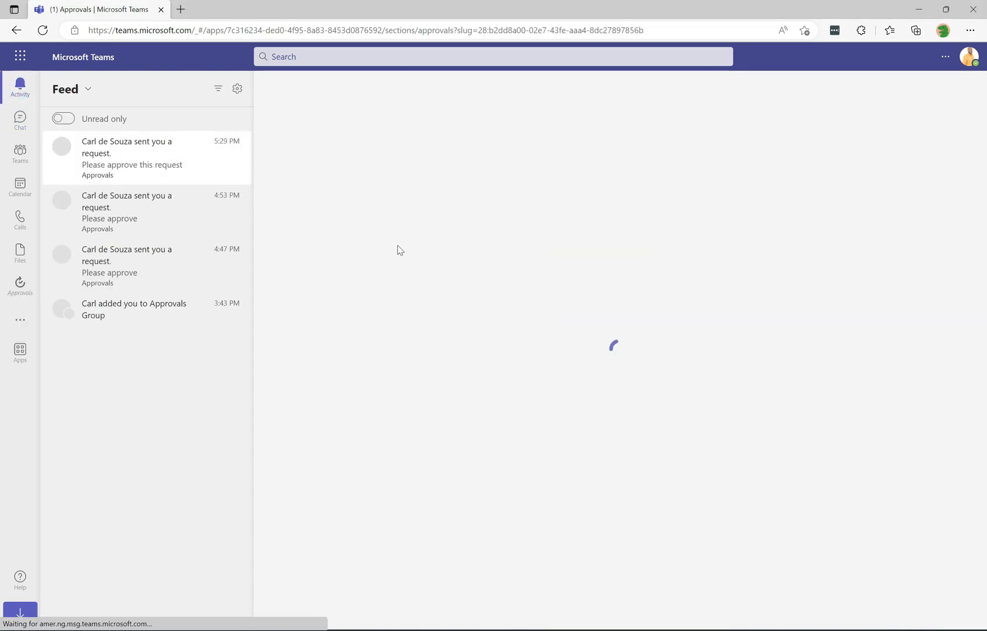
pyautogui.click(132, 158)
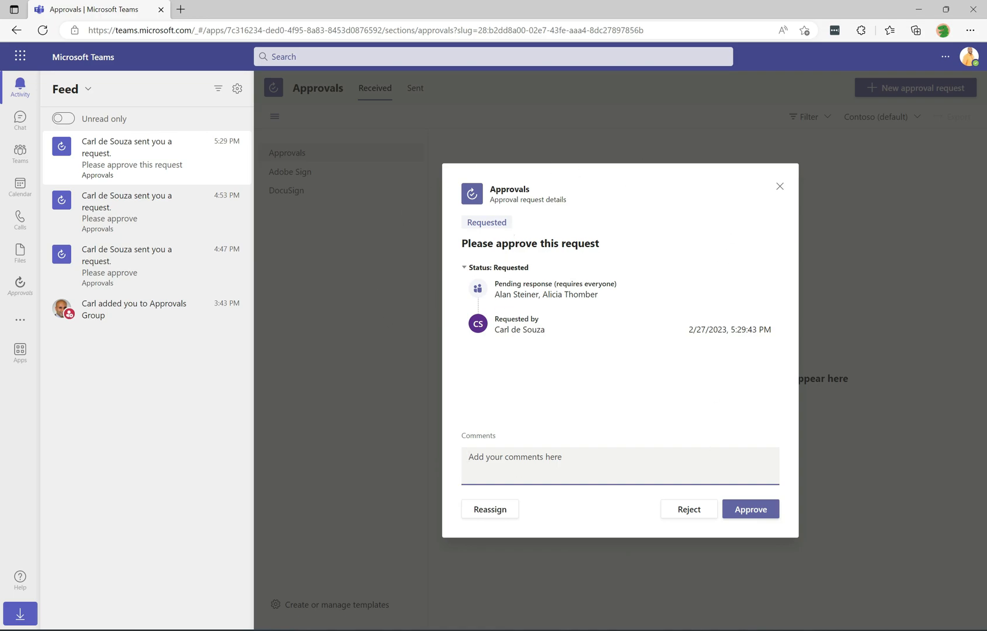
pyautogui.tripleClick(530, 243)
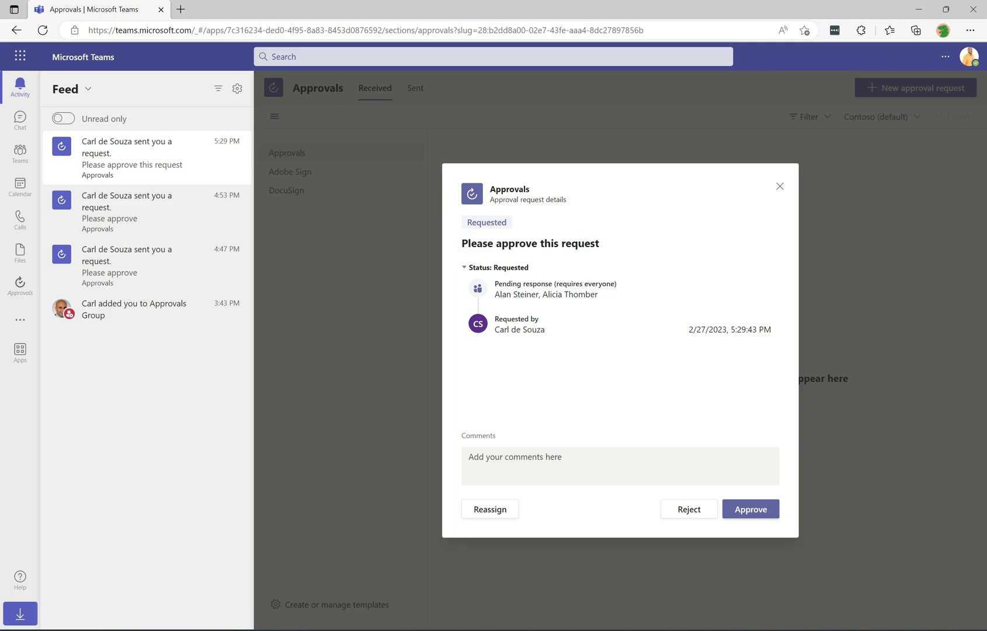
pyautogui.moveTo(536, 307)
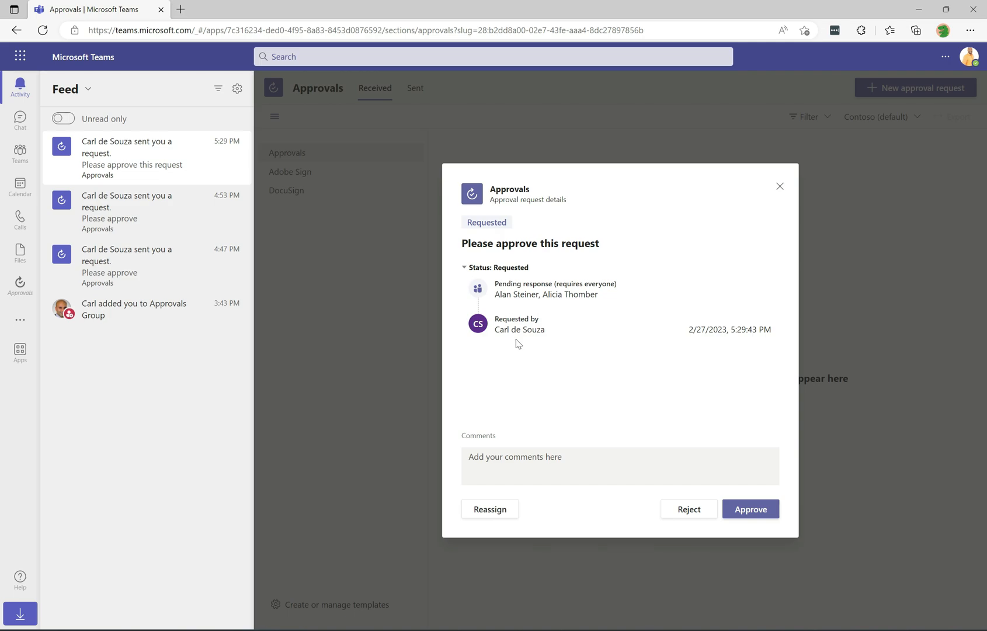
# Step: Approve the request as the first approver with the comment 'Awesome!'
pyautogui.click(530, 465)
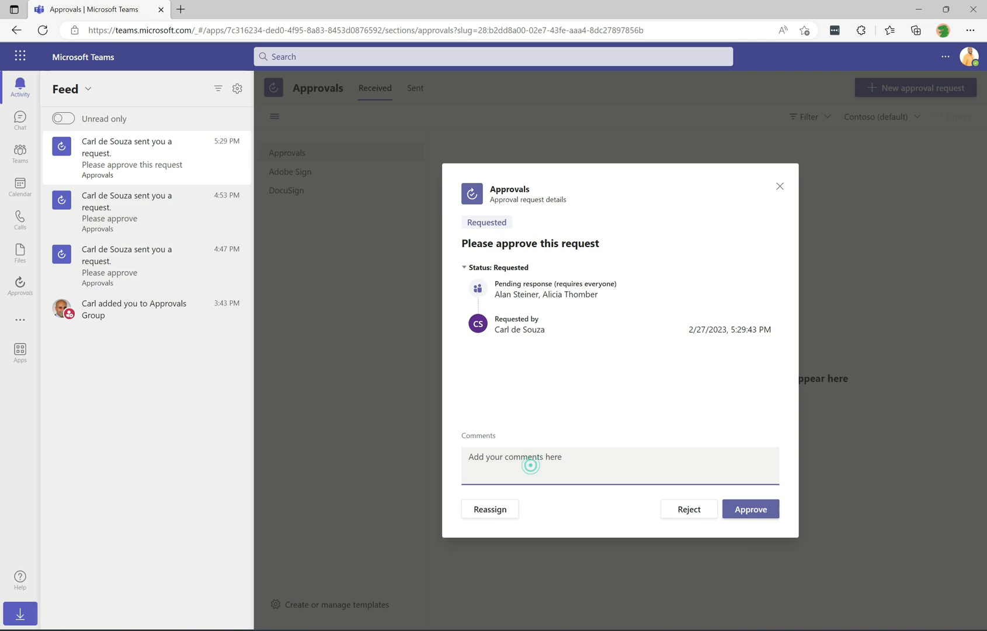
pyautogui.write('A')
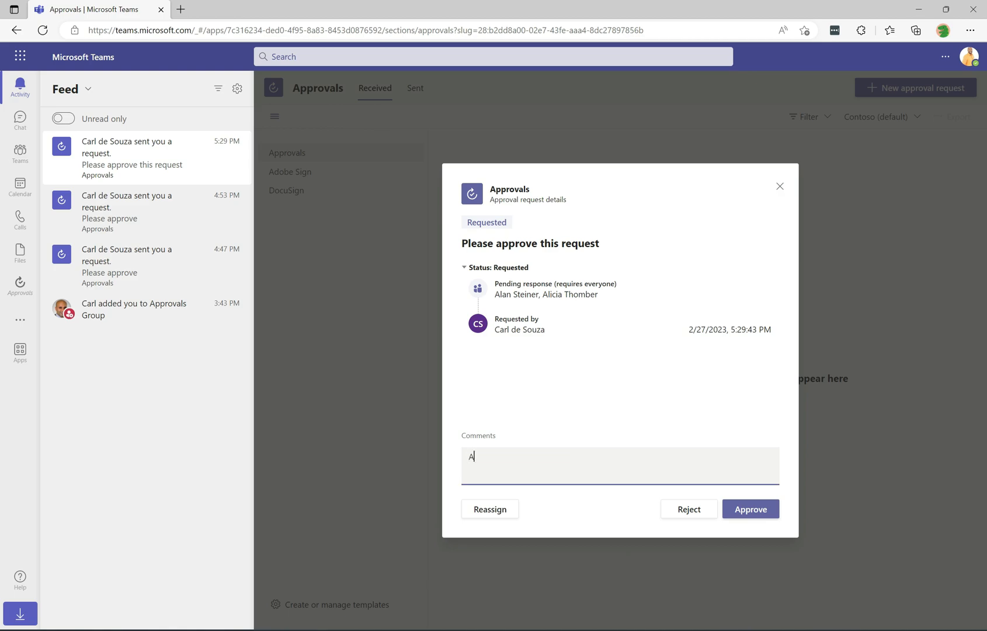
pyautogui.write('wesome!')
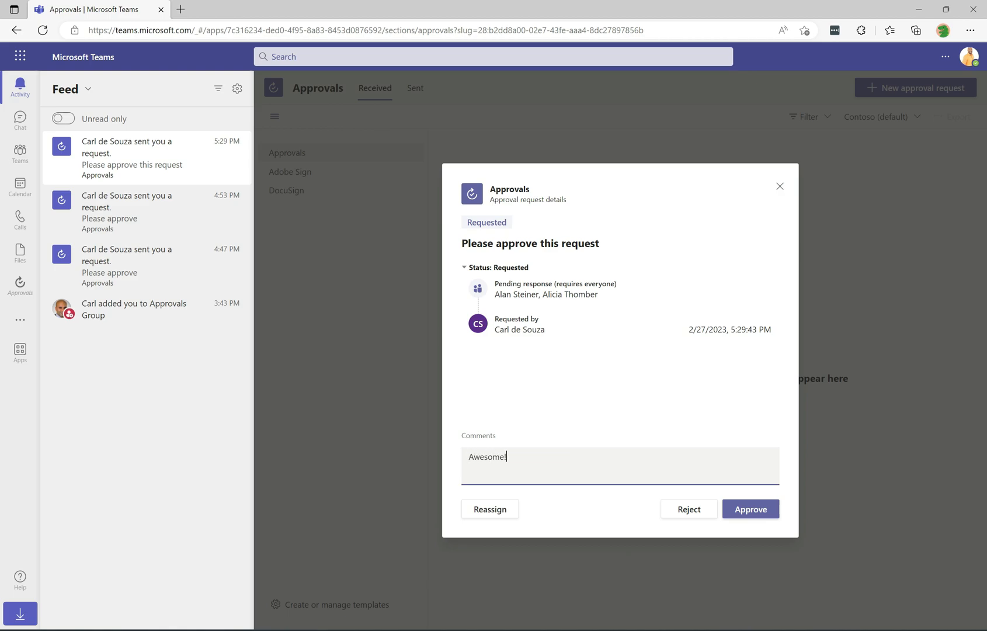
pyautogui.click(750, 509)
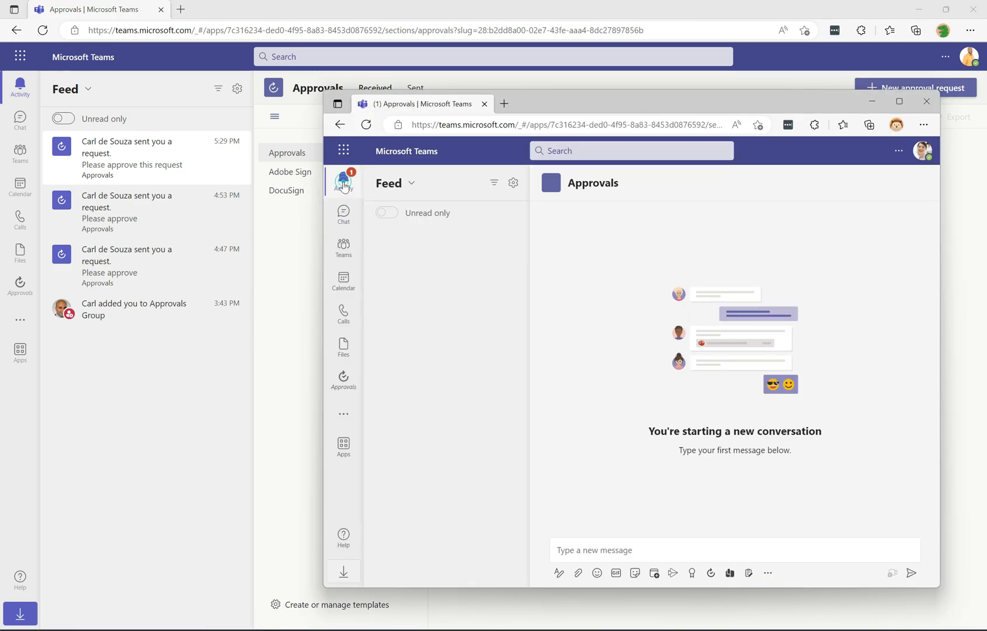
# Step: As the second approver, reject the pending request with the comment 'Sorry!'
pyautogui.click(343, 181)
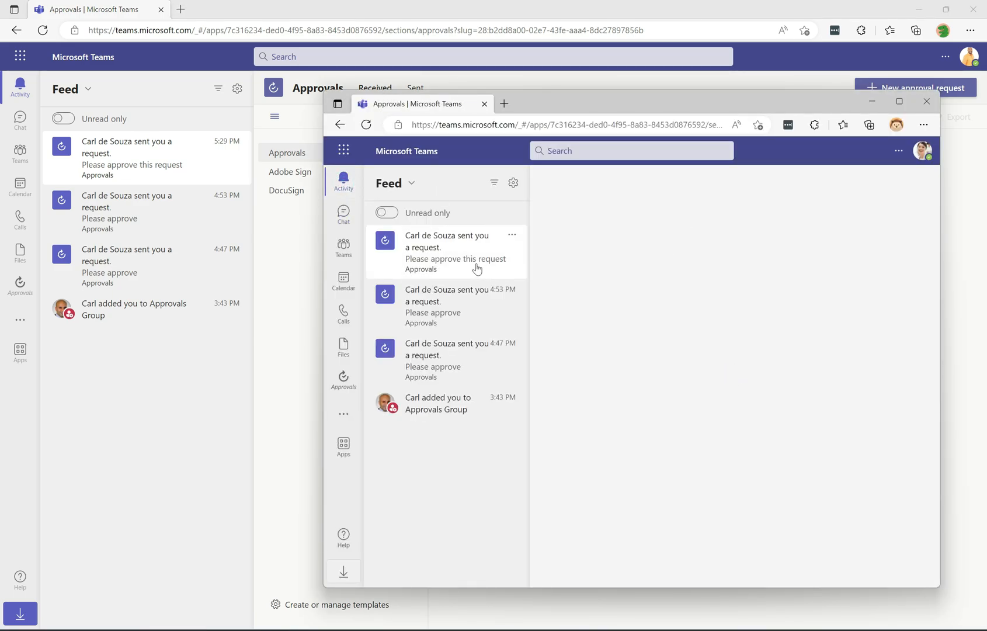
pyautogui.click(454, 251)
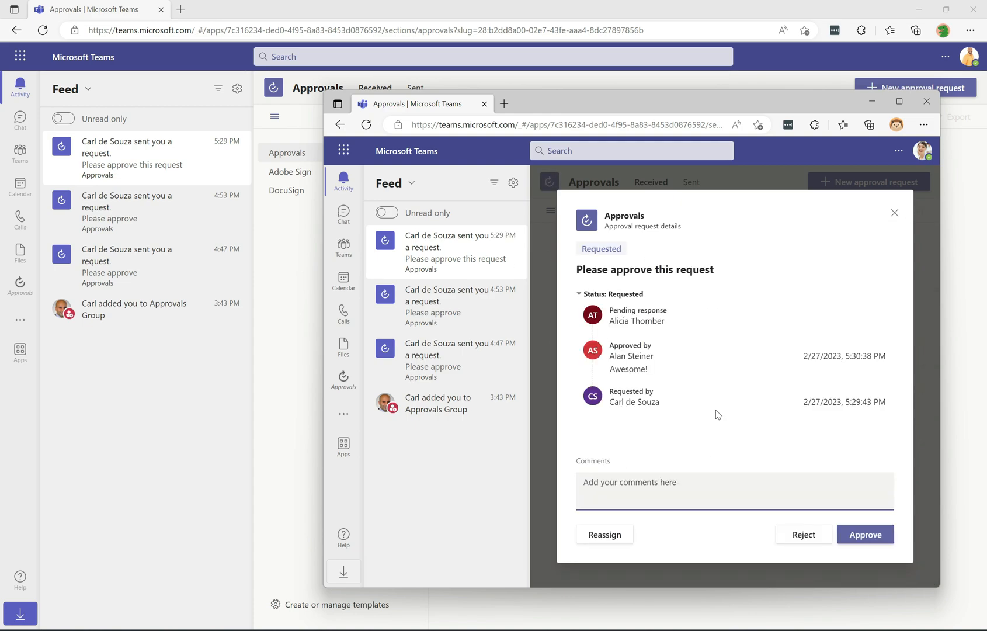
pyautogui.moveTo(609, 345); pyautogui.dragTo(889, 355)
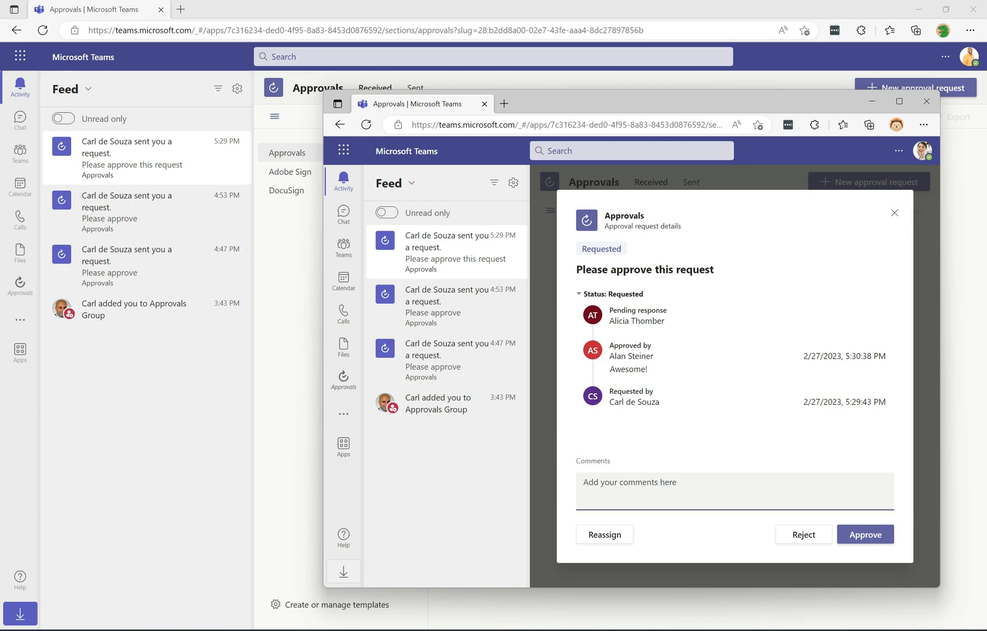
pyautogui.write('Sorry!')
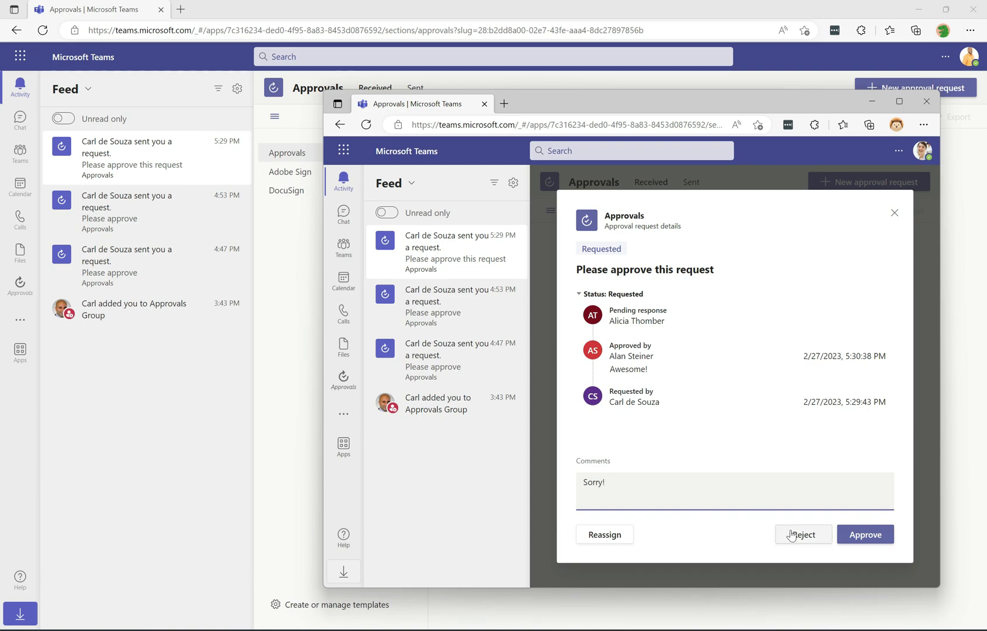
pyautogui.click(802, 534)
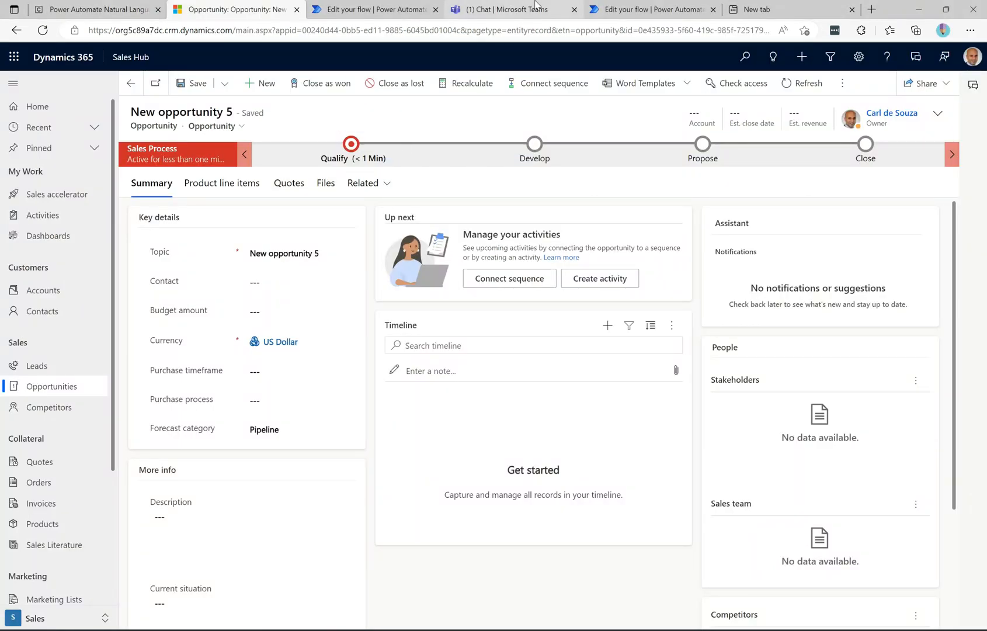
# Step: View the request's Final status: Rejected notification and export it as PDF
pyautogui.click(510, 9)
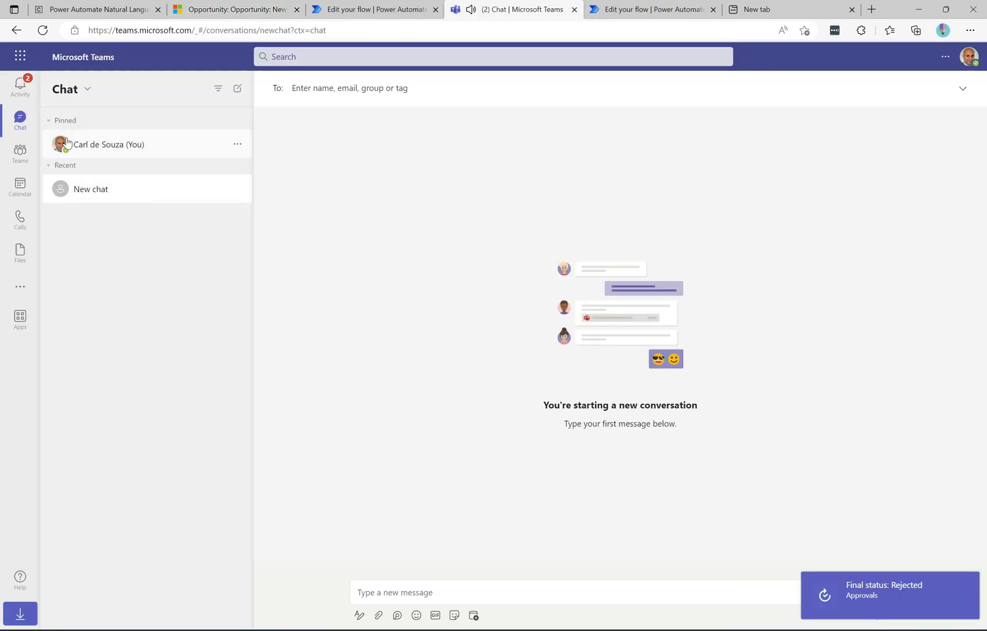
pyautogui.click(20, 85)
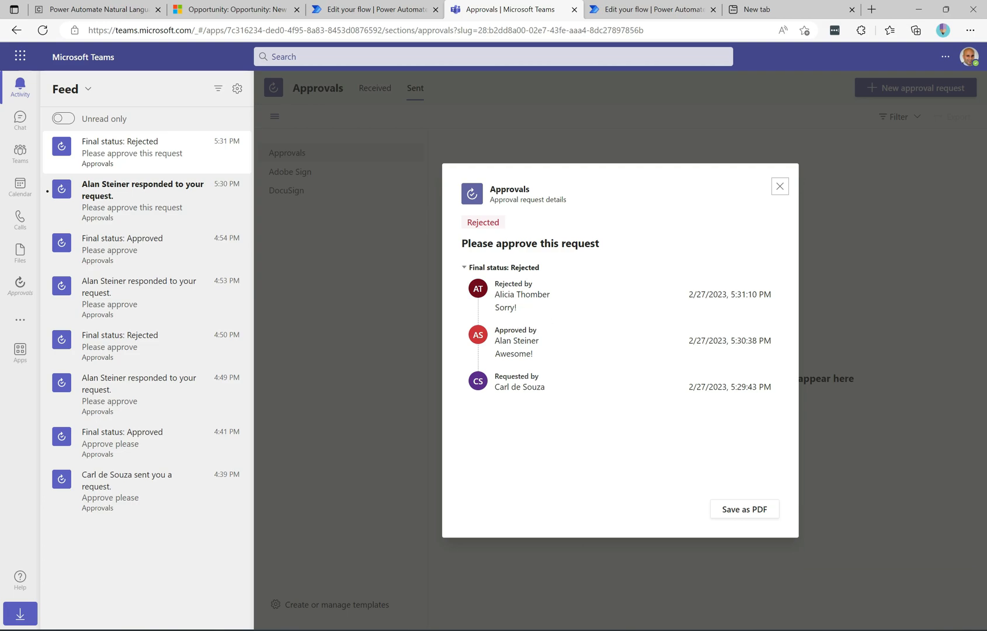
pyautogui.moveTo(522, 370)
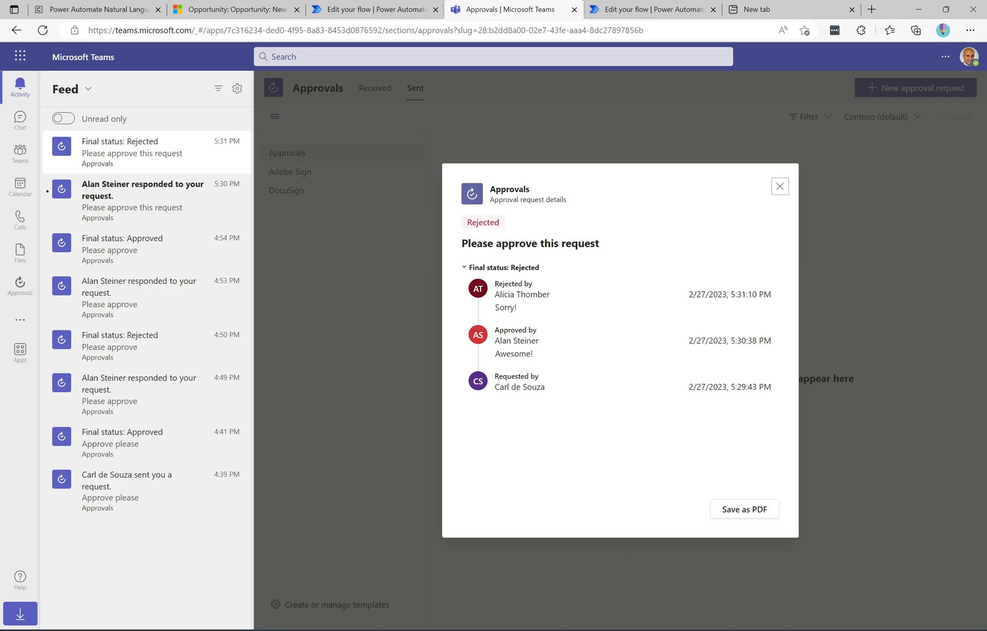
pyautogui.moveTo(479, 235)
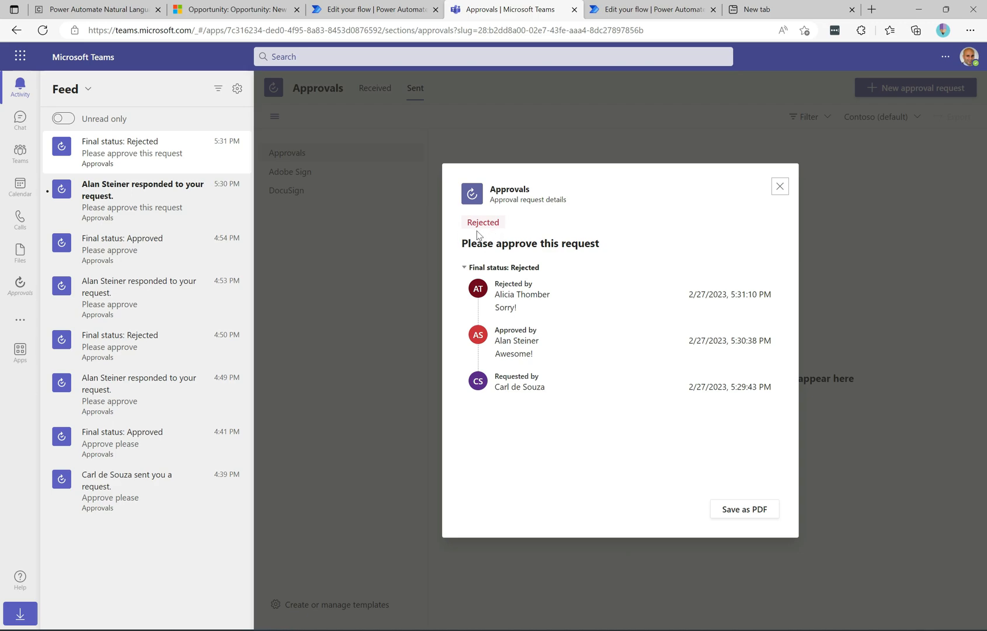
pyautogui.moveTo(670, 442)
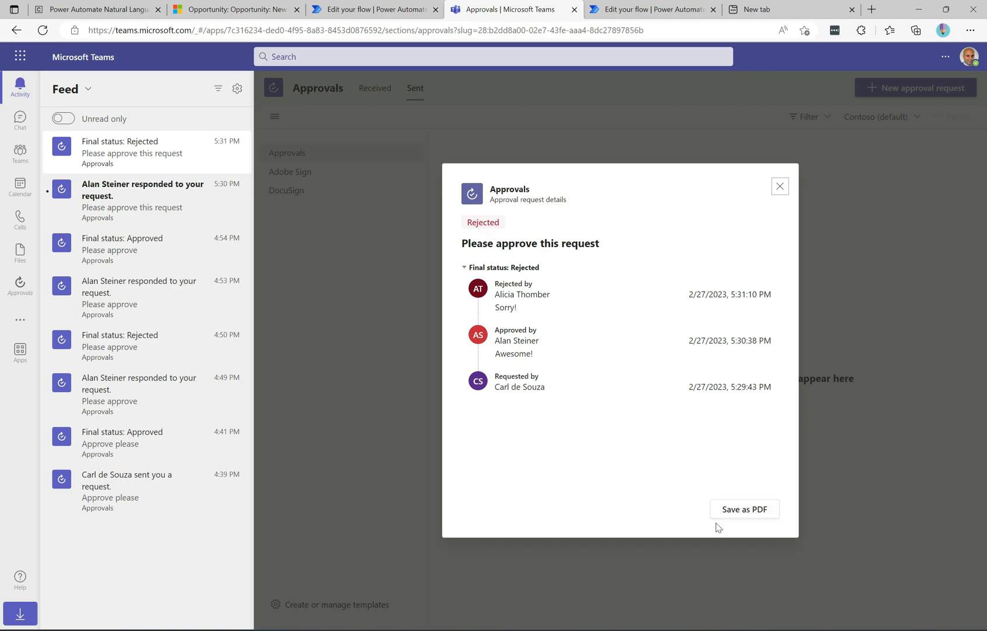
pyautogui.click(744, 508)
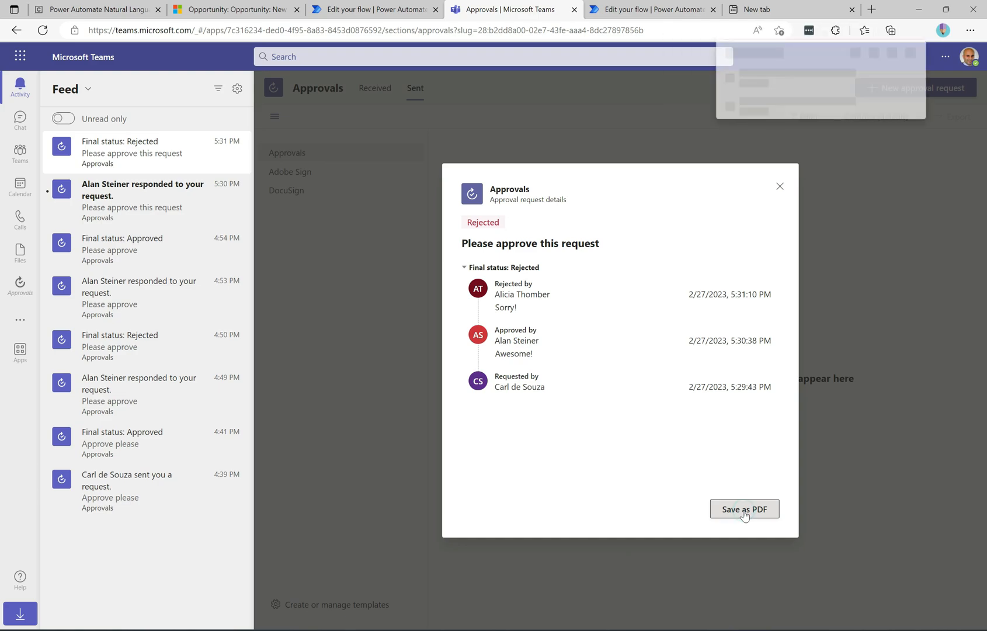
pyautogui.click(744, 508)
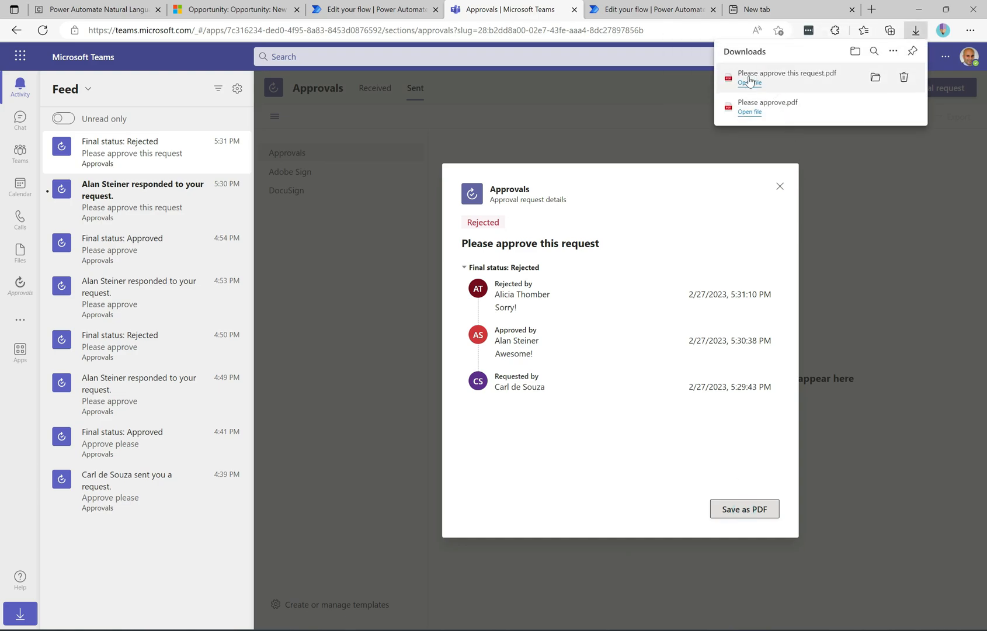
pyautogui.click(749, 83)
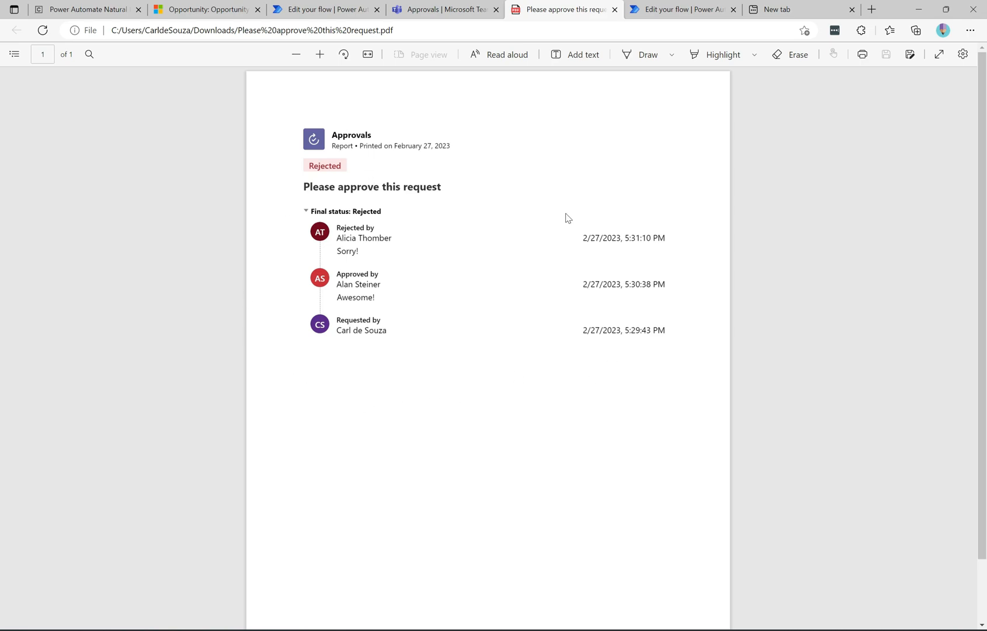
pyautogui.moveTo(467, 135)
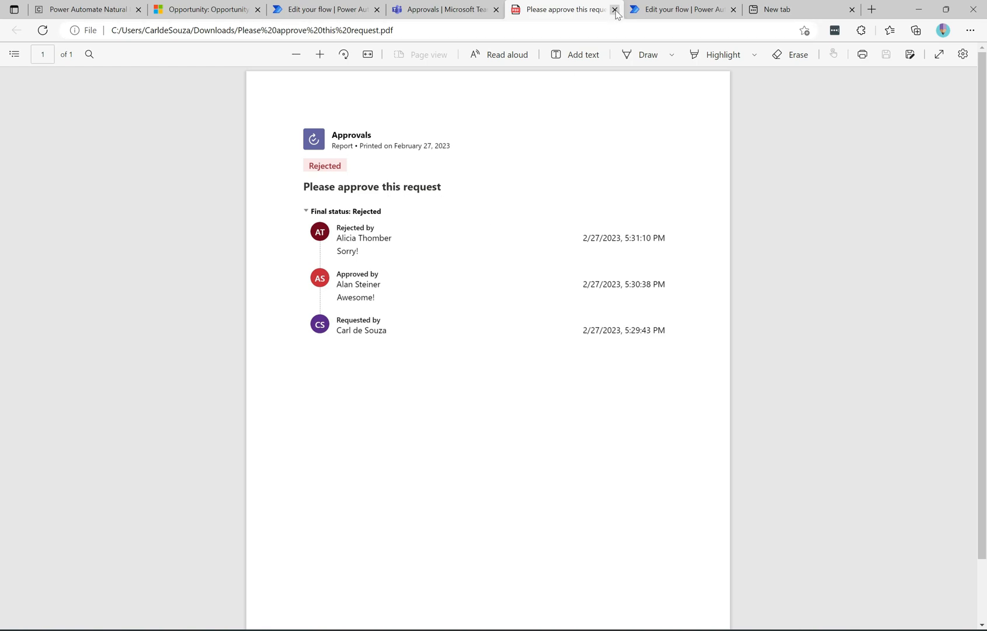
pyautogui.click(616, 9)
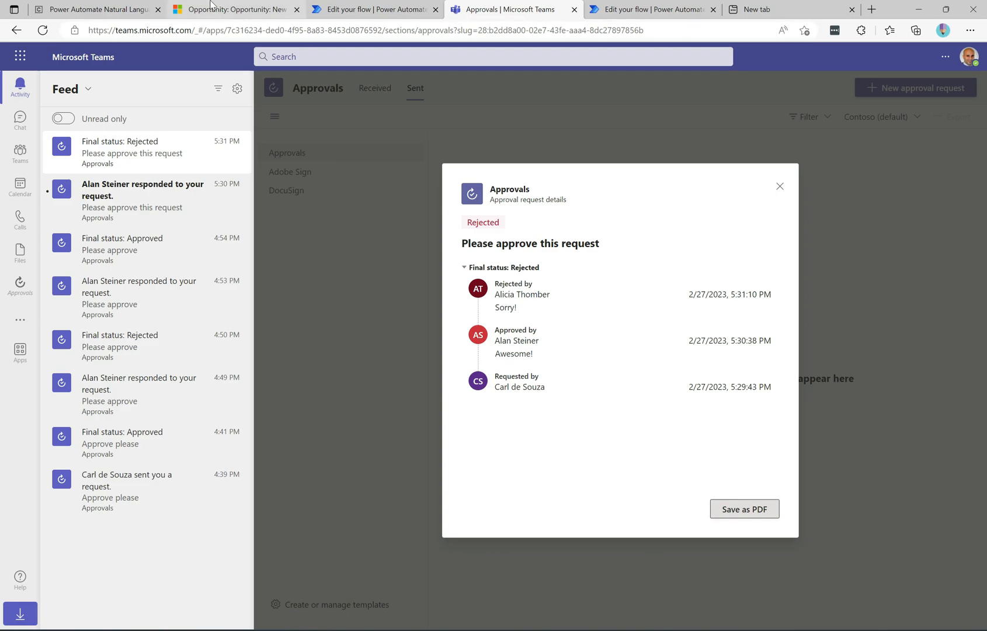
# Step: Glance at the approval flows blog post, then return to the flow editor
pyautogui.click(93, 9)
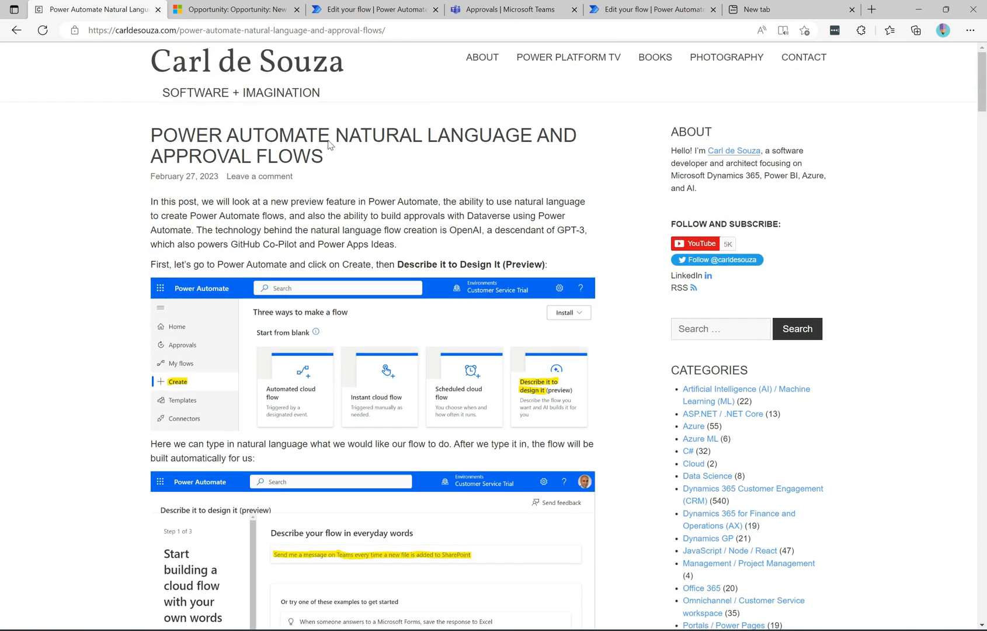
pyautogui.click(371, 9)
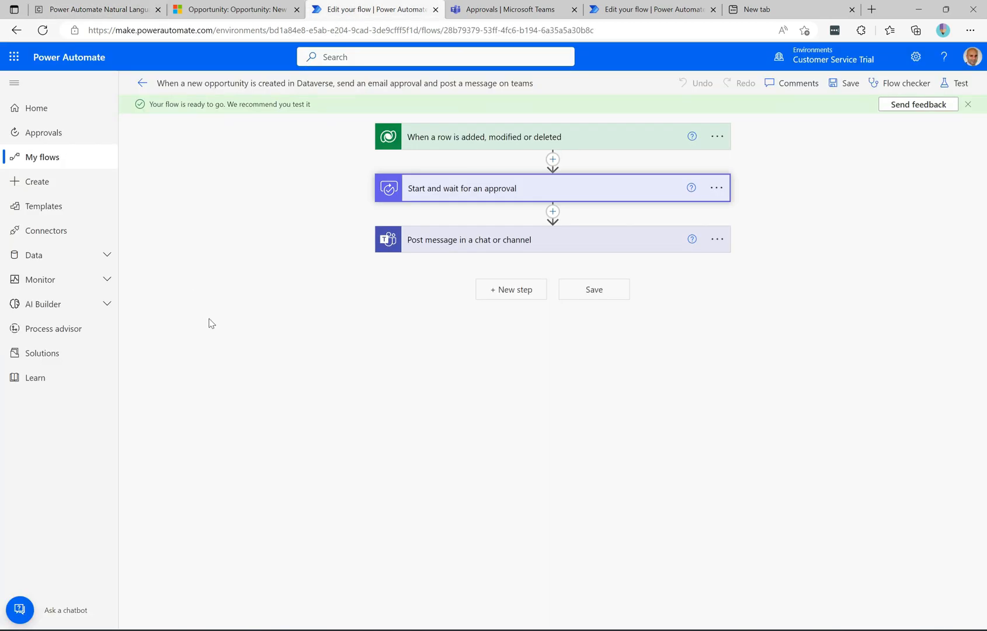
# Step: Start a new flow via 'Describe it to design it' and focus the empty description box
pyautogui.click(37, 181)
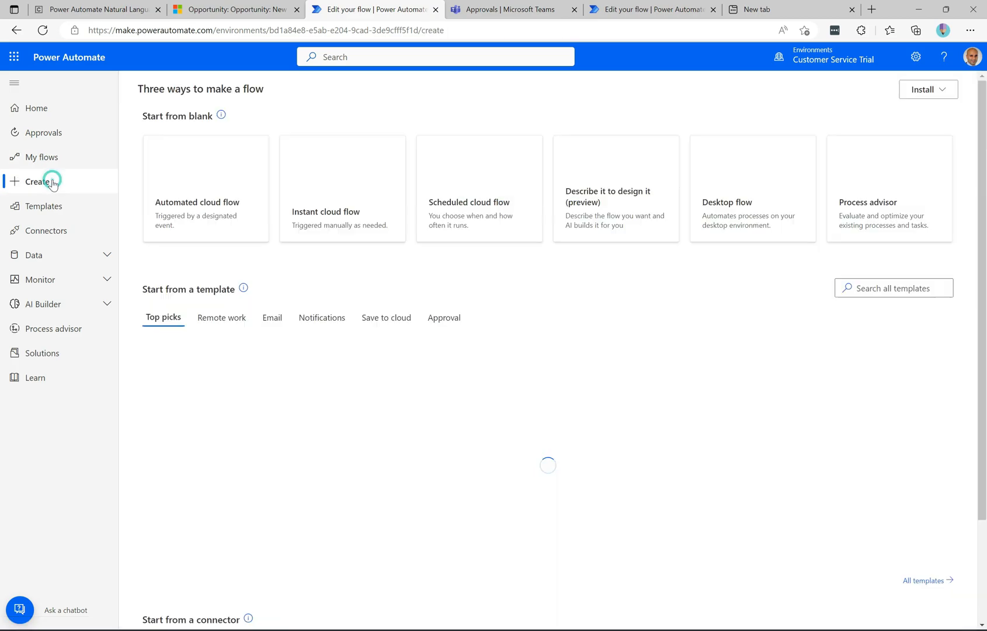
pyautogui.click(616, 189)
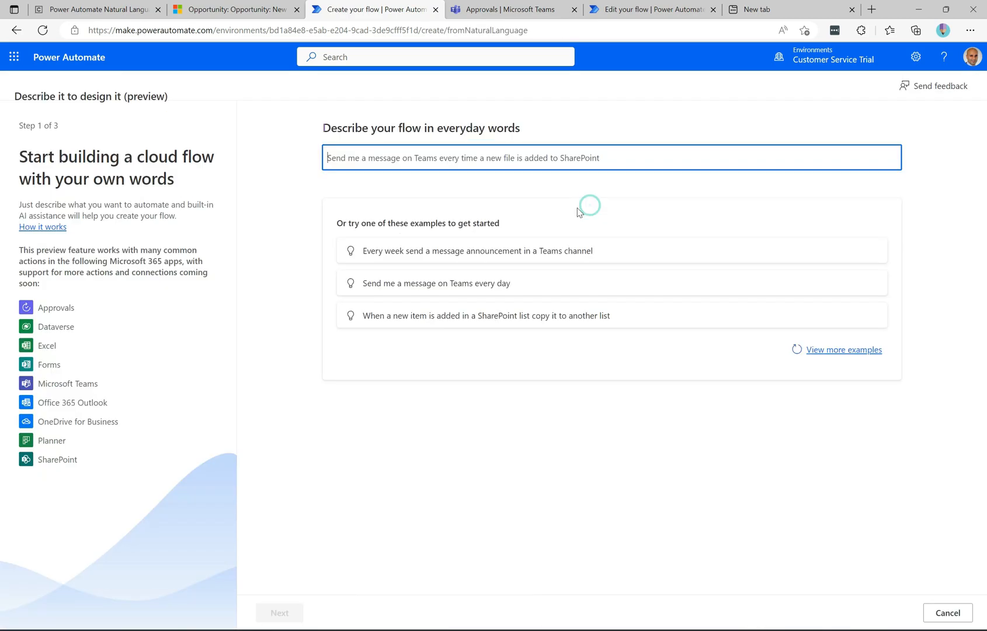
pyautogui.moveTo(371, 200)
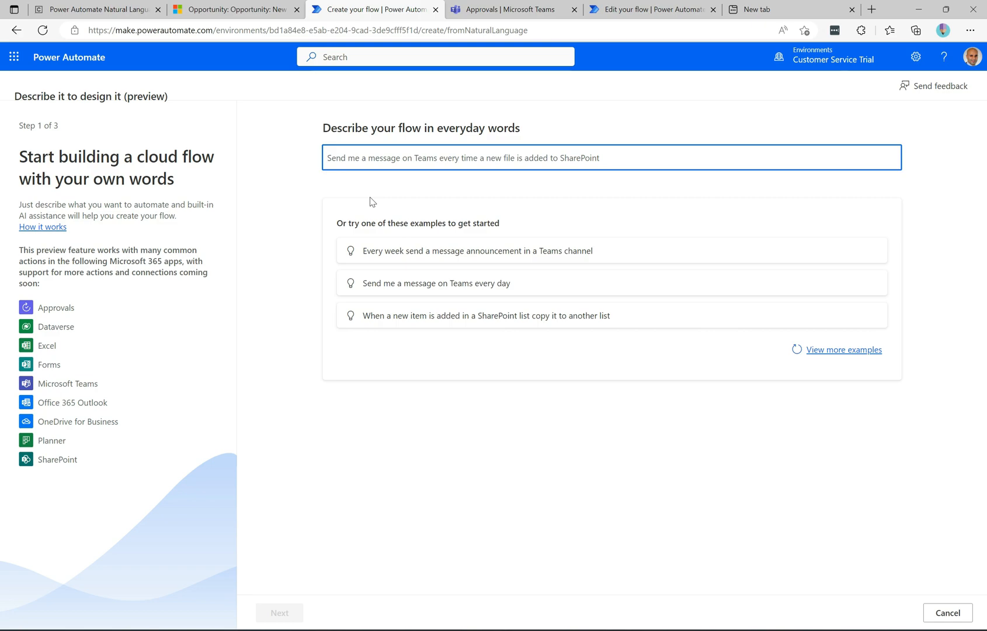
pyautogui.click(330, 158)
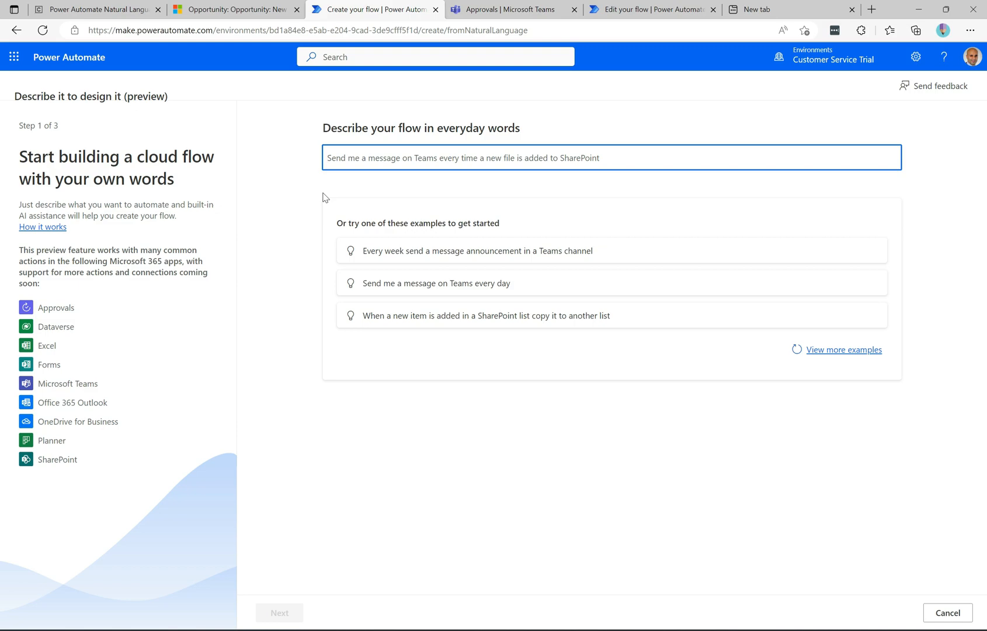
pyautogui.click(327, 158)
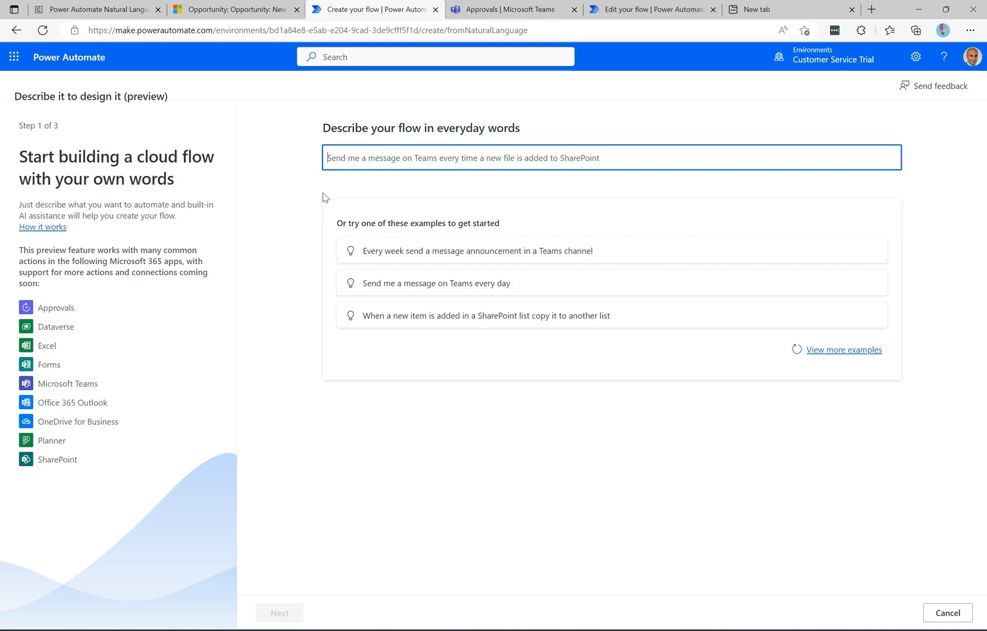